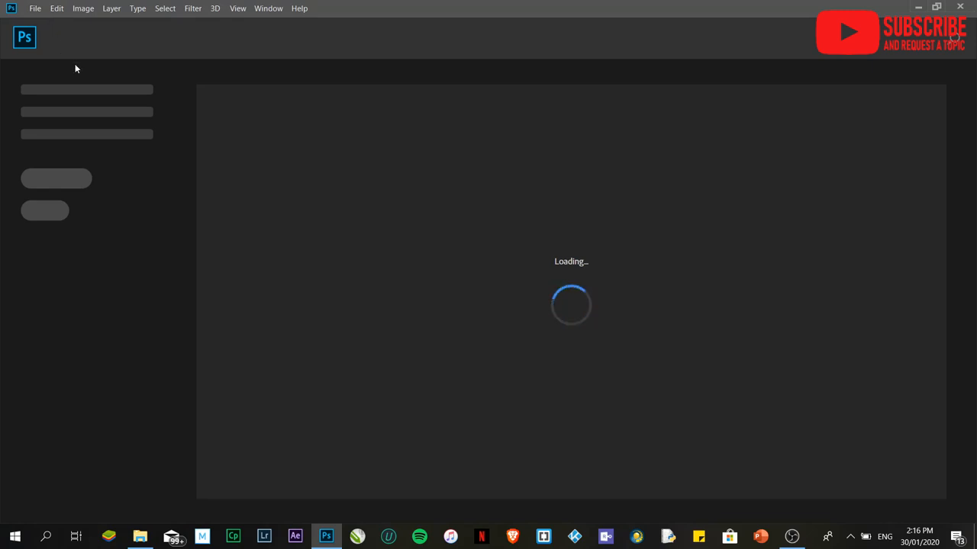
Step: Bring up the File menu once Photoshop has loaded
click(36, 10)
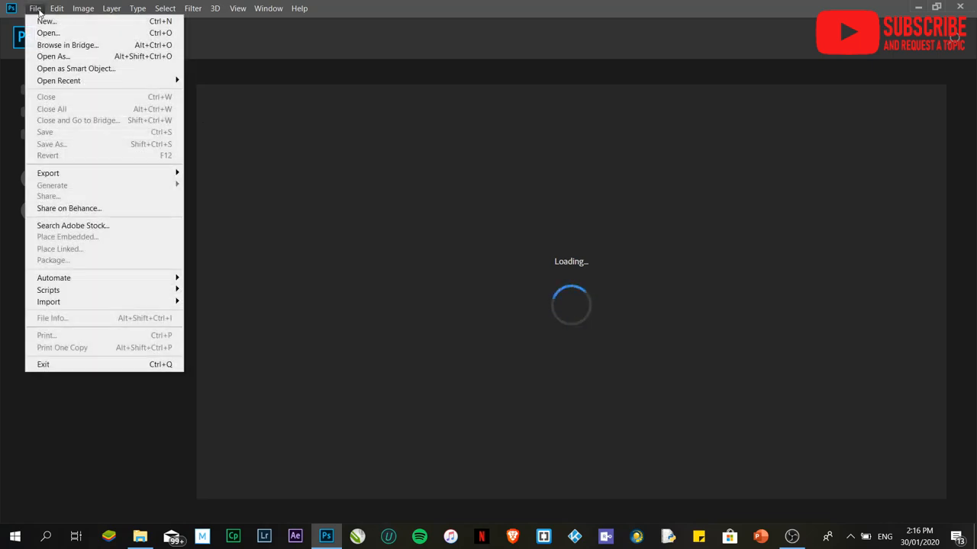
Step: Create a new document 11 × 8.5 inches at 150 pixels per inch
click(46, 28)
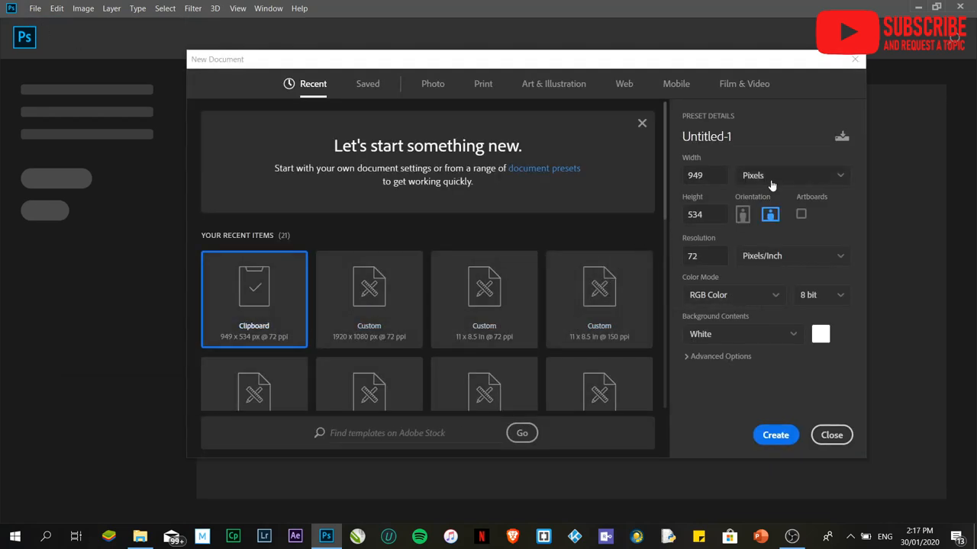
click(792, 176)
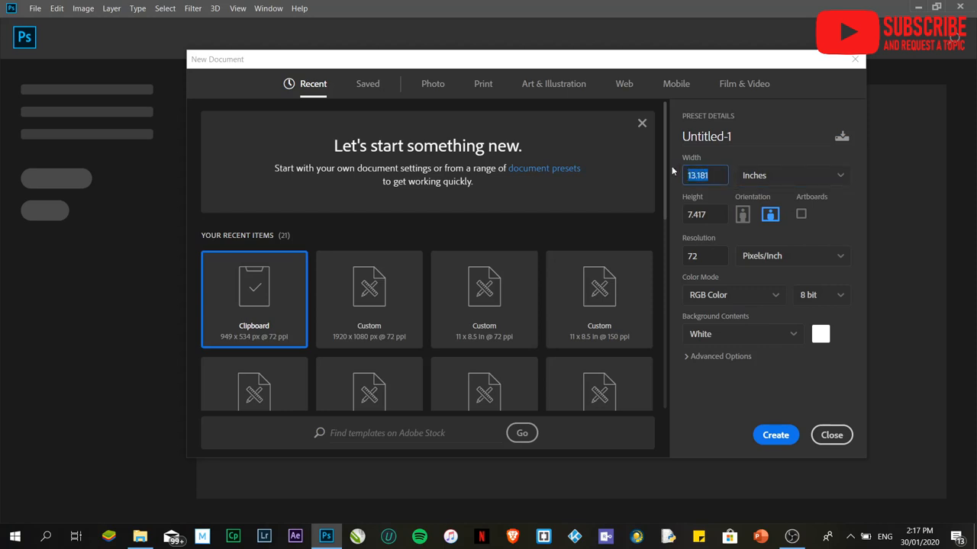
text(11)
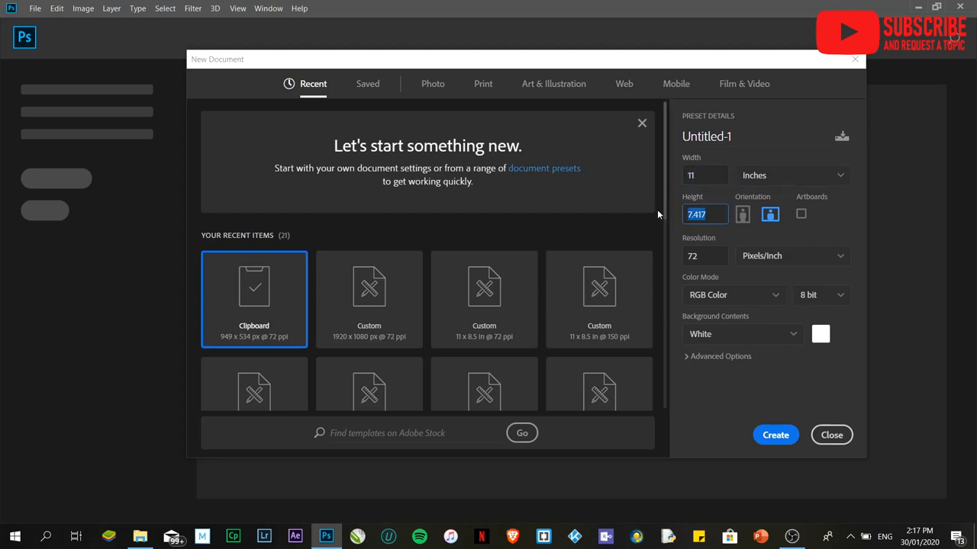
text(8.5)
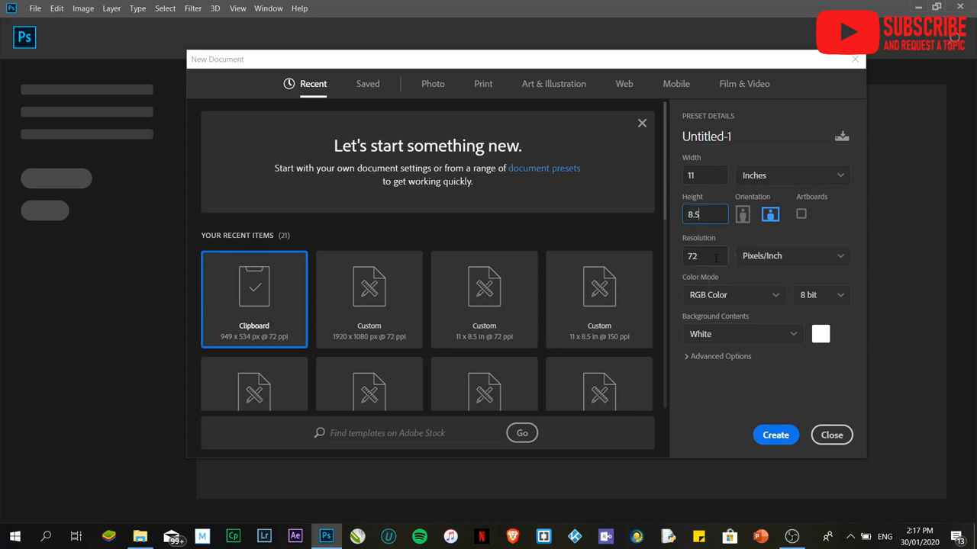
text(150)
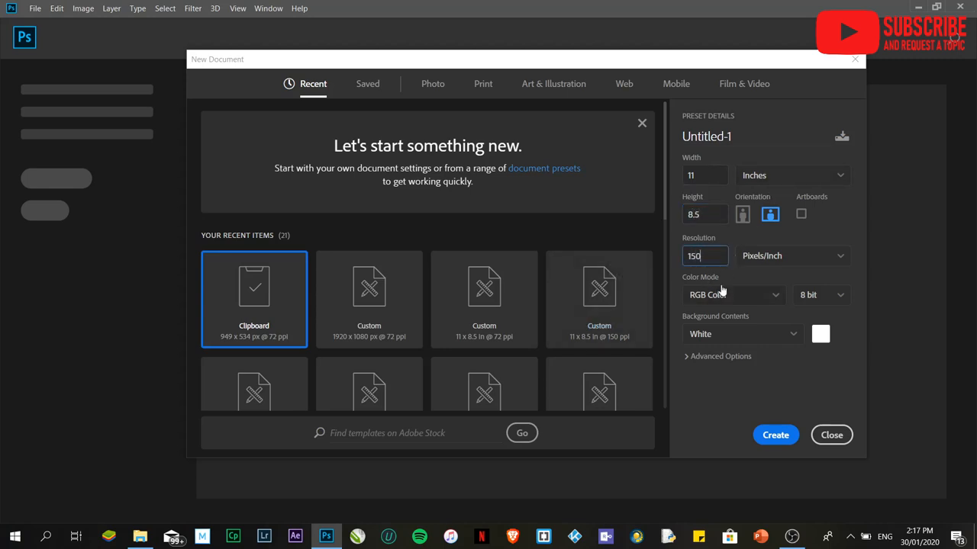
click(705, 256)
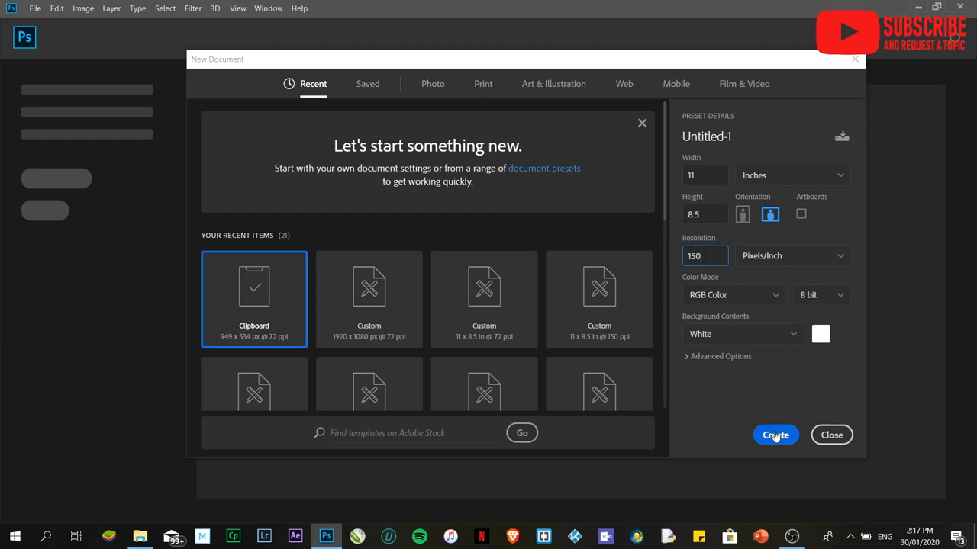
click(775, 435)
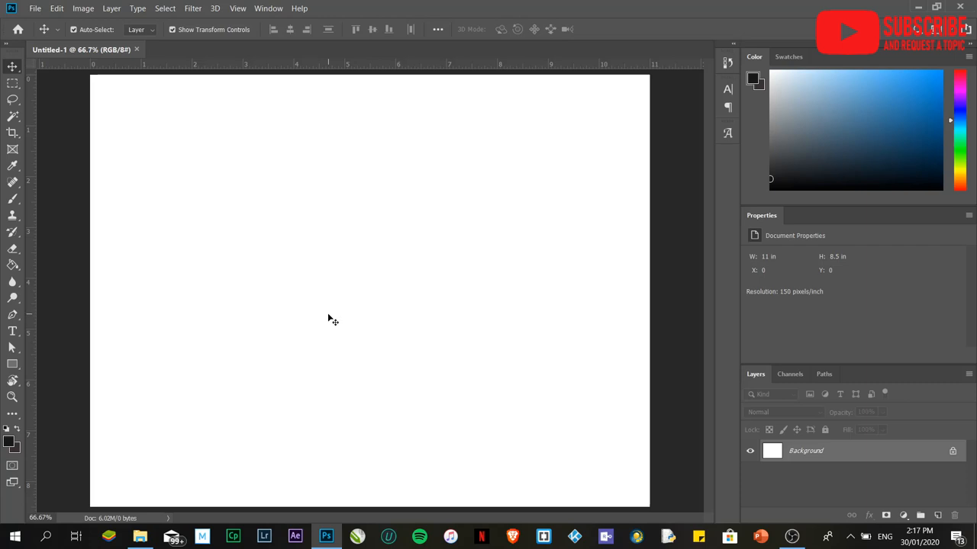
mouse_move(800, 486)
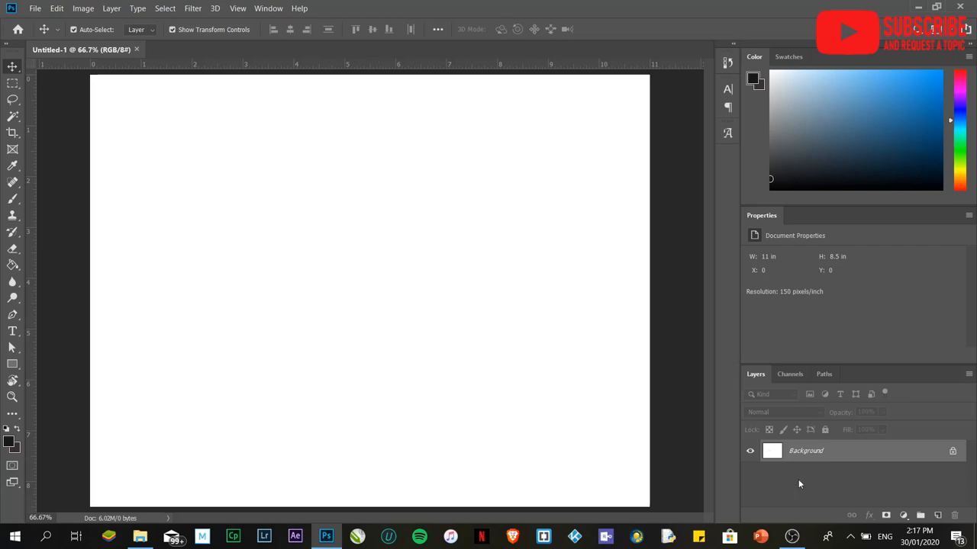
mouse_move(757, 140)
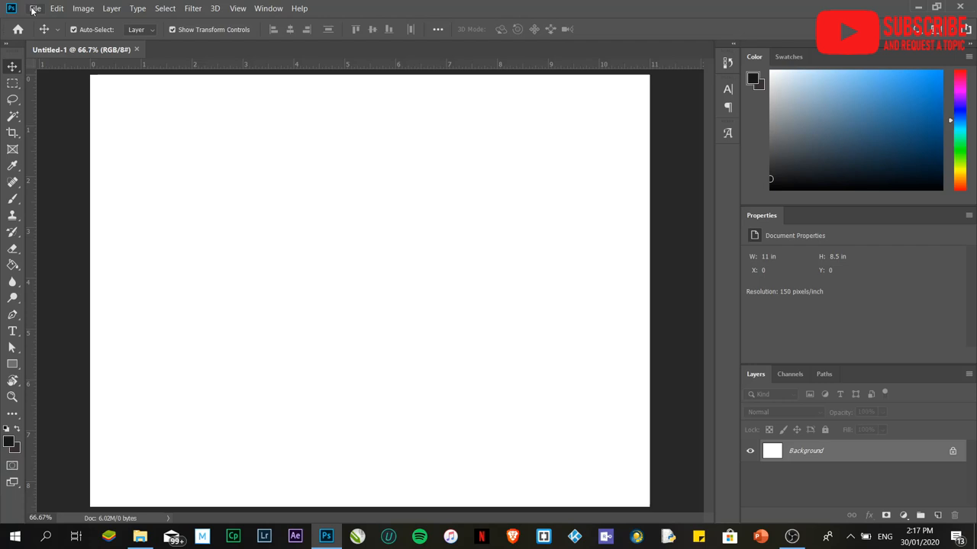
Step: Open Blue BG.jpg and Celerio.png from Quick Projects > Resources as separate documents
click(35, 9)
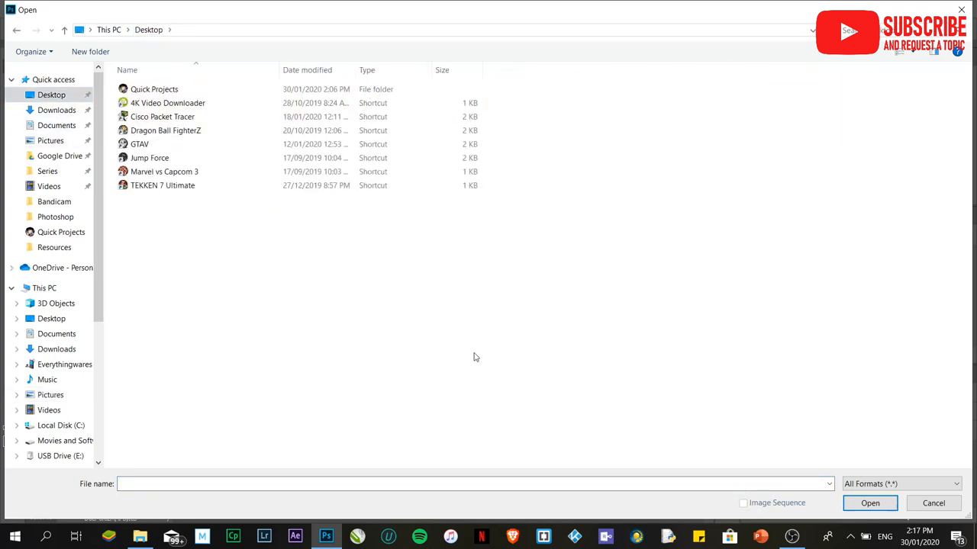
double_click(154, 89)
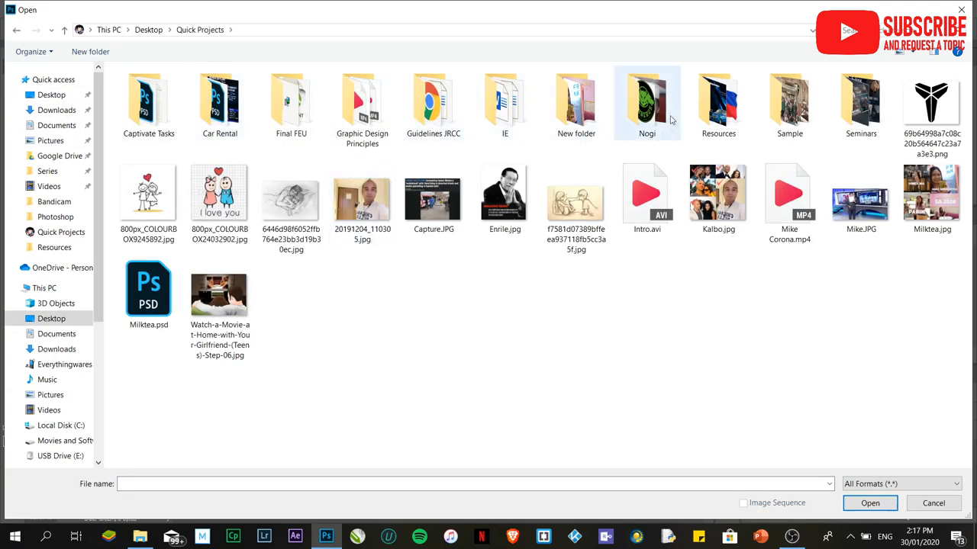
double_click(718, 104)
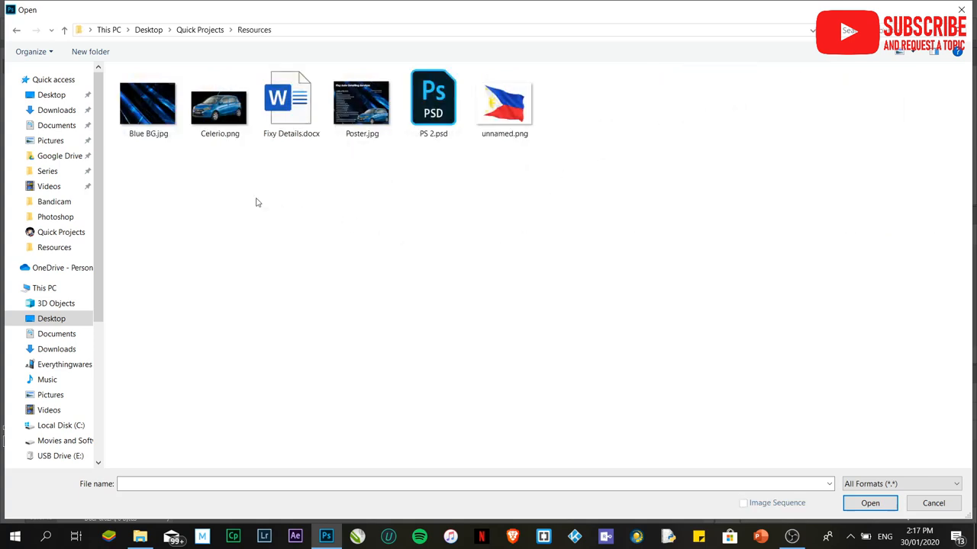
click(219, 104)
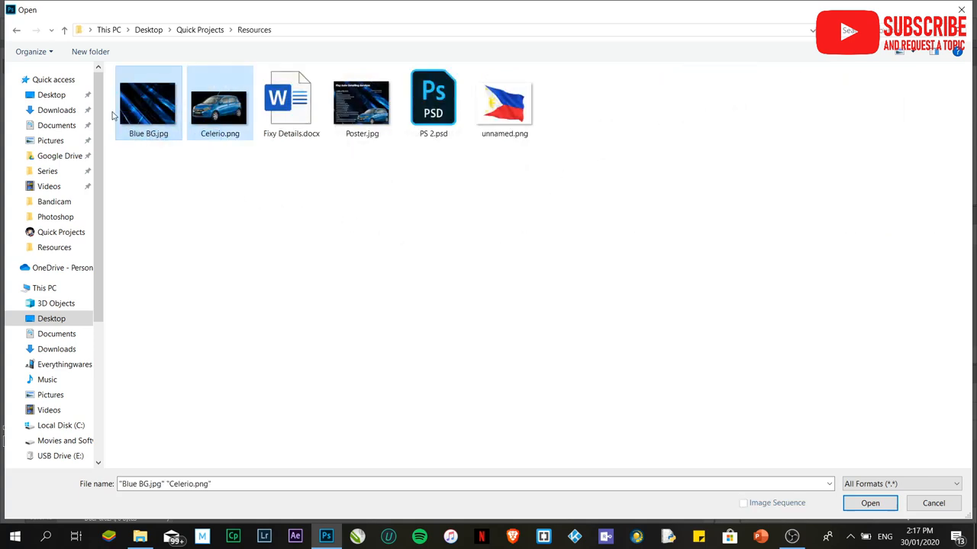
mouse_move(368, 114)
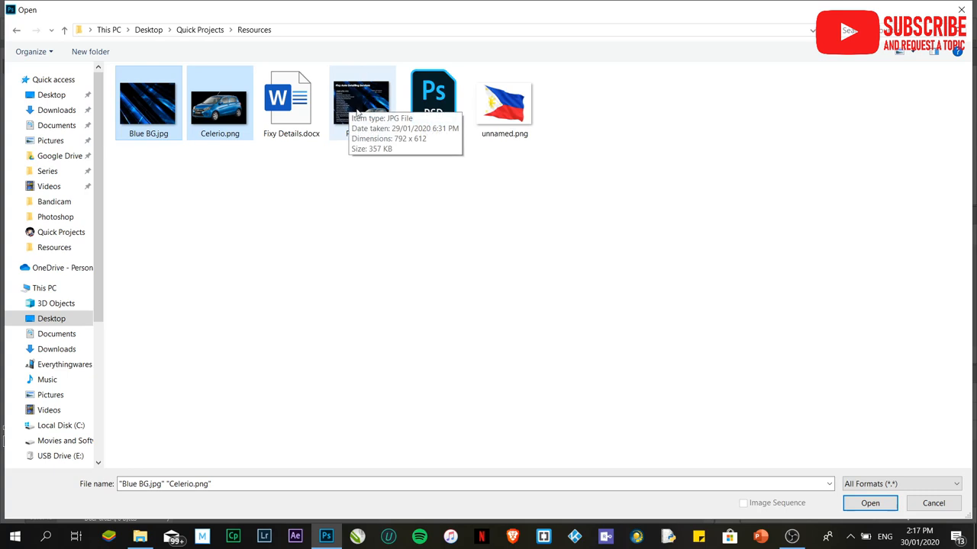
mouse_move(387, 244)
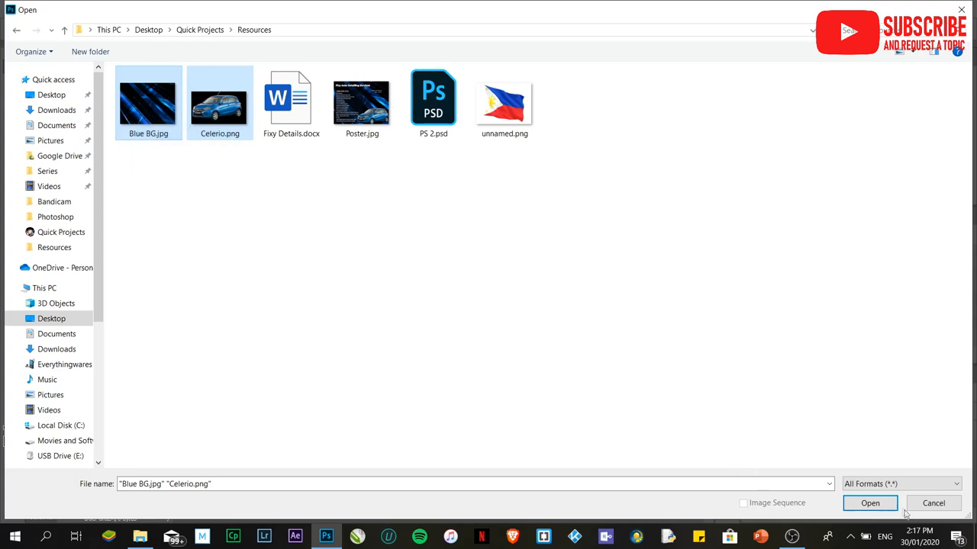
click(872, 504)
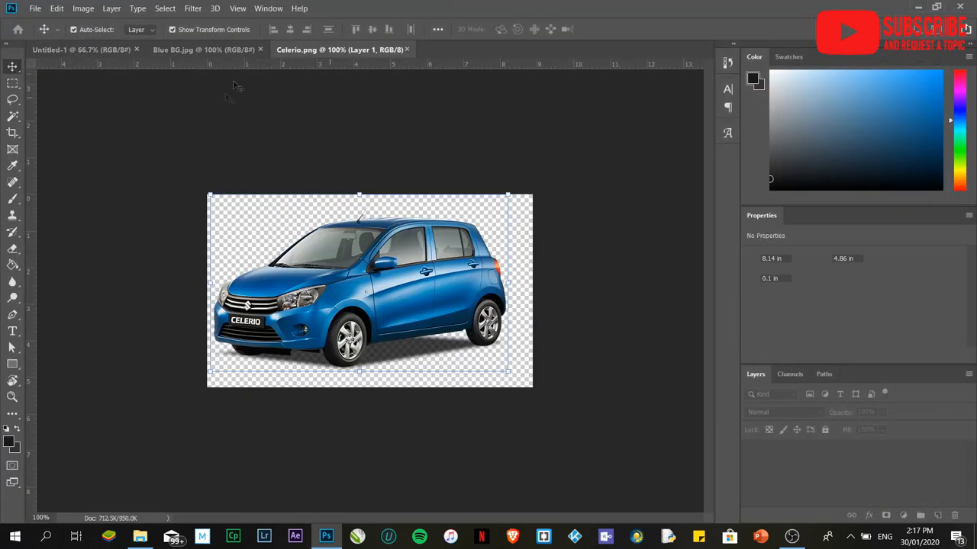
Step: Place Blue BG into the brochure document and enlarge it to cover the whole canvas
click(186, 49)
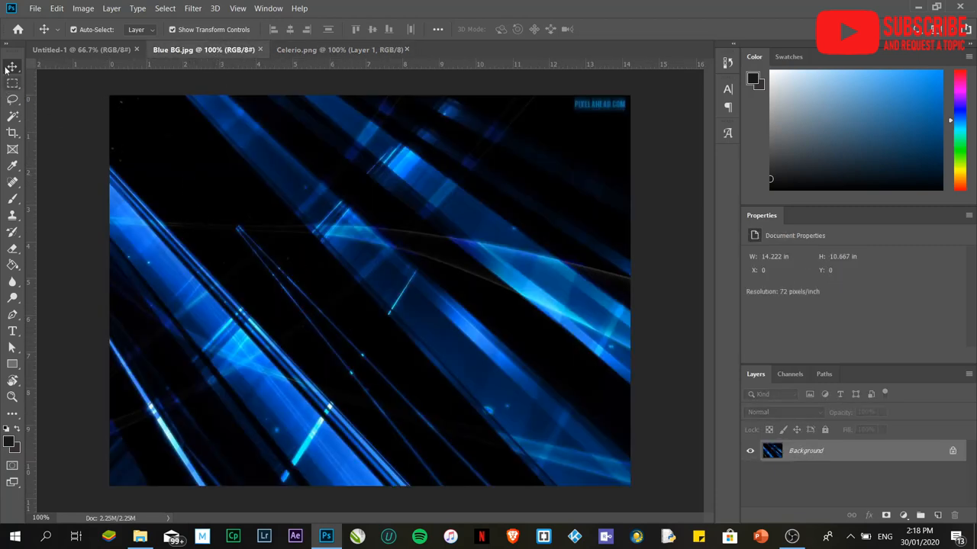
mouse_move(9, 72)
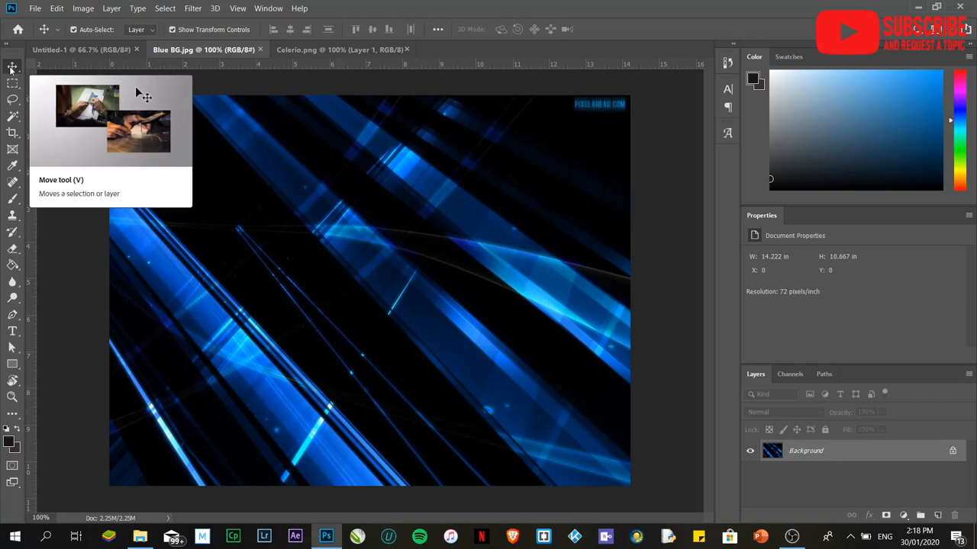
mouse_move(262, 245)
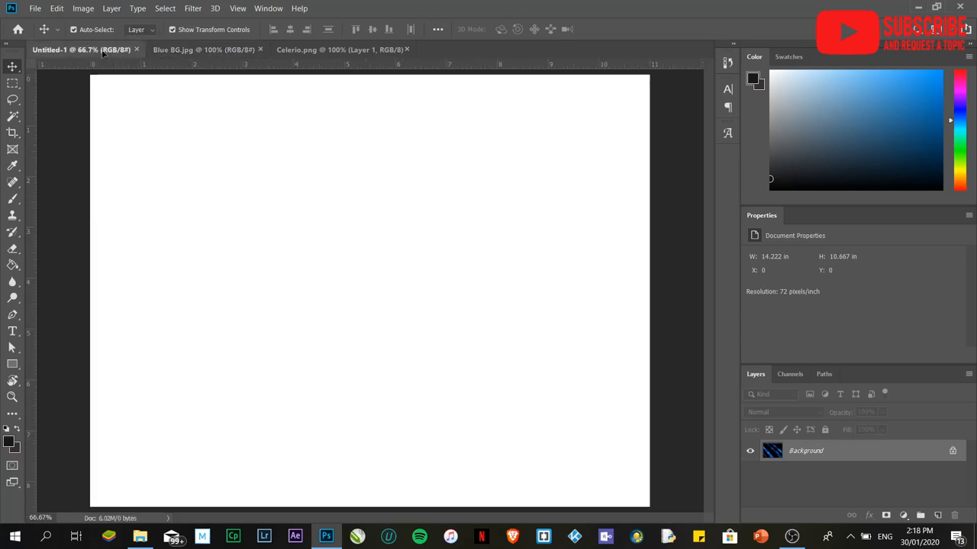
mouse_move(177, 153)
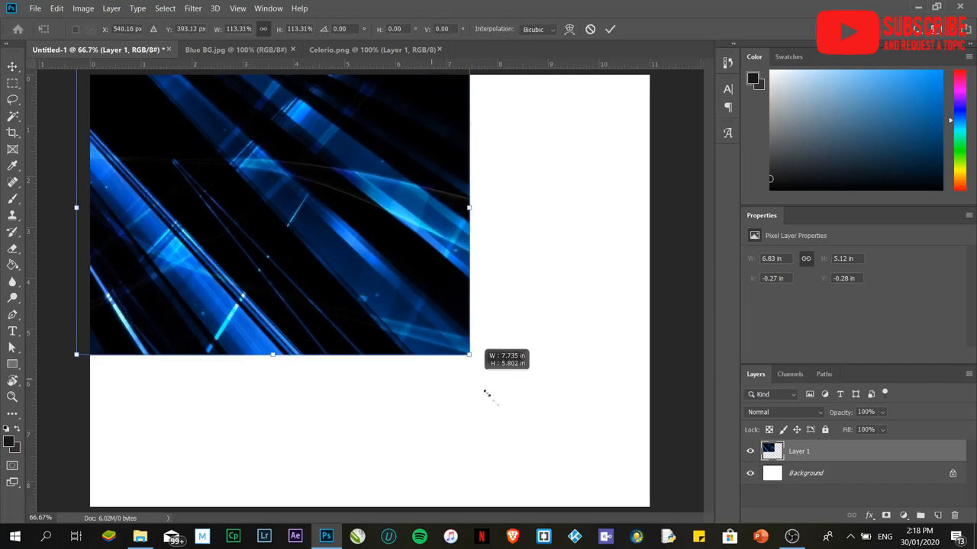
drag(469, 354, 678, 510)
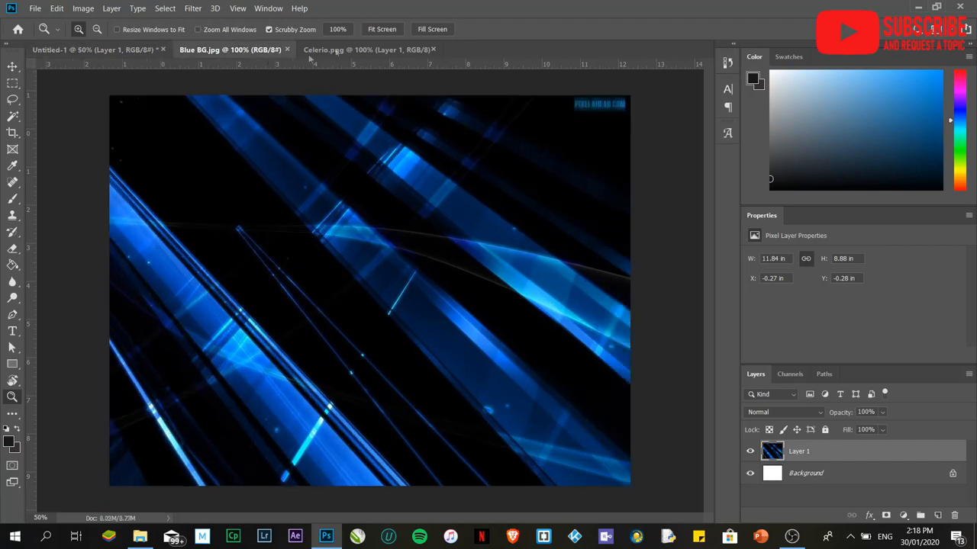
Step: Bring the Celerio car into the brochure, shrink it and place it near the top right corner
click(343, 48)
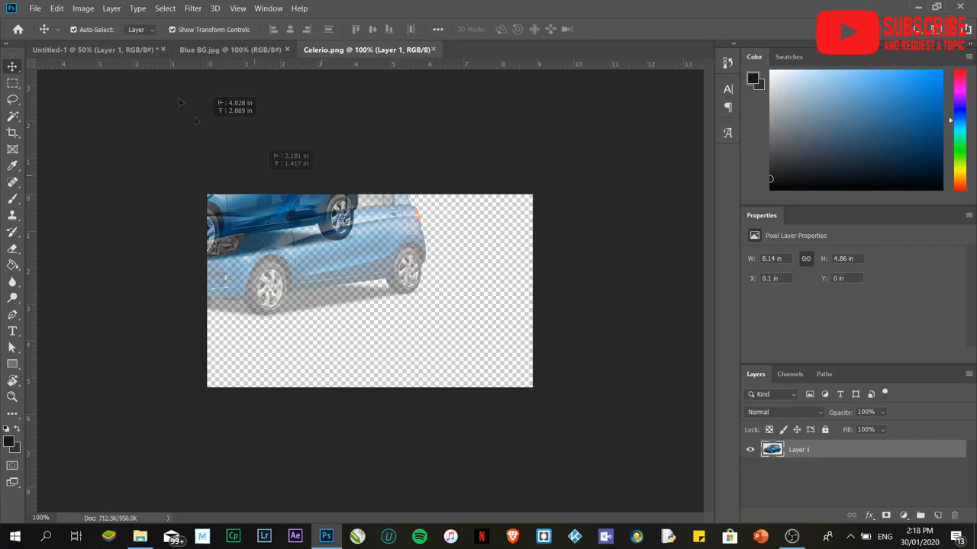
click(76, 49)
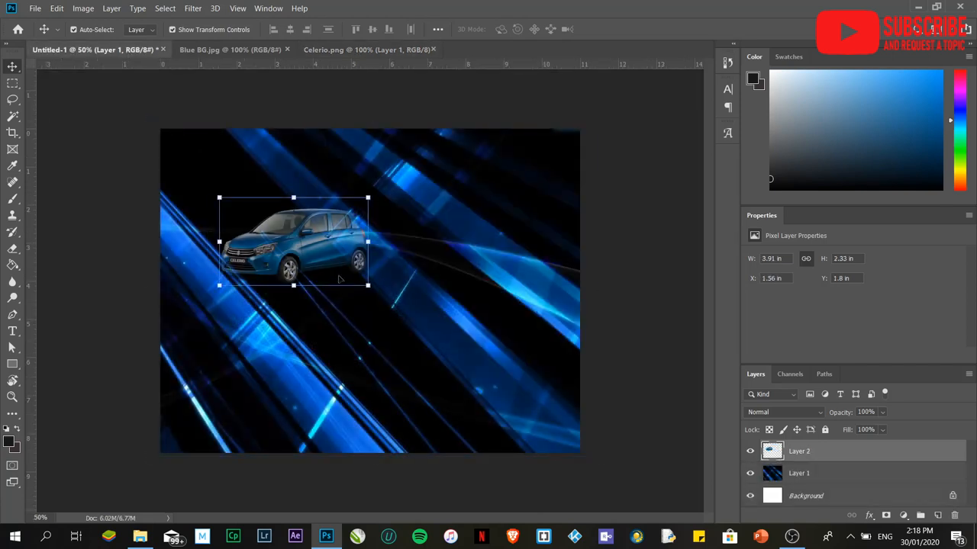
drag(293, 242, 477, 214)
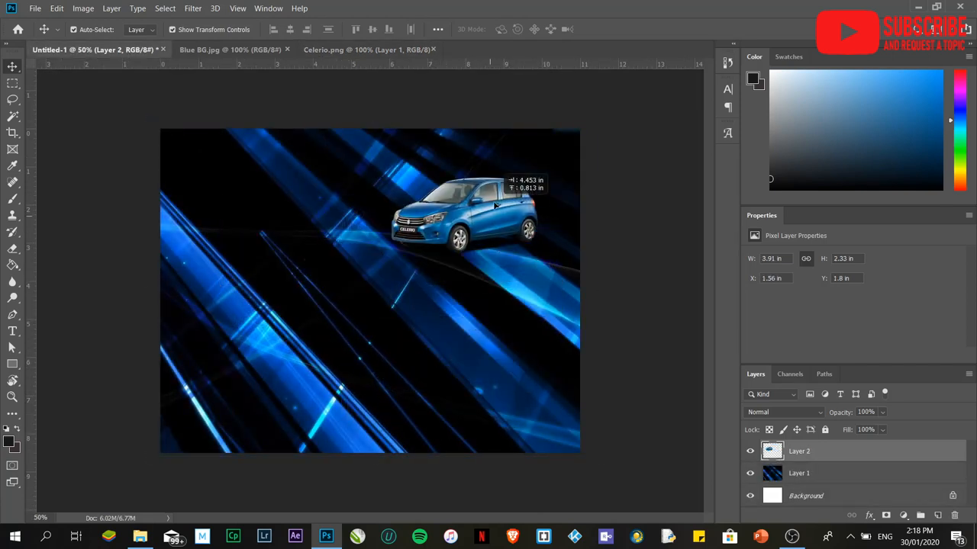
drag(473, 214, 489, 197)
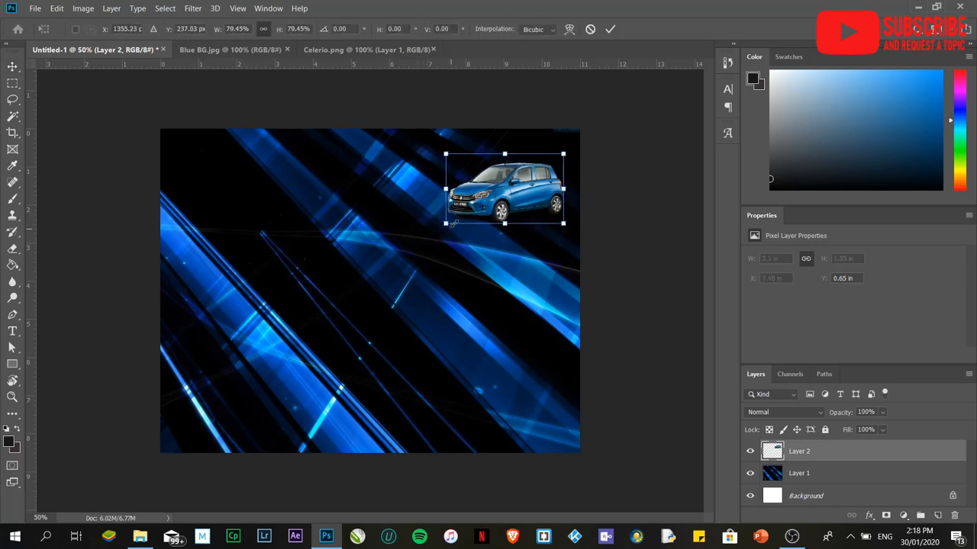
drag(503, 187, 504, 213)
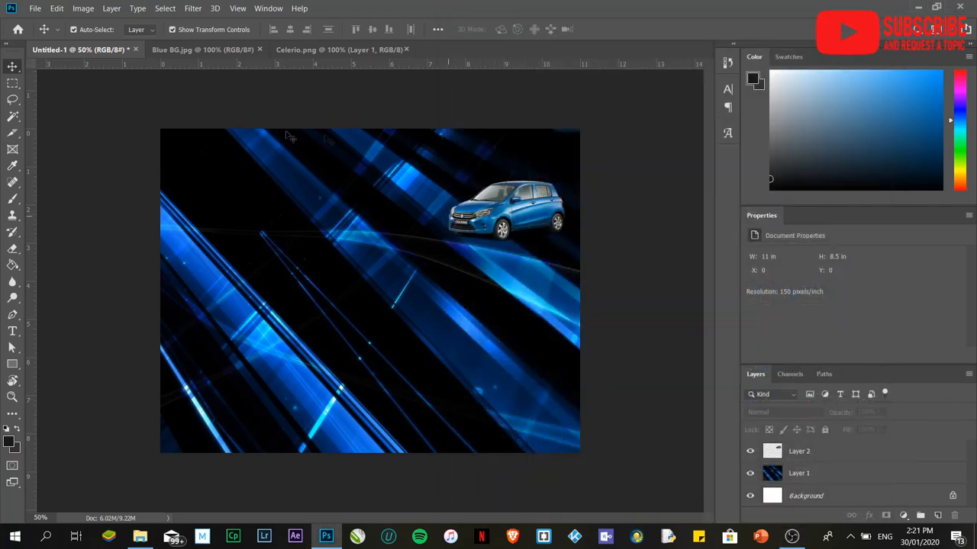
mouse_move(346, 321)
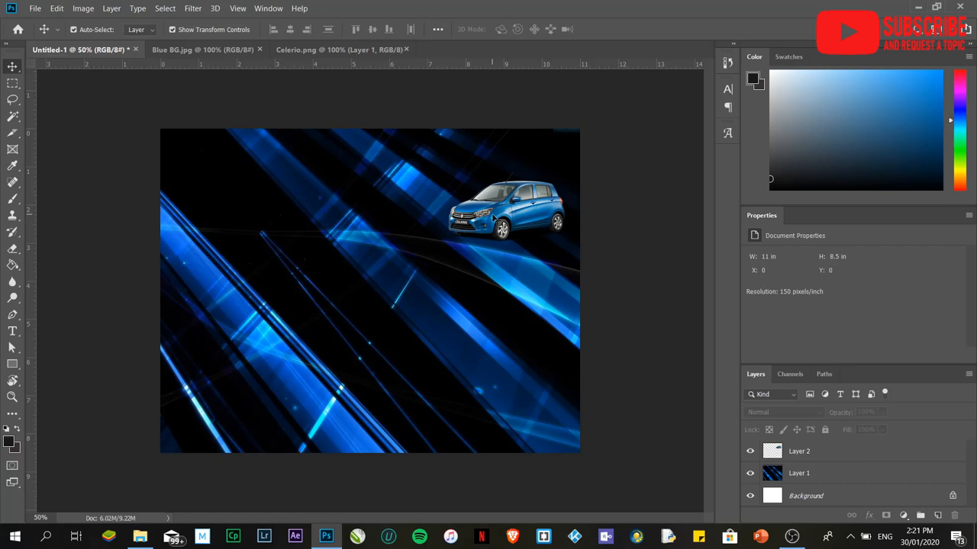
mouse_move(11, 116)
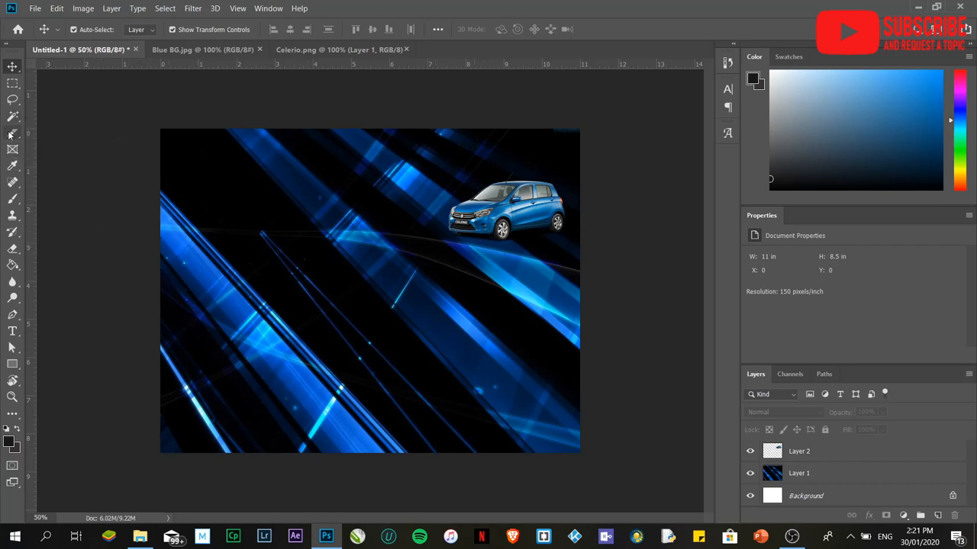
mouse_move(12, 148)
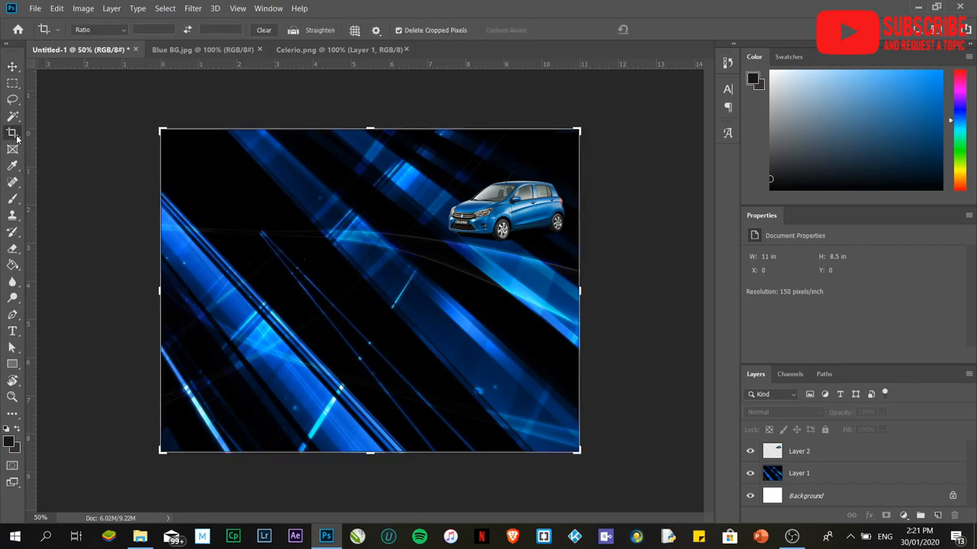
mouse_move(14, 136)
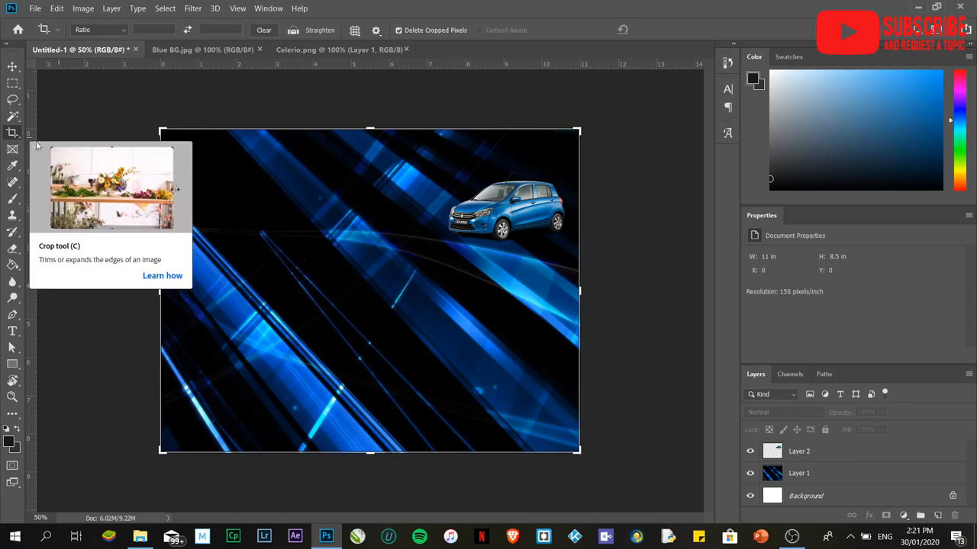
mouse_move(12, 148)
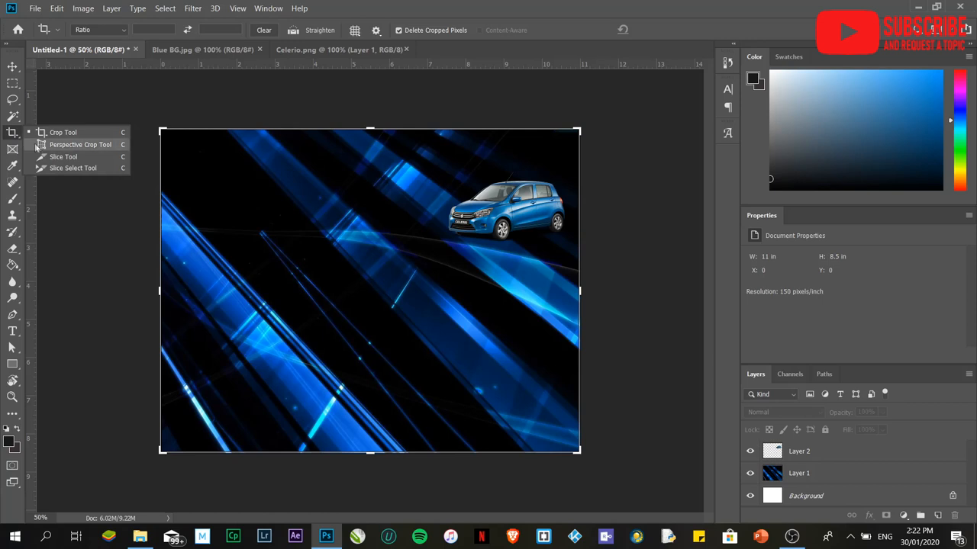
Step: With the Slice tool, mark the entire canvas as a single slice
click(64, 155)
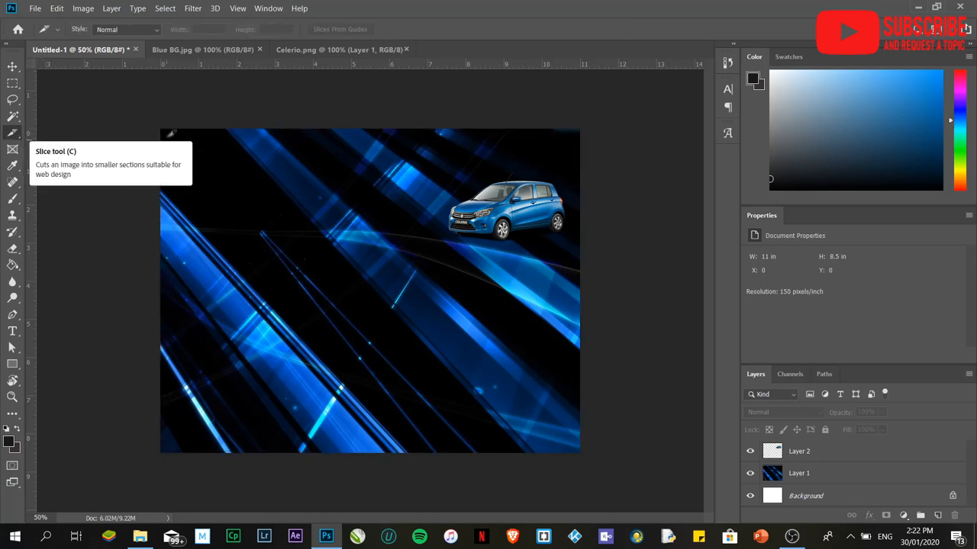
mouse_move(165, 124)
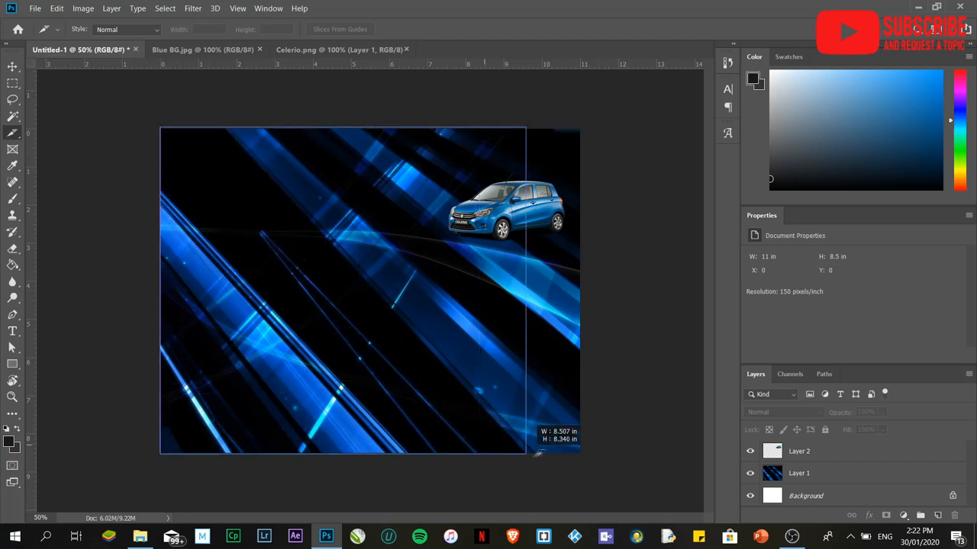
drag(526, 455, 583, 450)
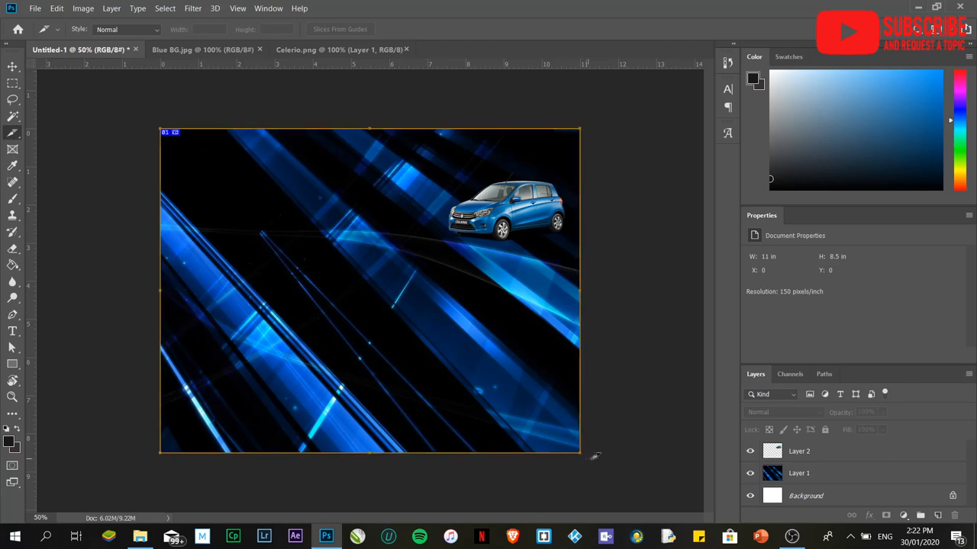
mouse_move(488, 323)
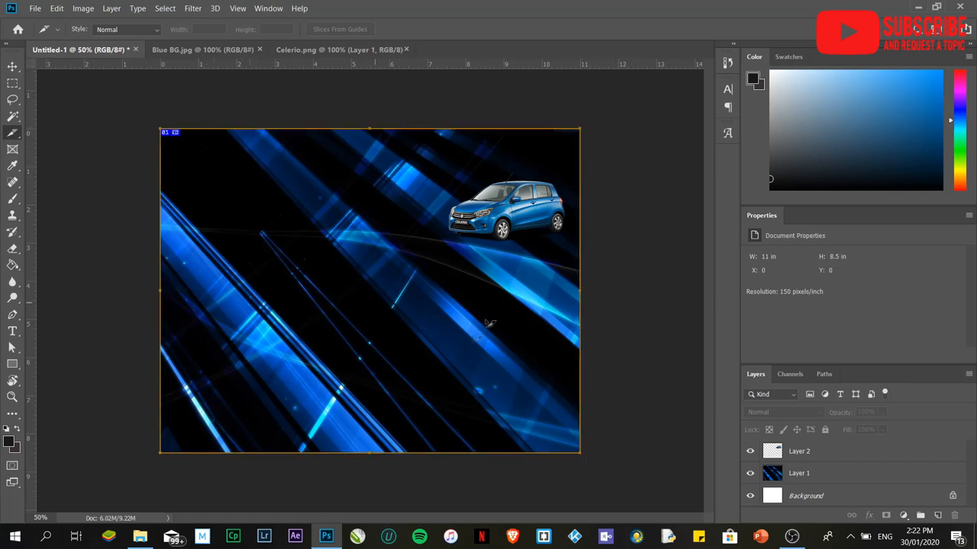
mouse_move(320, 162)
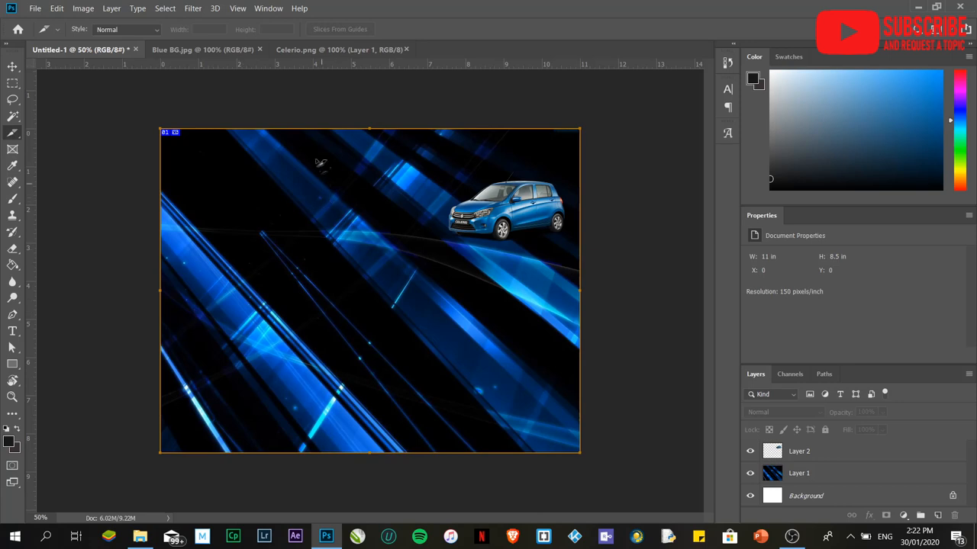
mouse_move(517, 444)
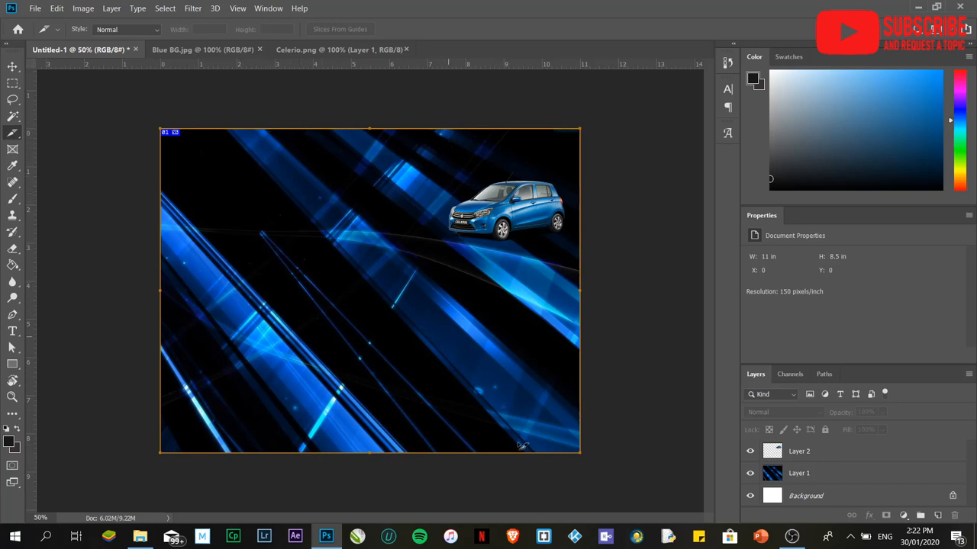
mouse_move(293, 208)
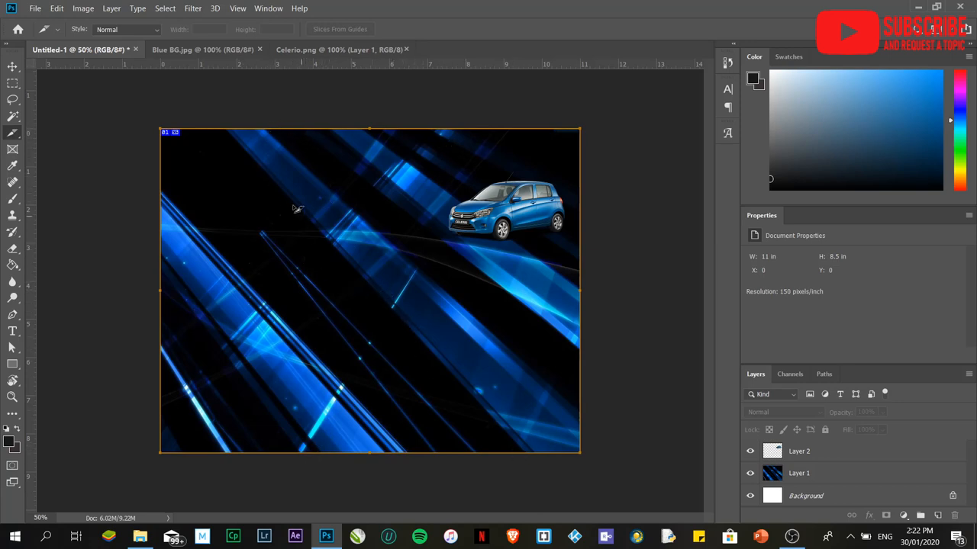
mouse_move(281, 207)
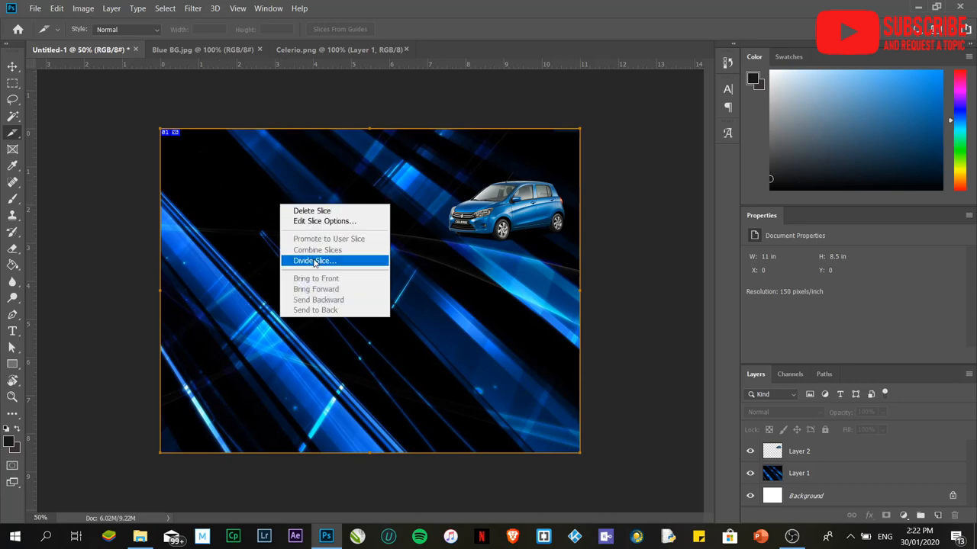
Step: In Divide Slice, split the canvas slice vertically into 3 evenly spaced slices
click(314, 261)
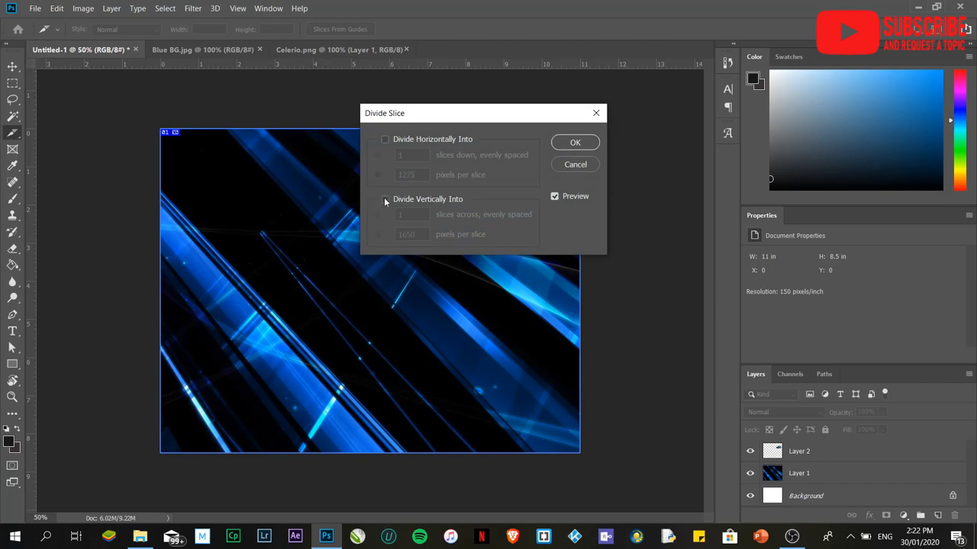
click(384, 198)
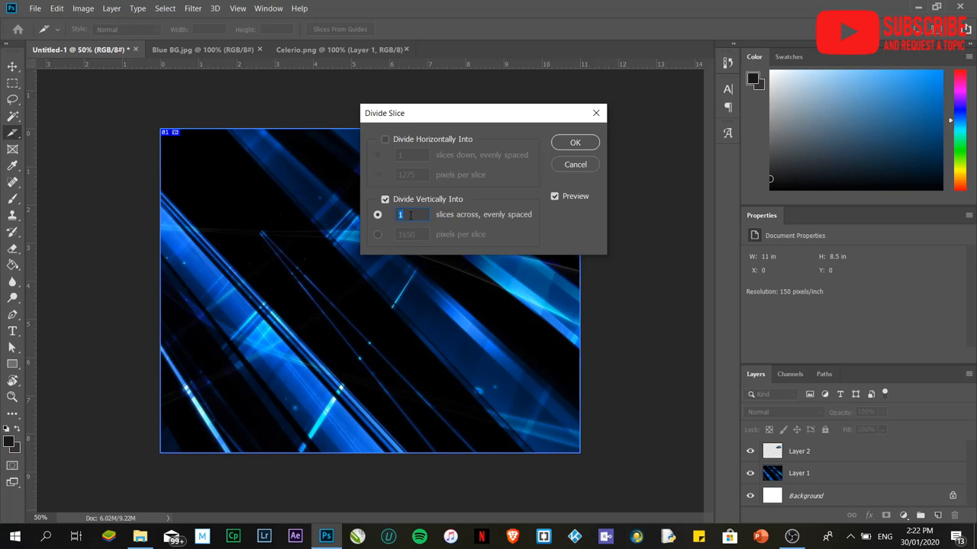
text(3)
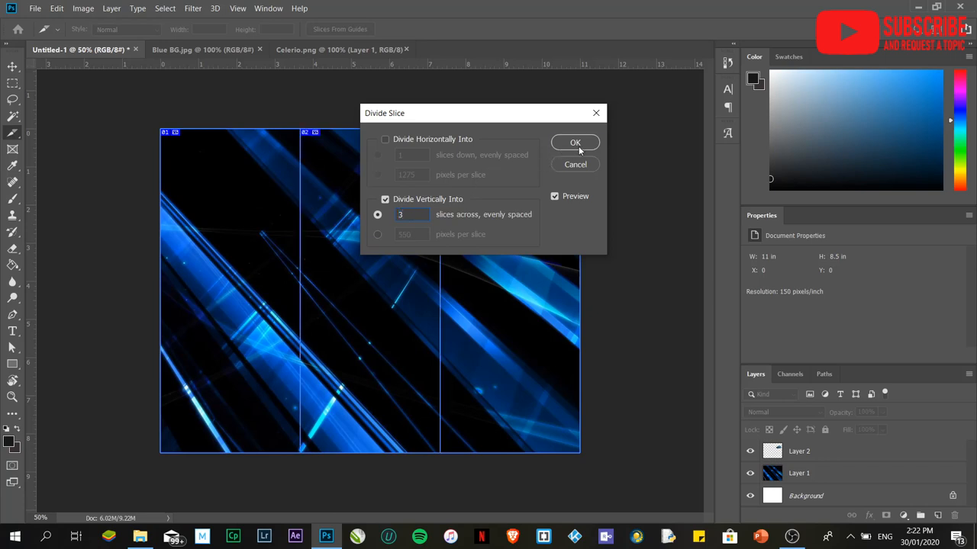
Step: Confirm the three-slice split and Alt-drag car copies to the bottoms of the left and middle panels
click(574, 144)
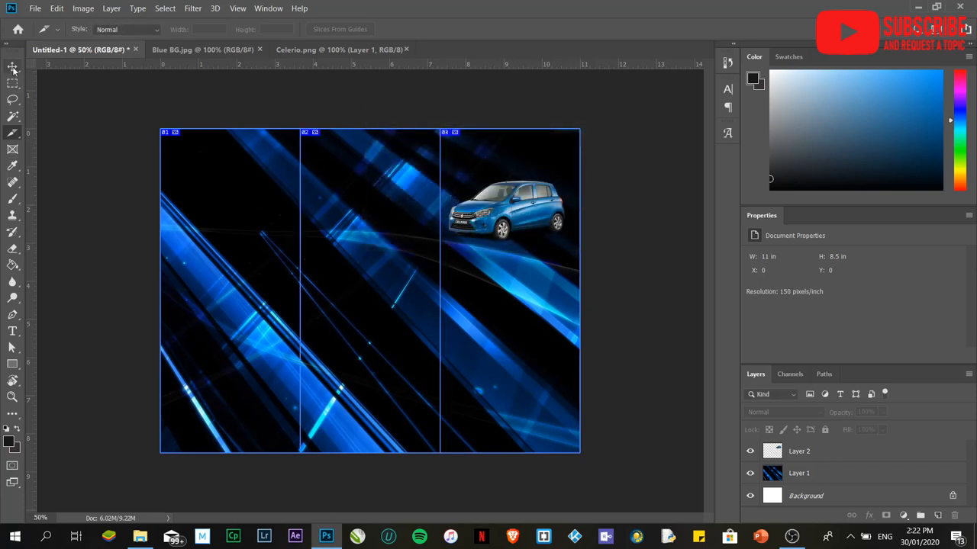
click(11, 67)
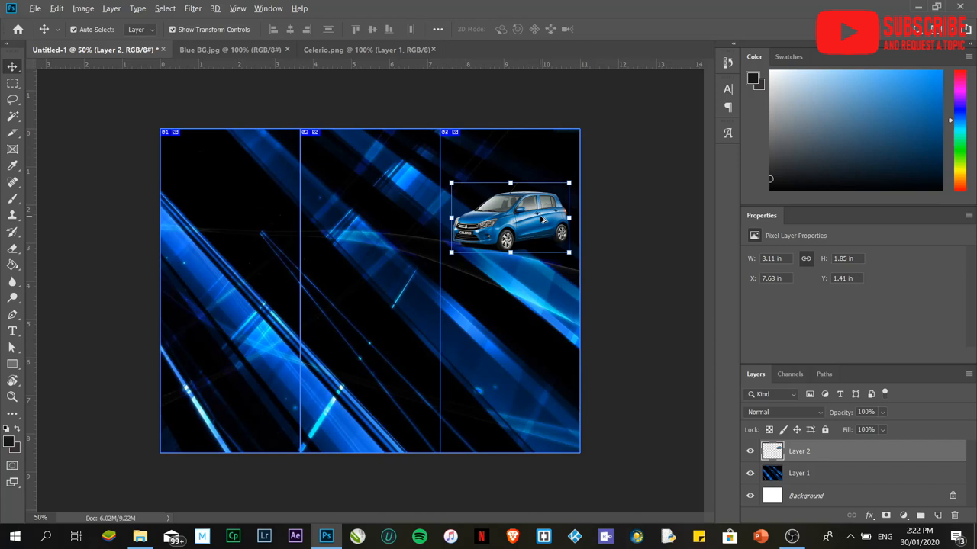
drag(510, 216, 395, 313)
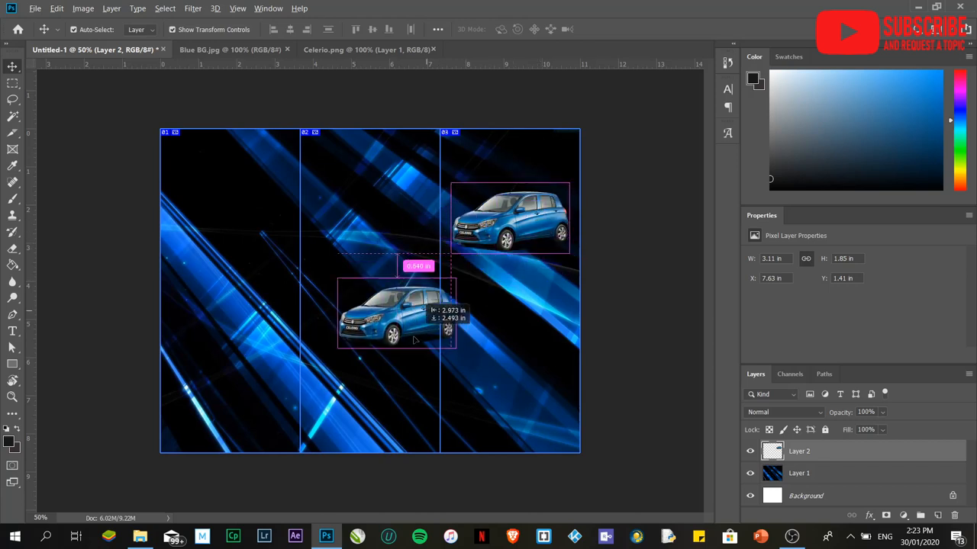
drag(397, 314, 370, 405)
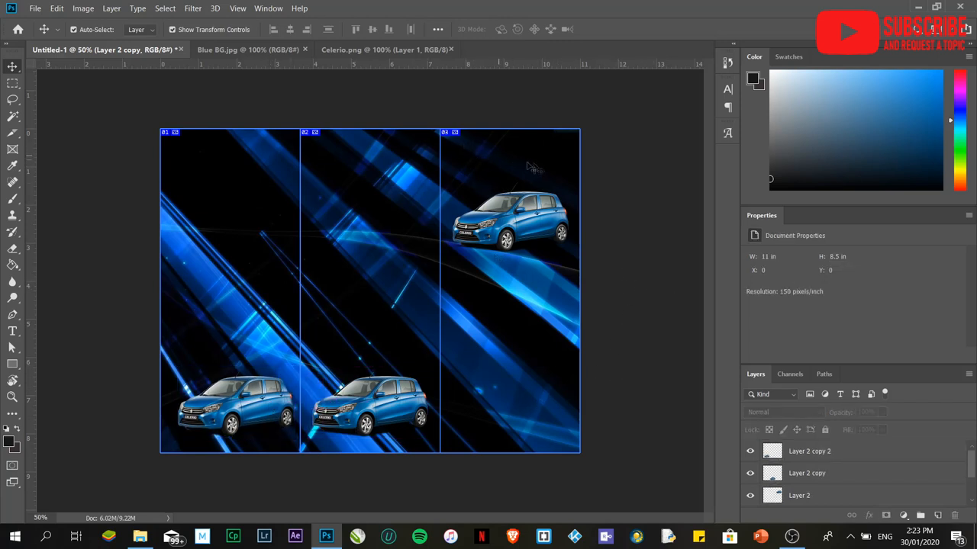
mouse_move(446, 288)
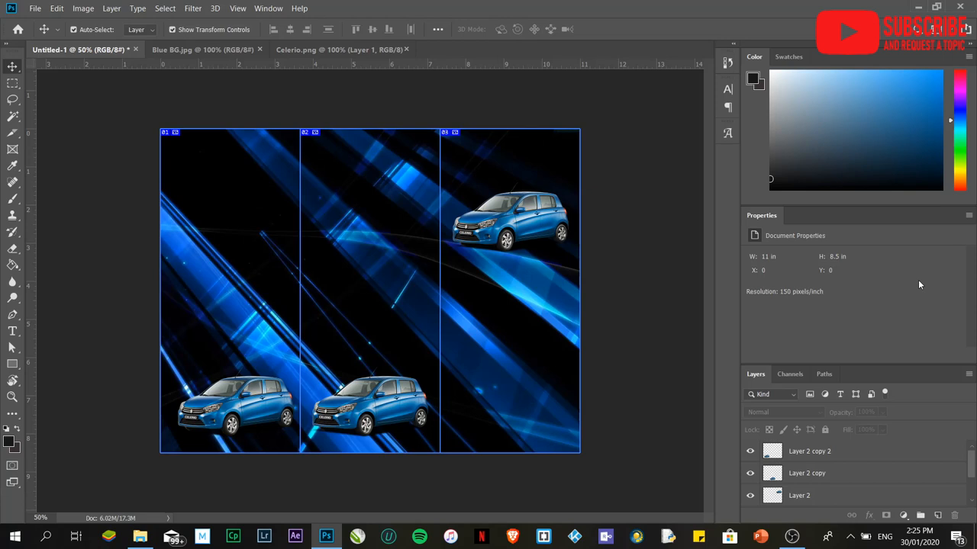
mouse_move(446, 296)
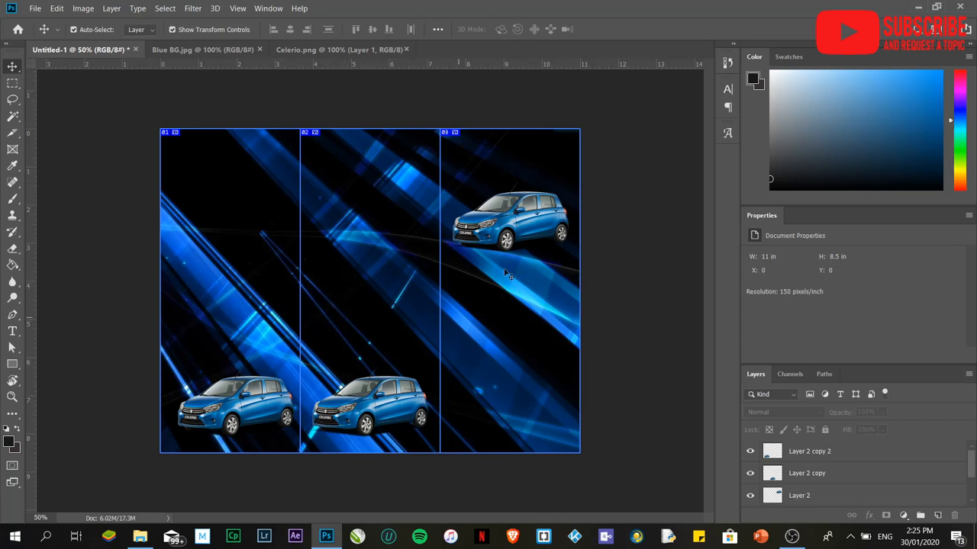
mouse_move(494, 324)
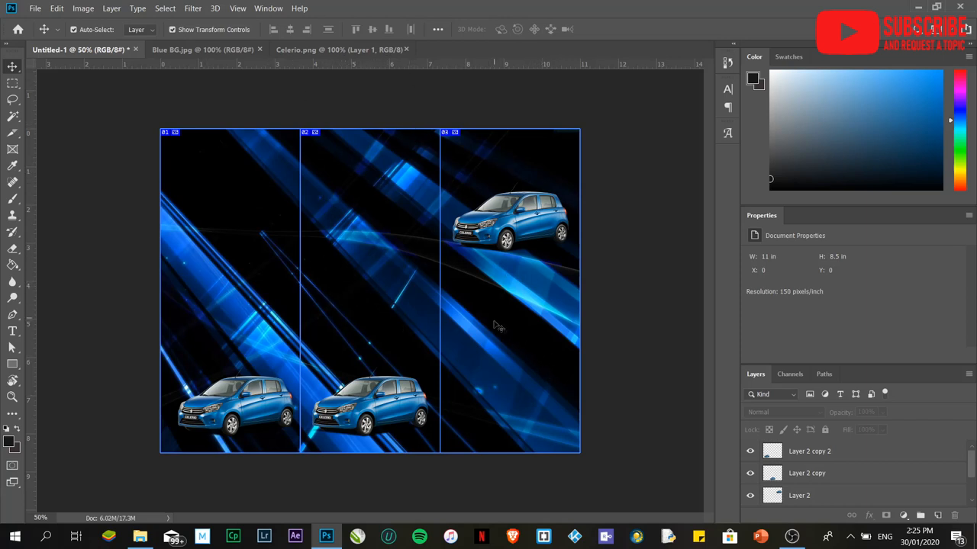
mouse_move(12, 333)
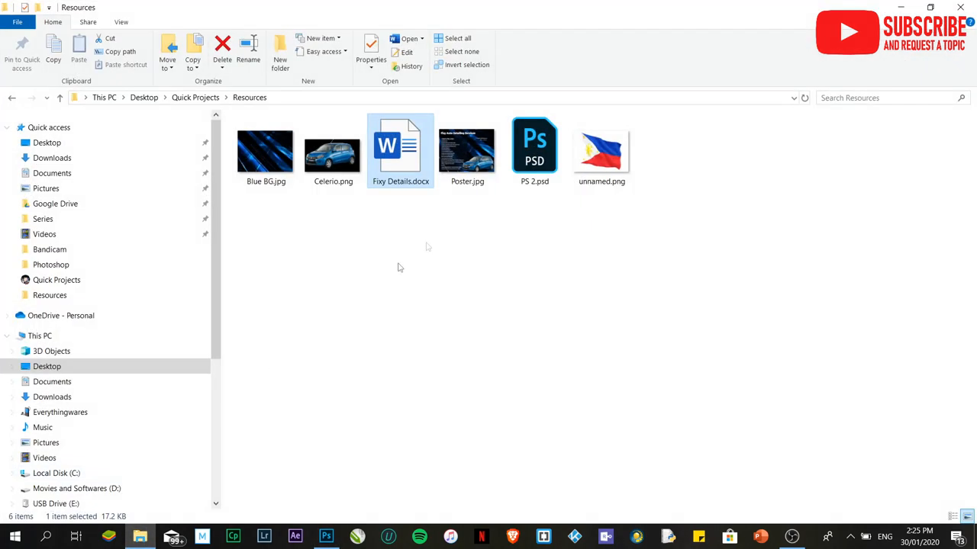
mouse_move(406, 253)
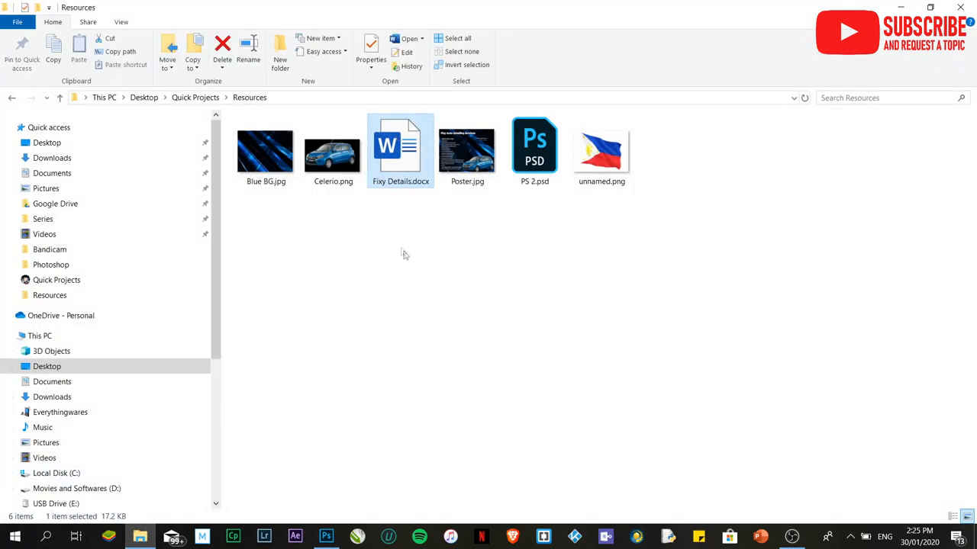
mouse_move(403, 152)
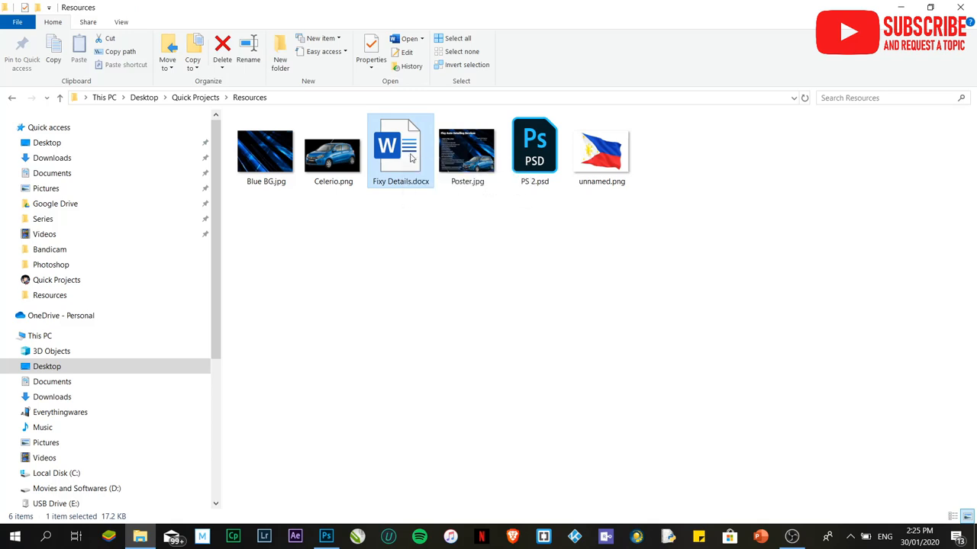
mouse_move(403, 162)
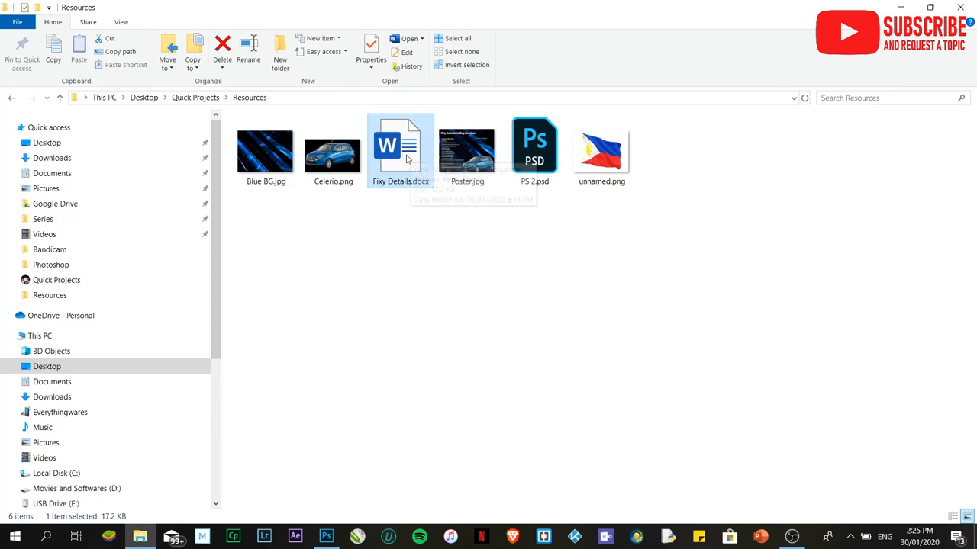
Step: Read Fixy Details.docx in Word for the pricing packages, then return to the brochure
double_click(400, 147)
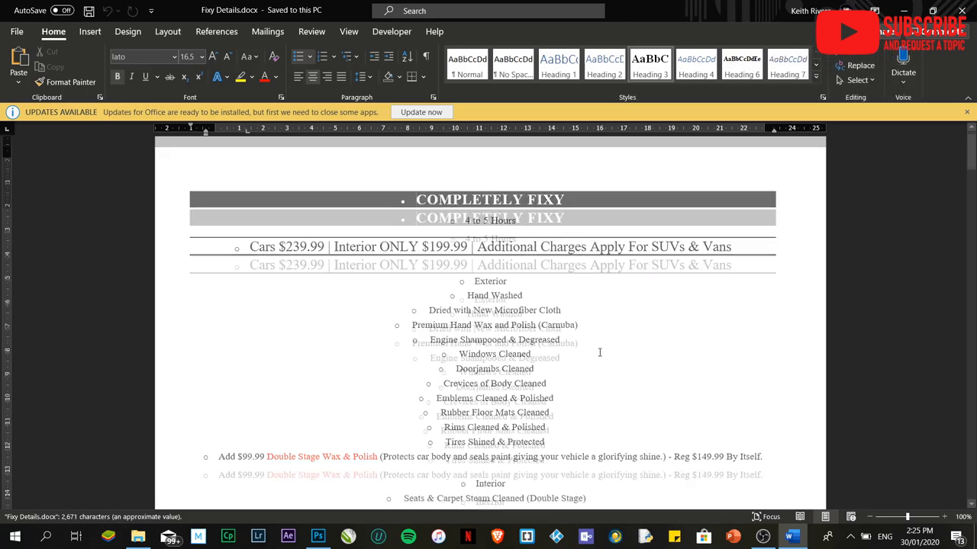
scroll(down, 3)
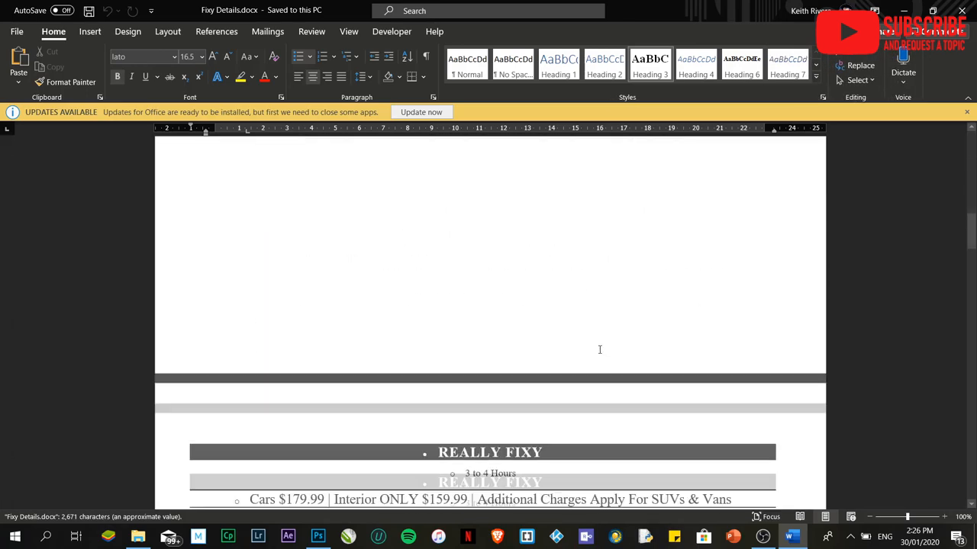
scroll(down, 3)
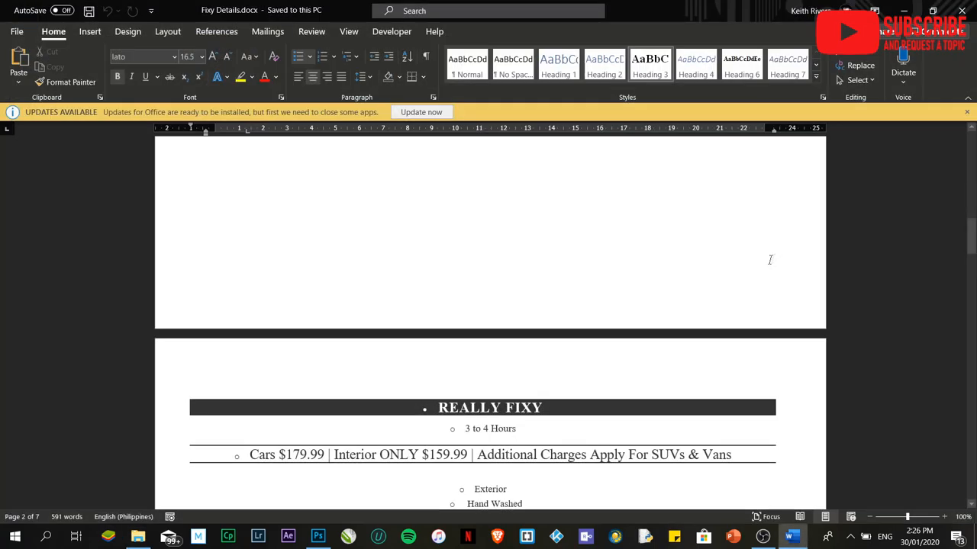
click(317, 536)
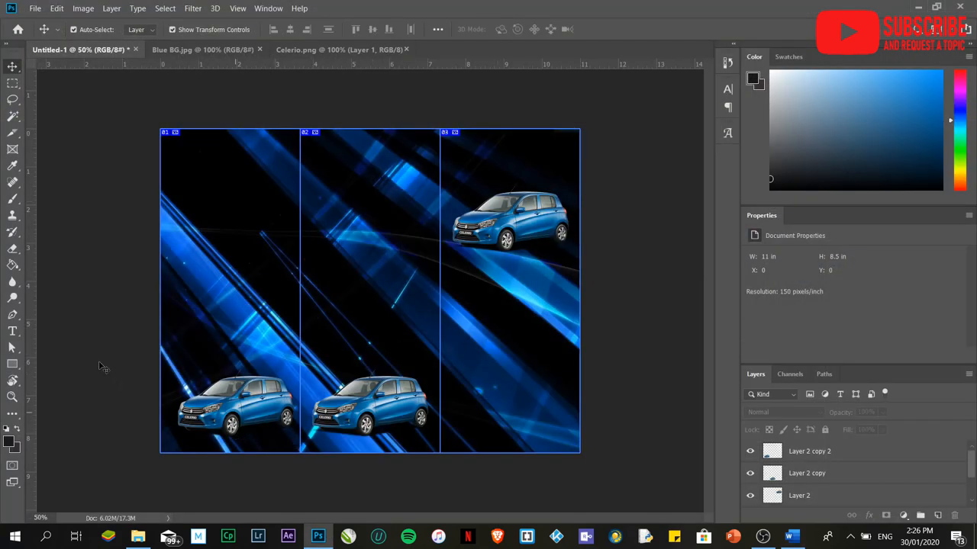
Step: Add a FIXY CAR DETAILING type layer at 43 pt above the right panel's car
click(12, 333)
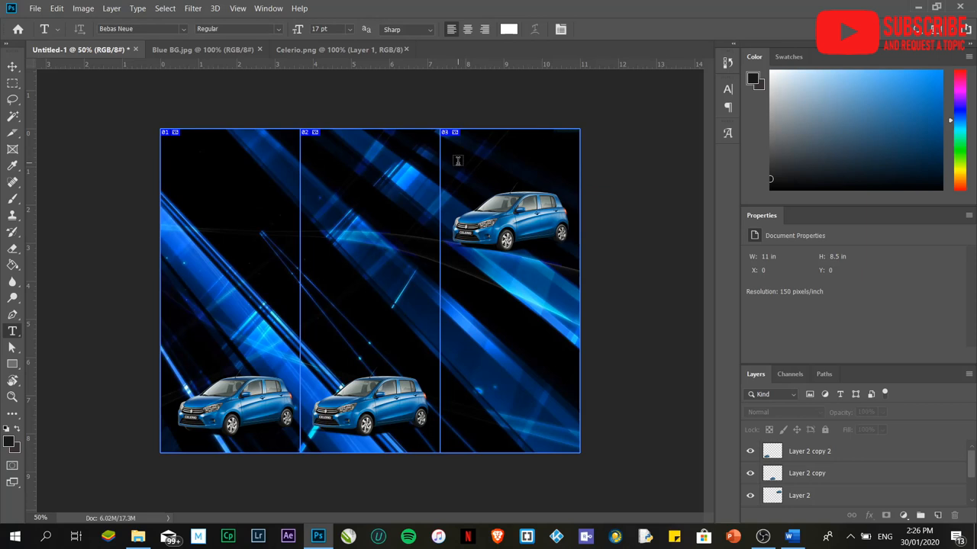
text(LOREM IPSUM)
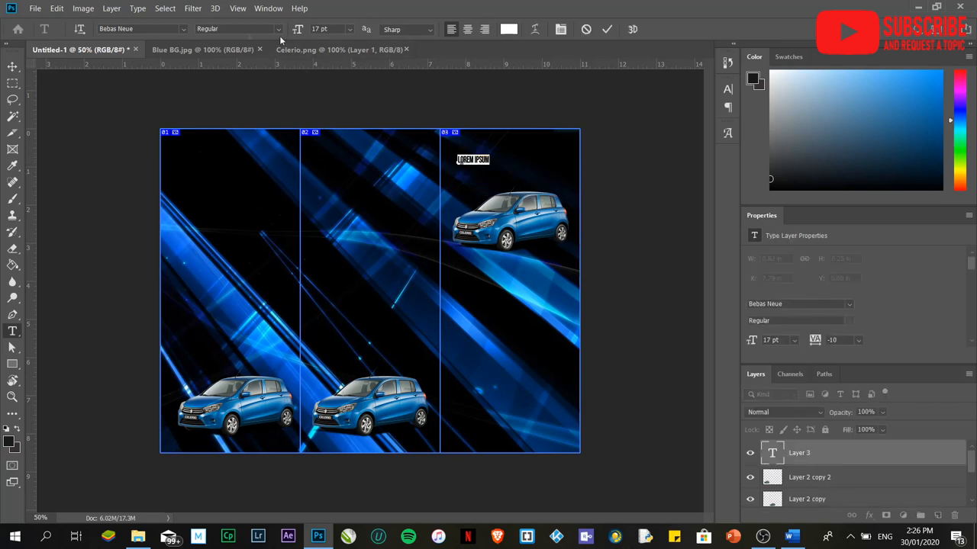
click(324, 29)
text(48)
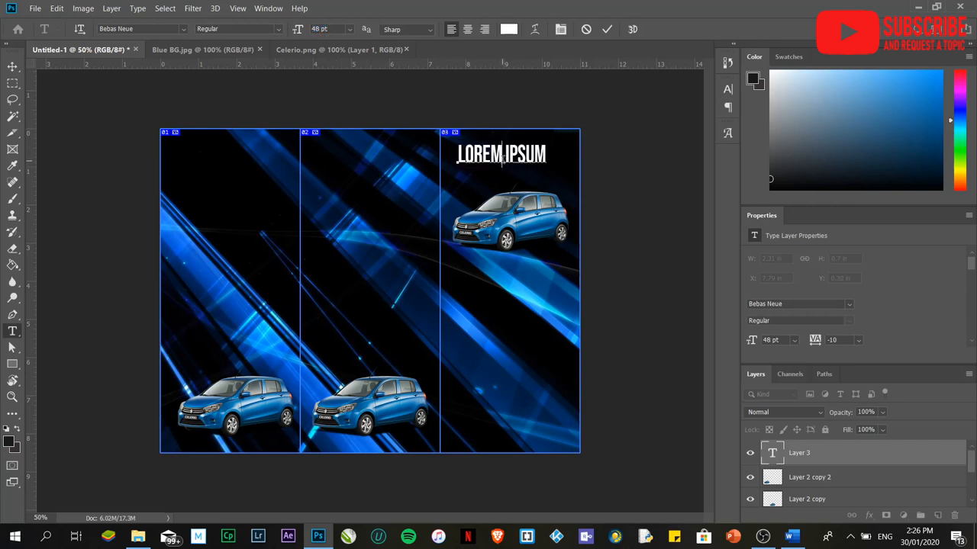
text(FIX)
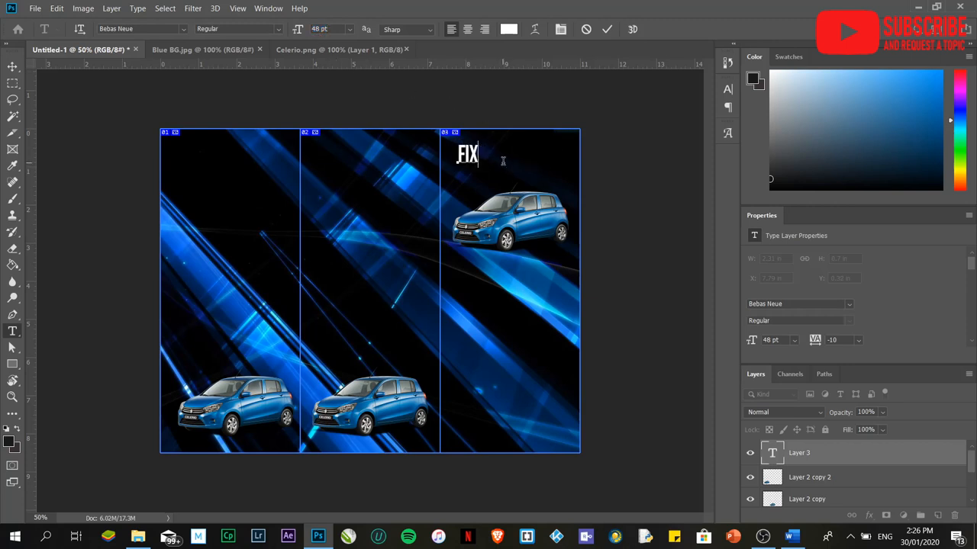
text(Y)
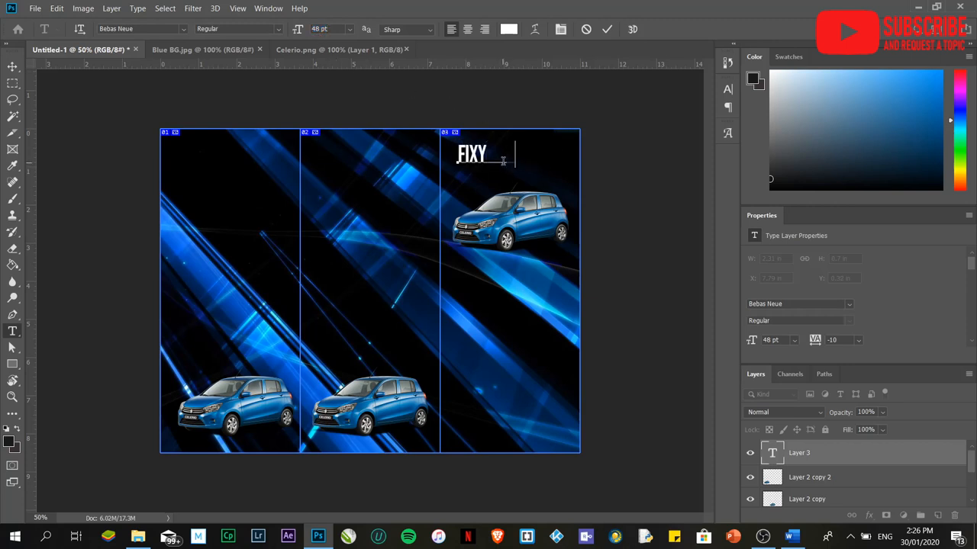
text(CAR DETAILIN)
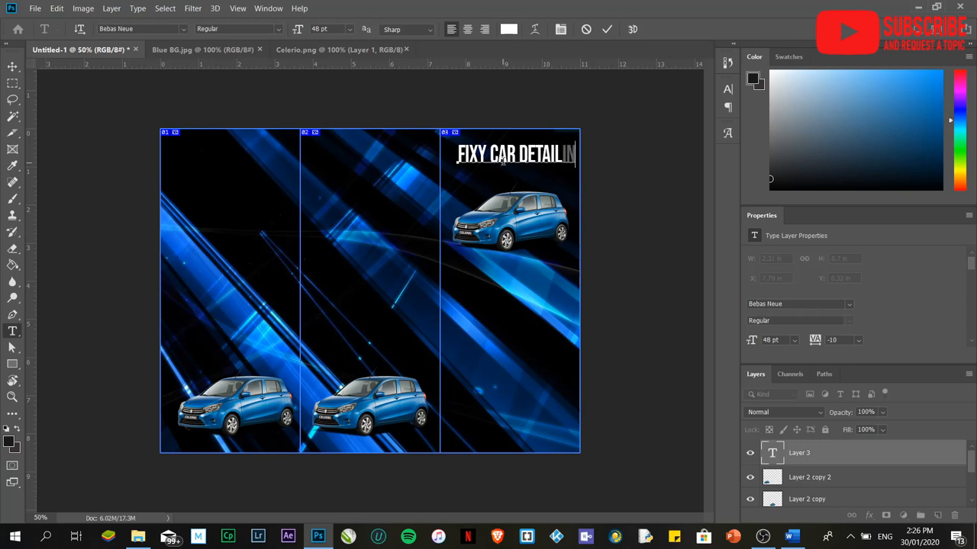
text(G)
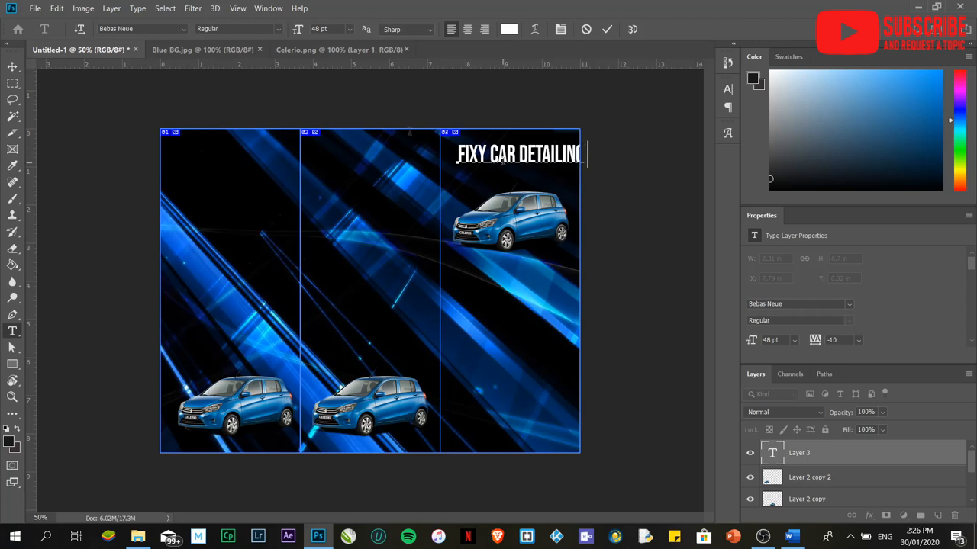
triple_click(519, 155)
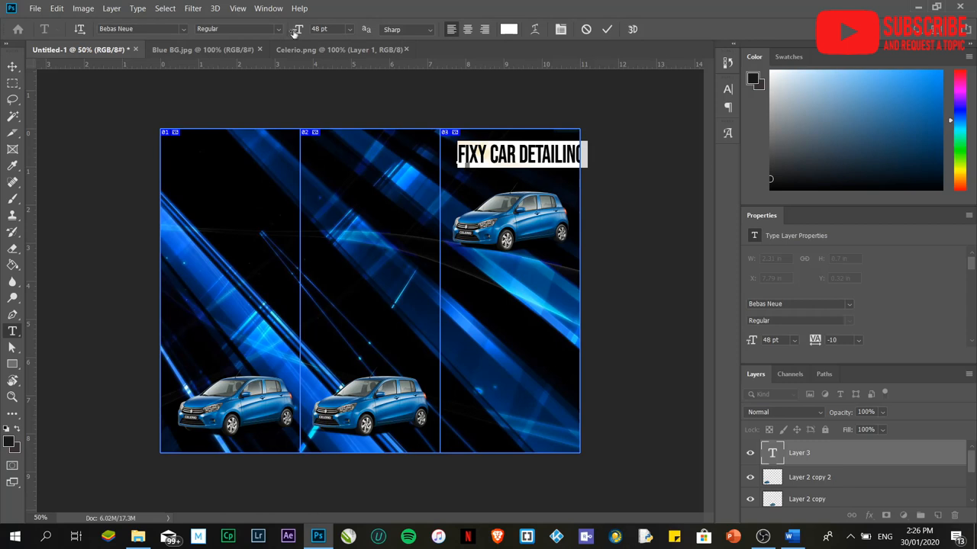
text(43 pt)
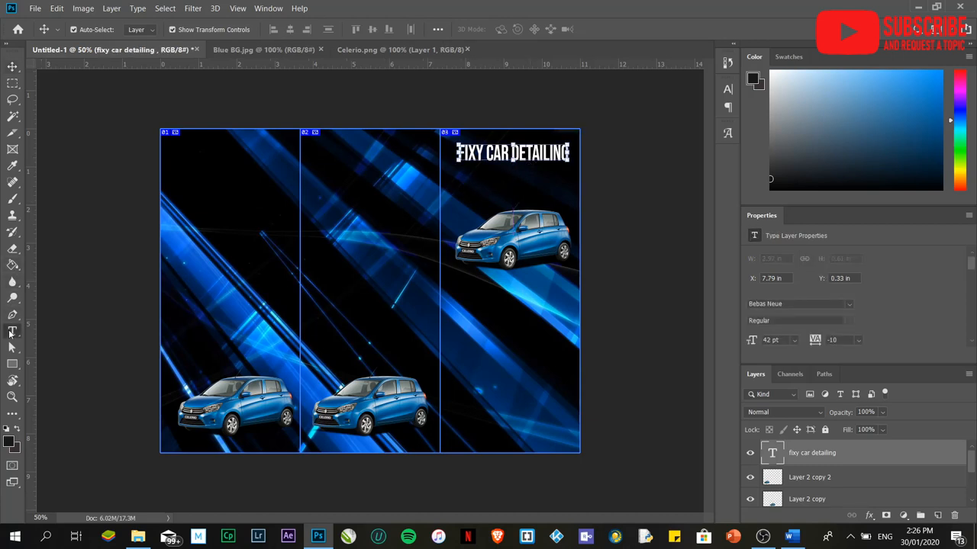
Step: Add a smaller 'Quality of Service Guaranteed' tagline type layer beneath the FIXY CAR DETAILING heading
text(LOREM IPSUM)
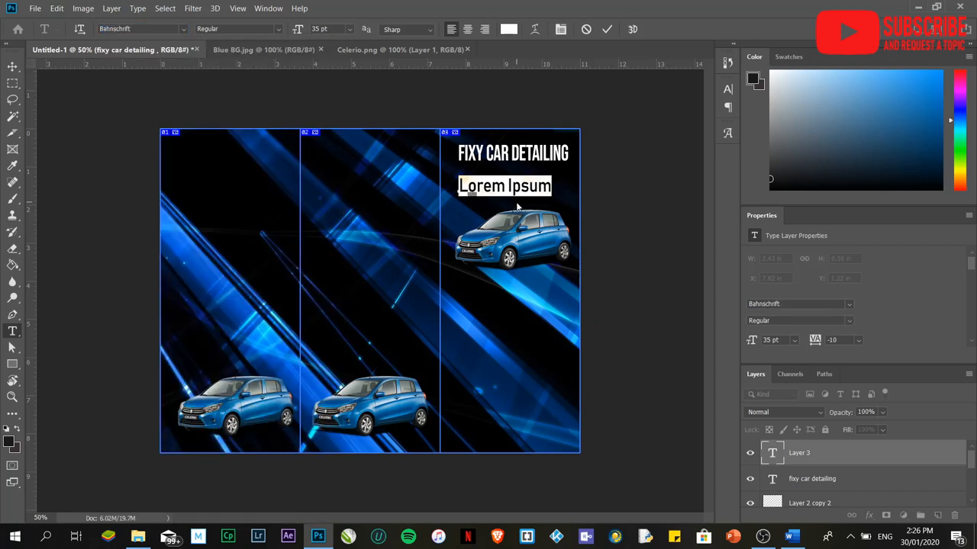
text(Quality of Serv)
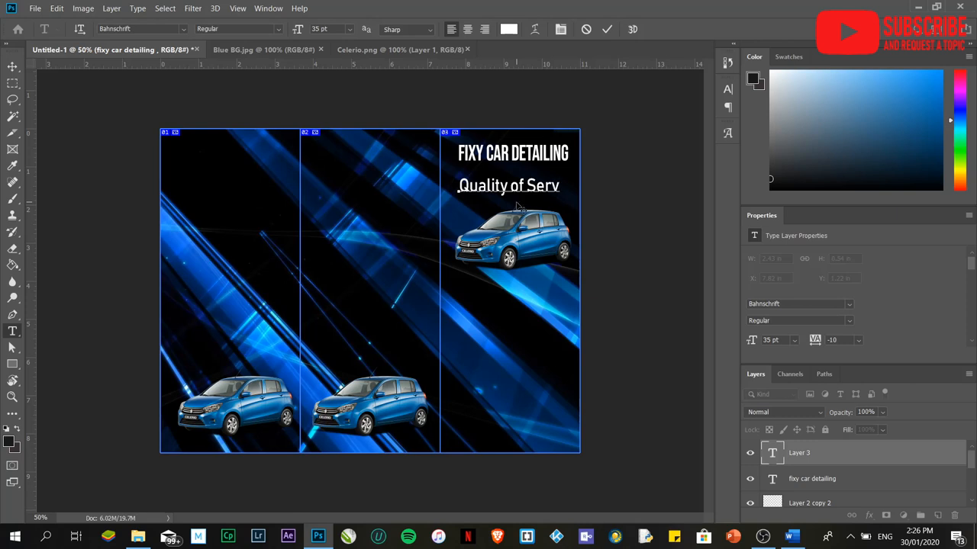
text(ice)
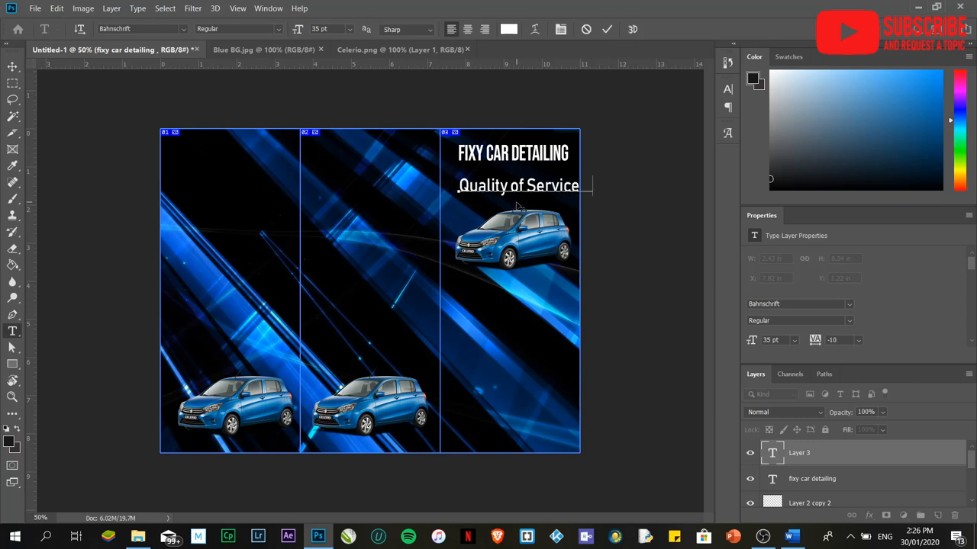
click(519, 186)
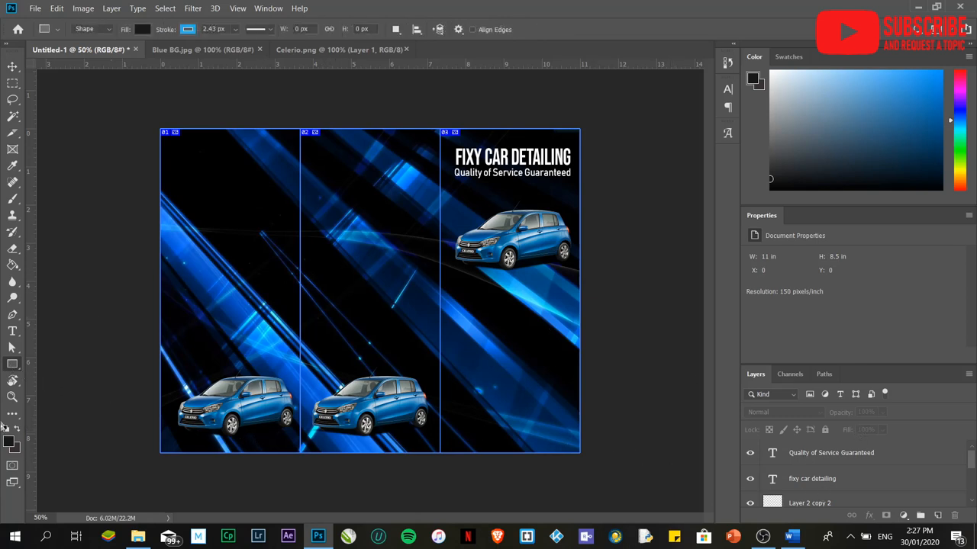
mouse_move(12, 365)
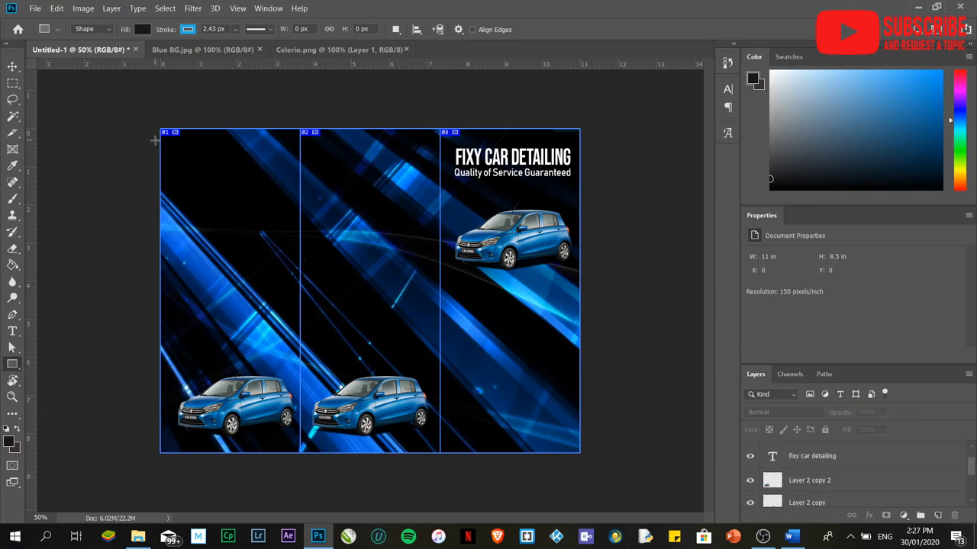
Step: Draw a rectangle band across the brochure top and fill it dark grey #181818
drag(160, 137, 571, 189)
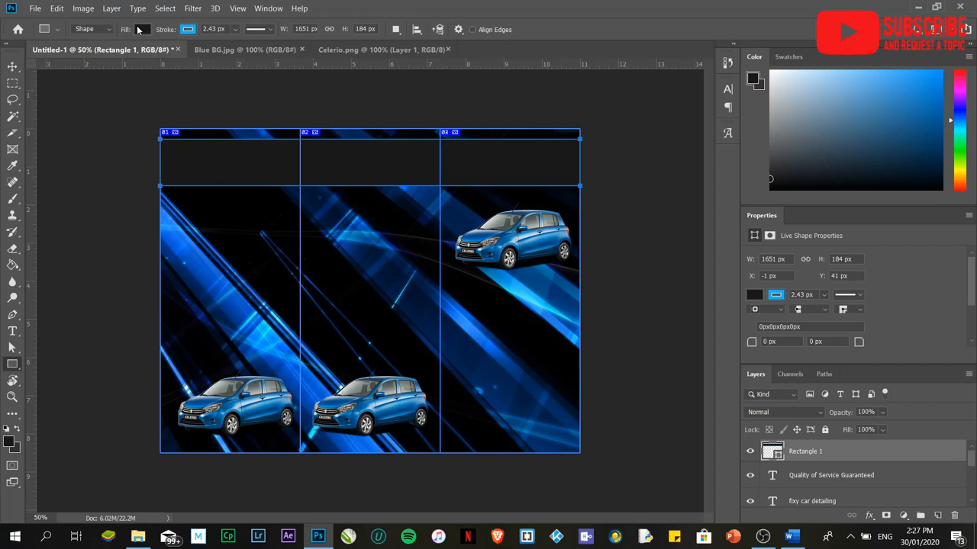
click(141, 31)
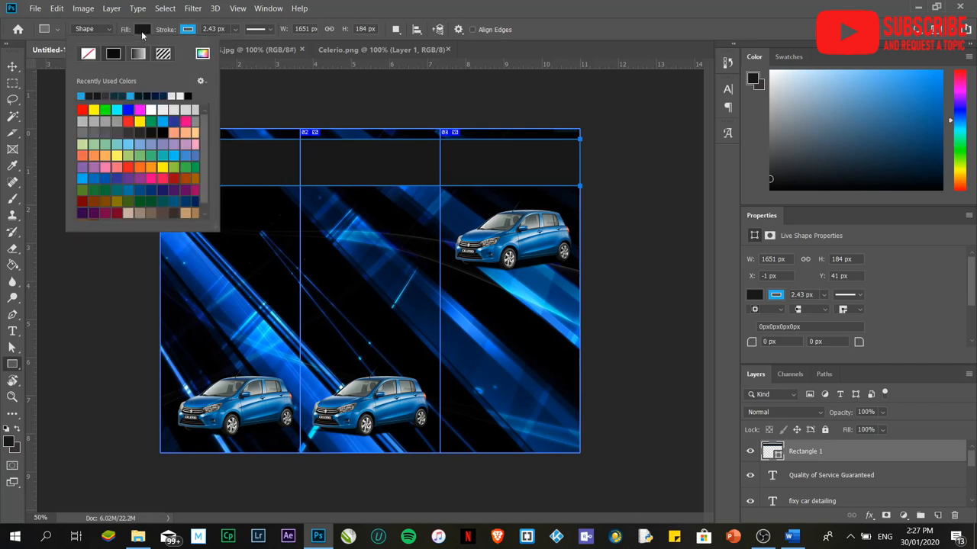
click(202, 55)
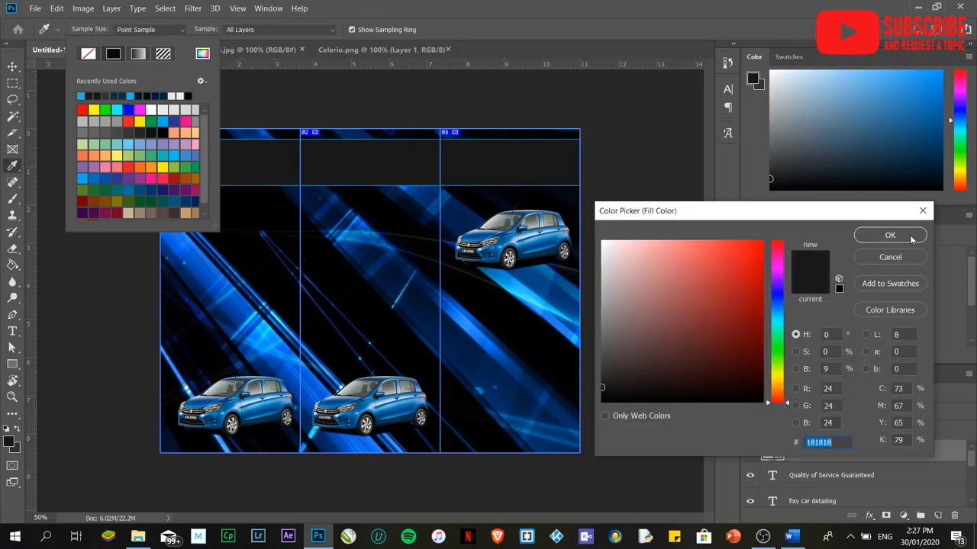
click(888, 235)
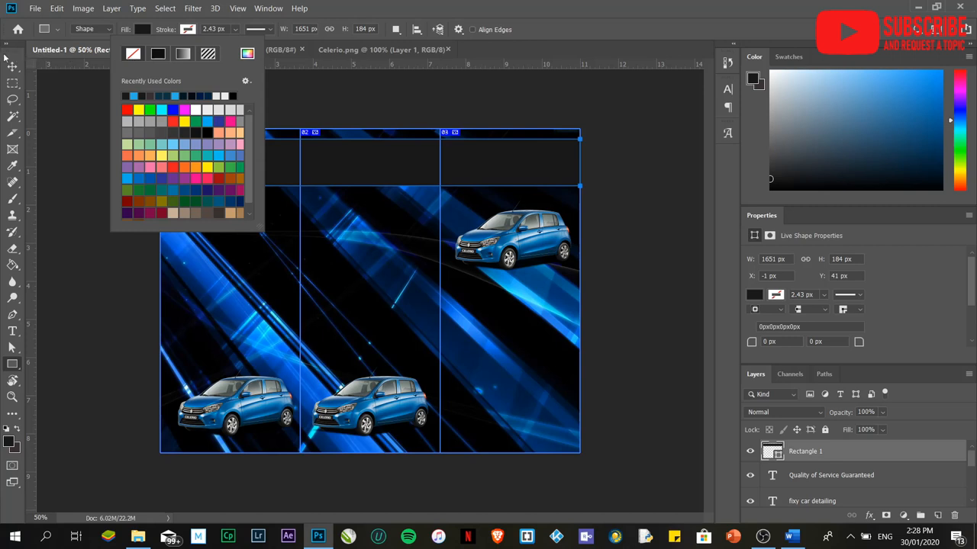
click(650, 373)
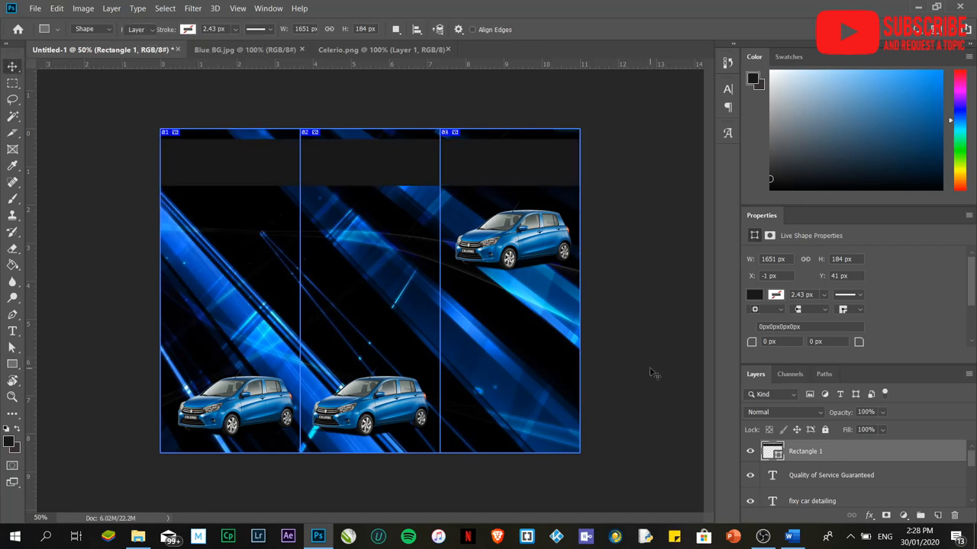
click(9, 67)
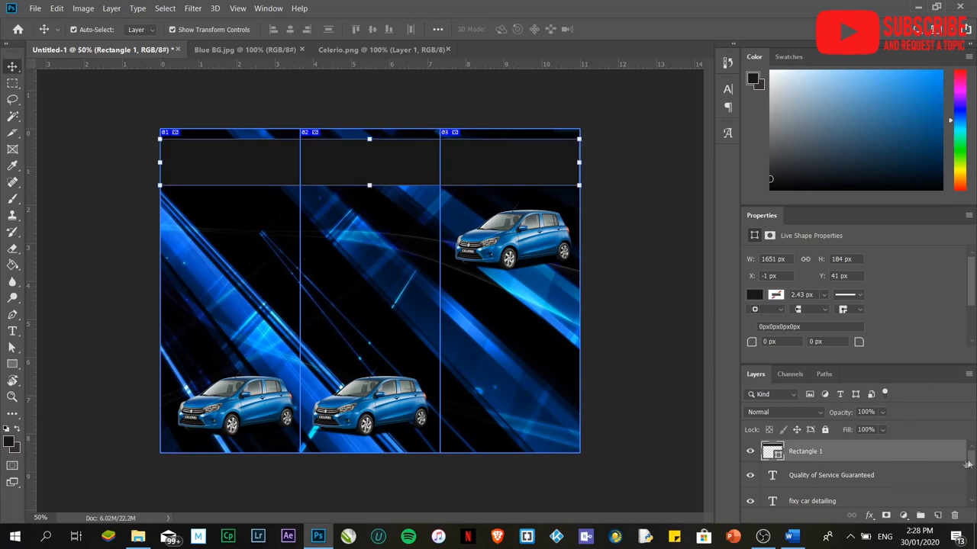
Step: Scroll the Layers panel to reach Rectangle 1 beneath the heading and tagline layers
scroll(down, 3)
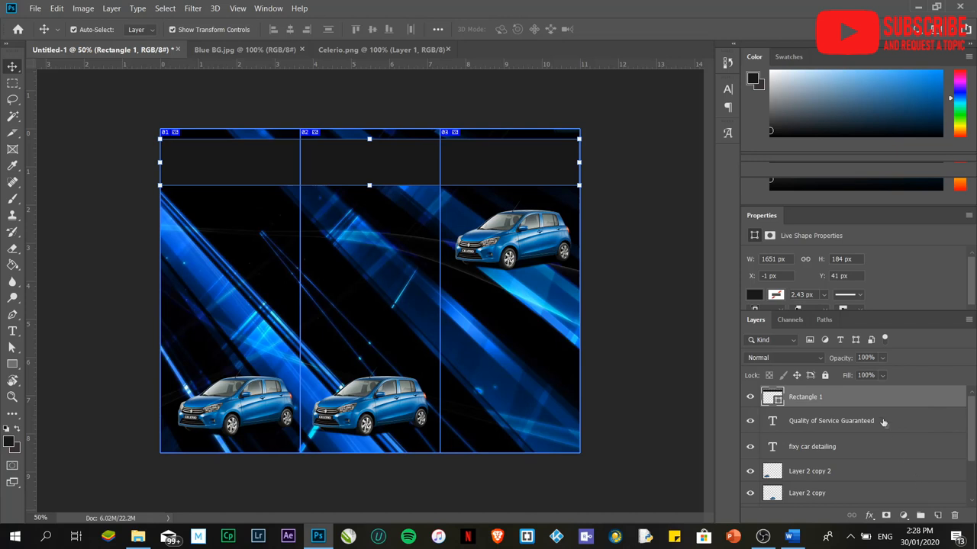
mouse_move(868, 397)
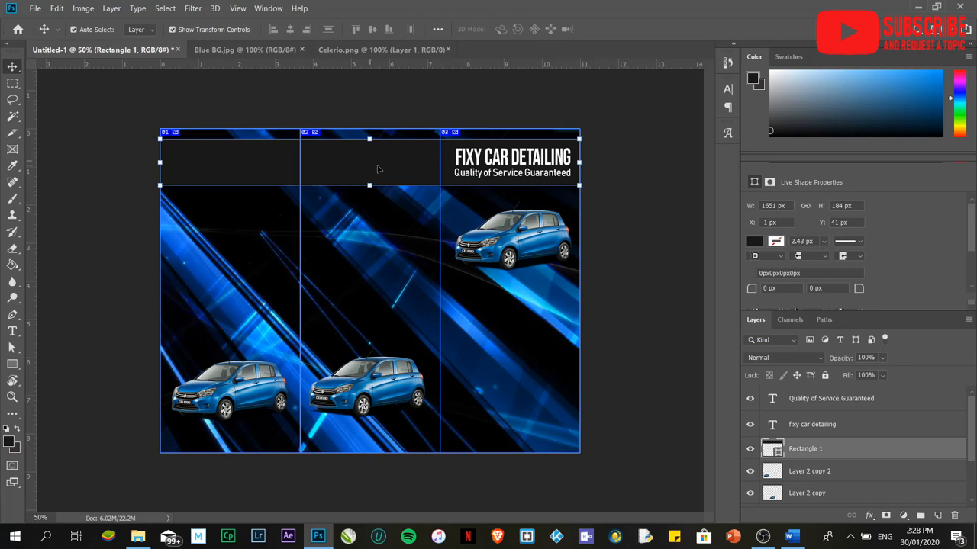
mouse_move(381, 160)
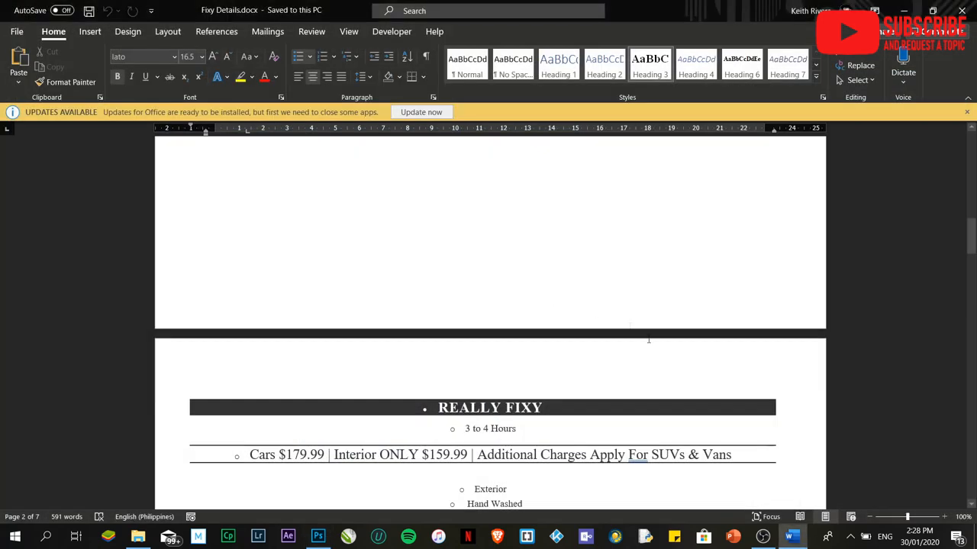
Step: Scroll the Word document down to the COMPLETELY FIXY package section
scroll(down, 3)
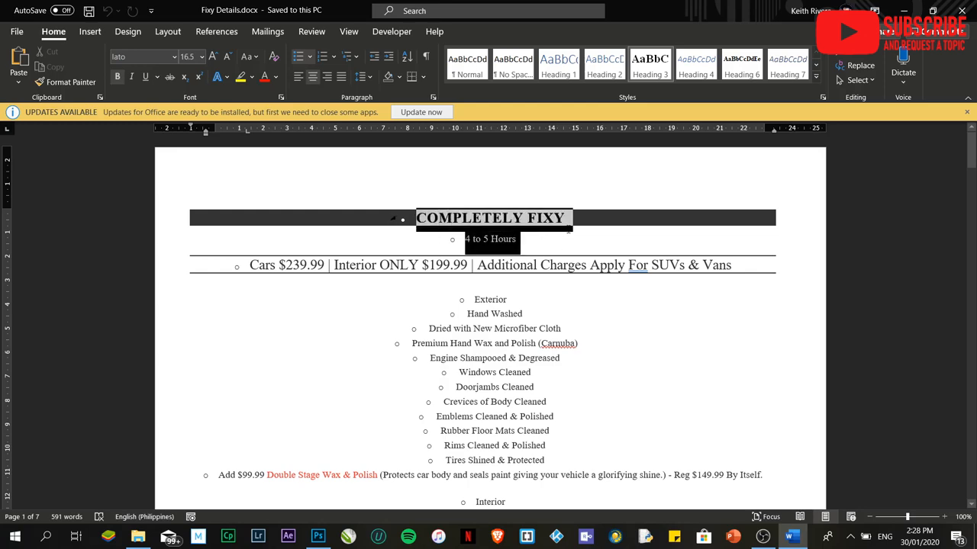
scroll(down, 3)
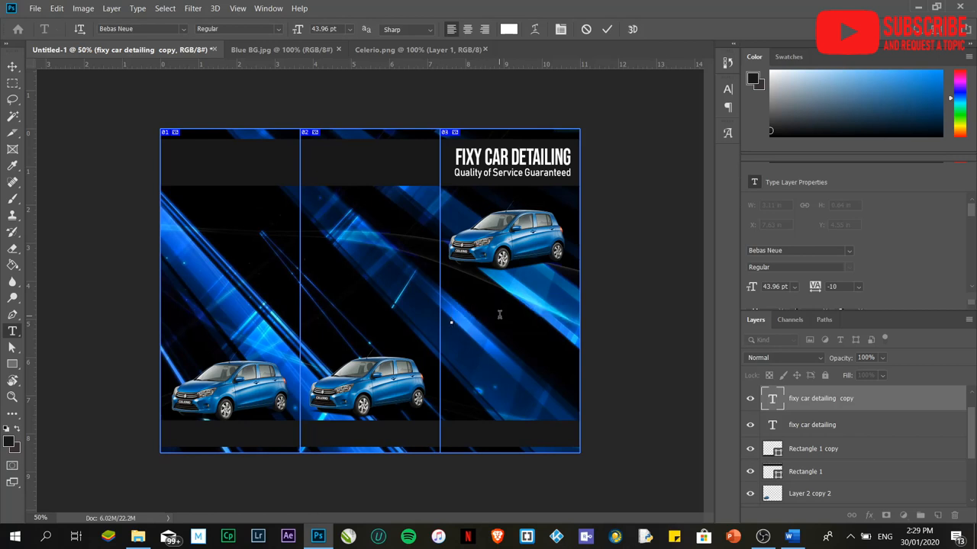
Step: Add a SERVICES heading and place a copy of the tagline layer beneath it for editing
text(SERVIC)
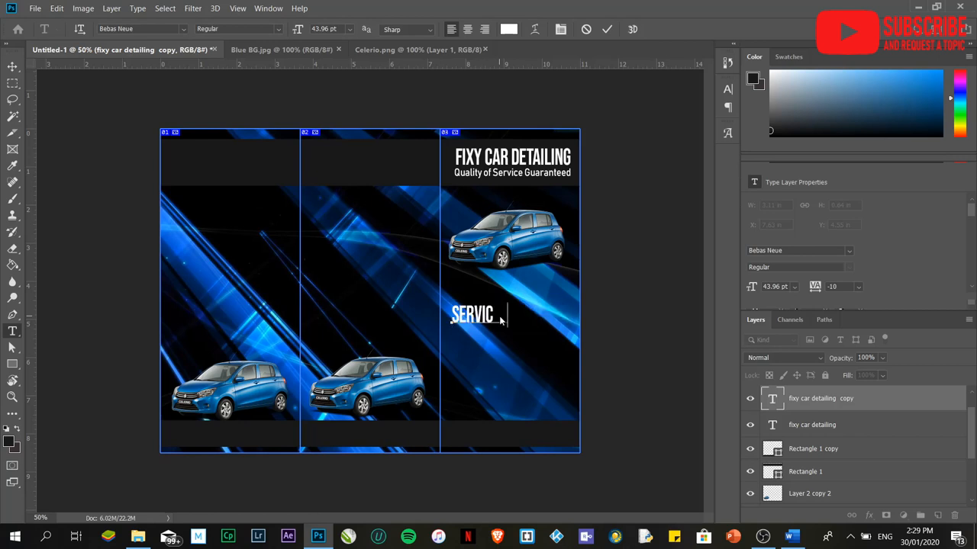
text(ES)
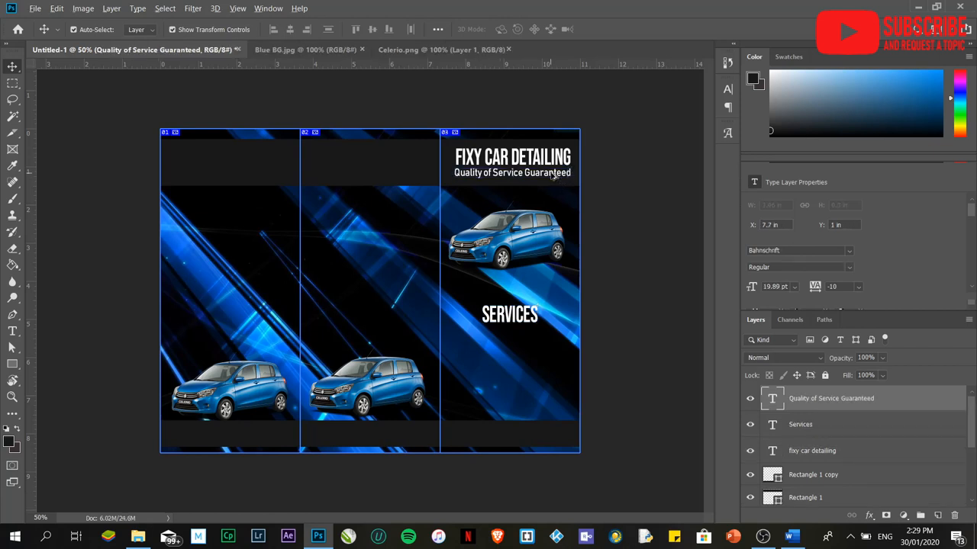
drag(513, 173, 508, 339)
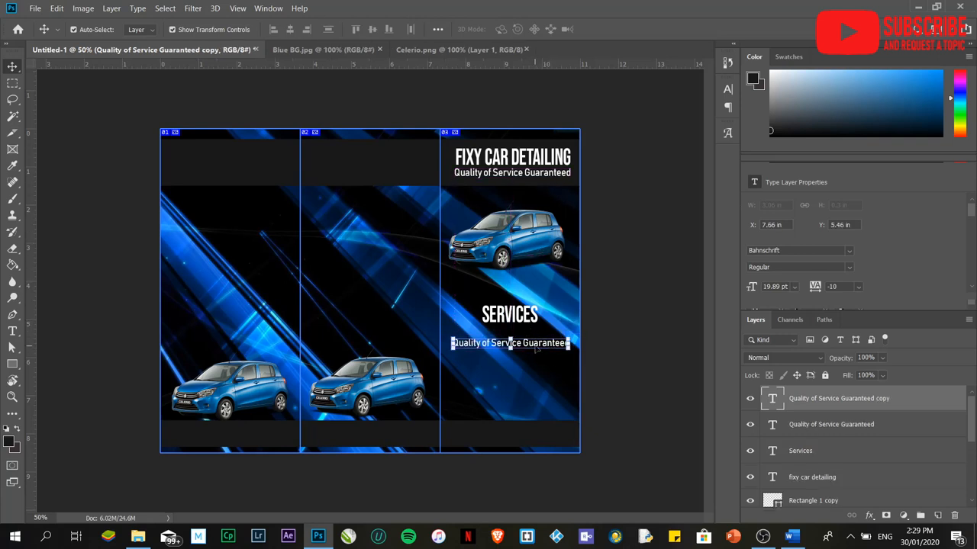
click(510, 342)
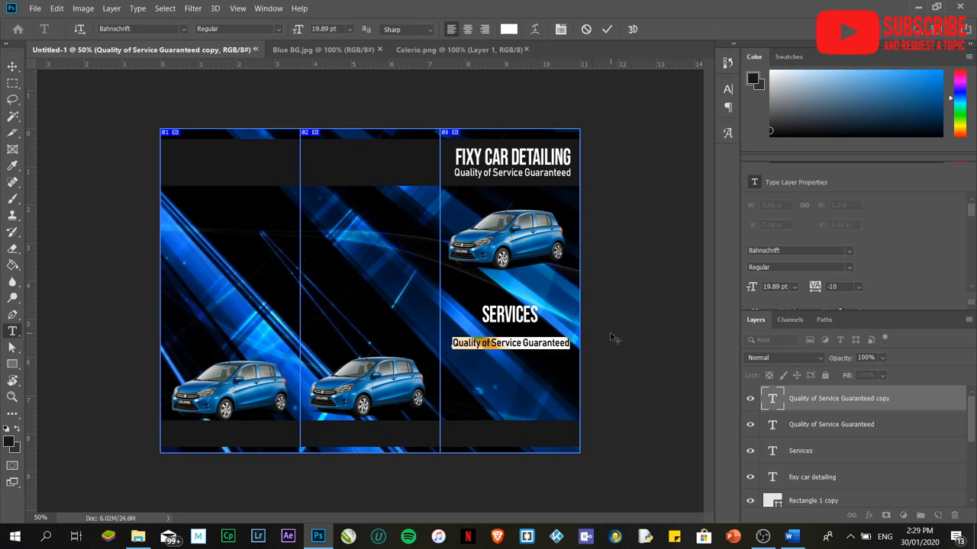
Step: Retype the copied text as Completely Fixy, Really Fixy, Pretty Fixy, Quite Fixy
text(Completely Fixy)
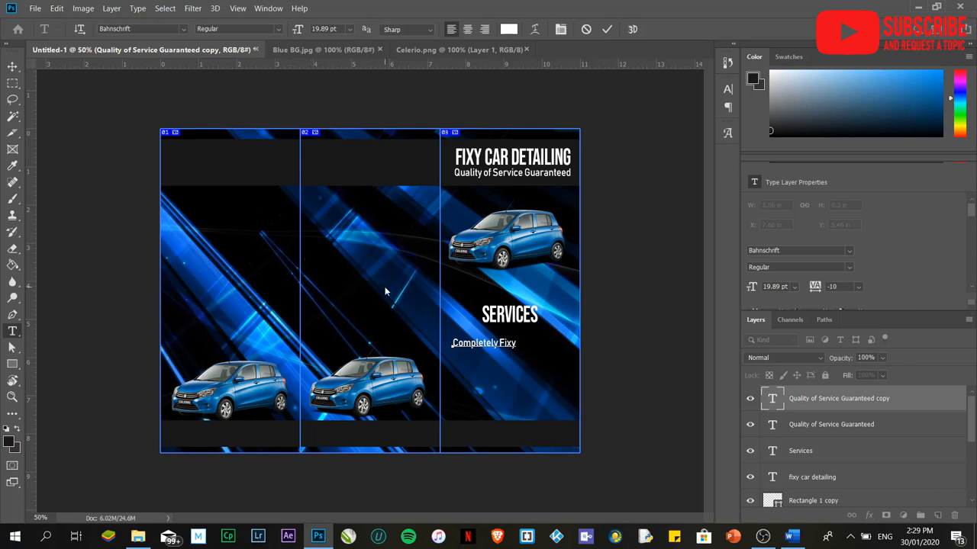
text(Really Fixy)
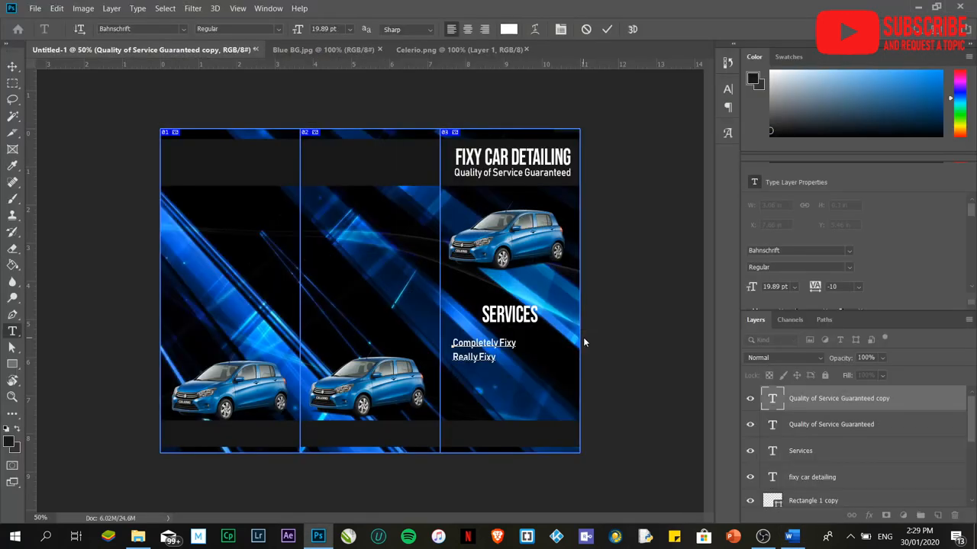
text(PRett)
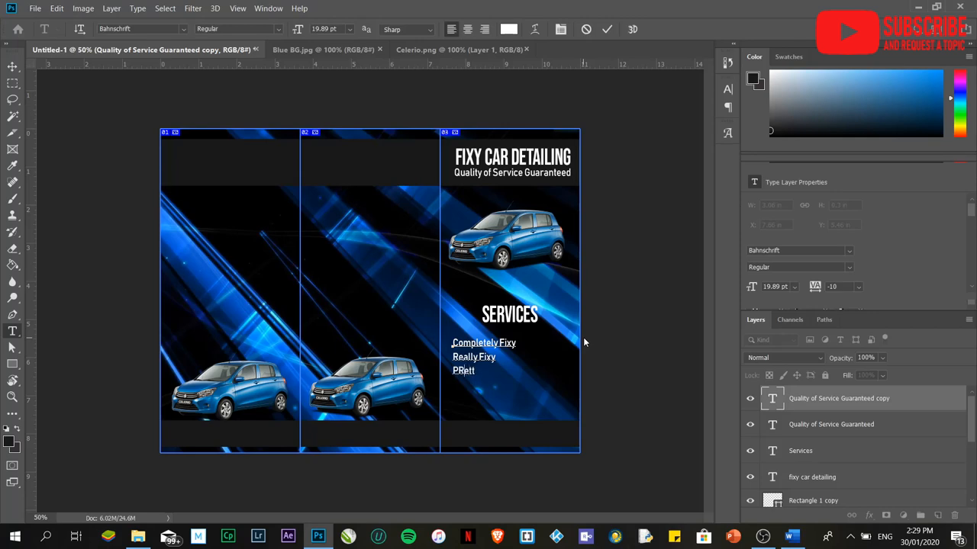
text(Pretty F)
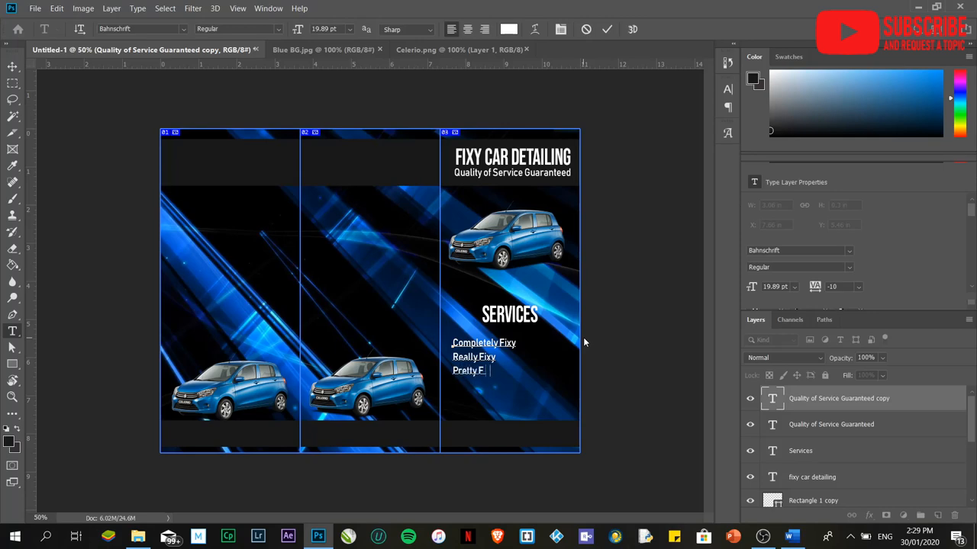
click(784, 537)
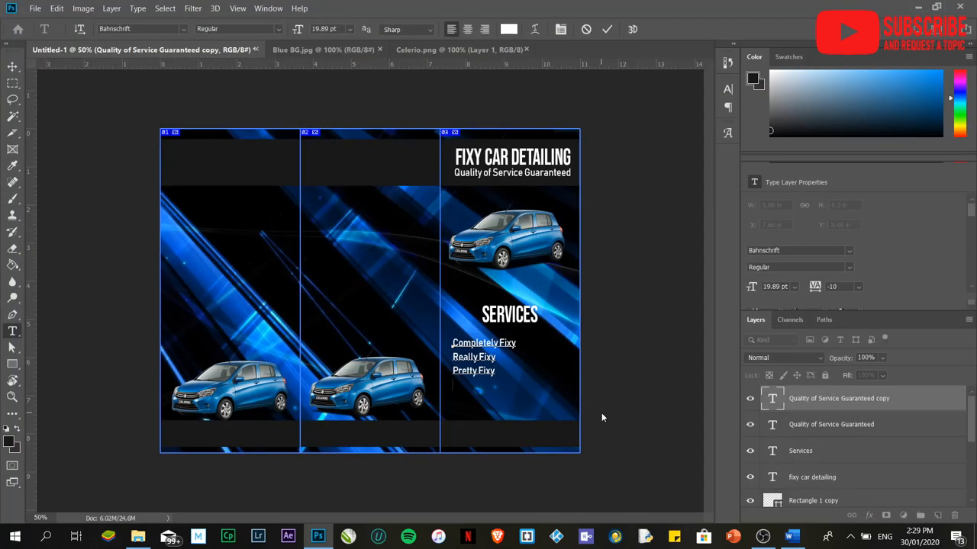
text(Quite Flxy)
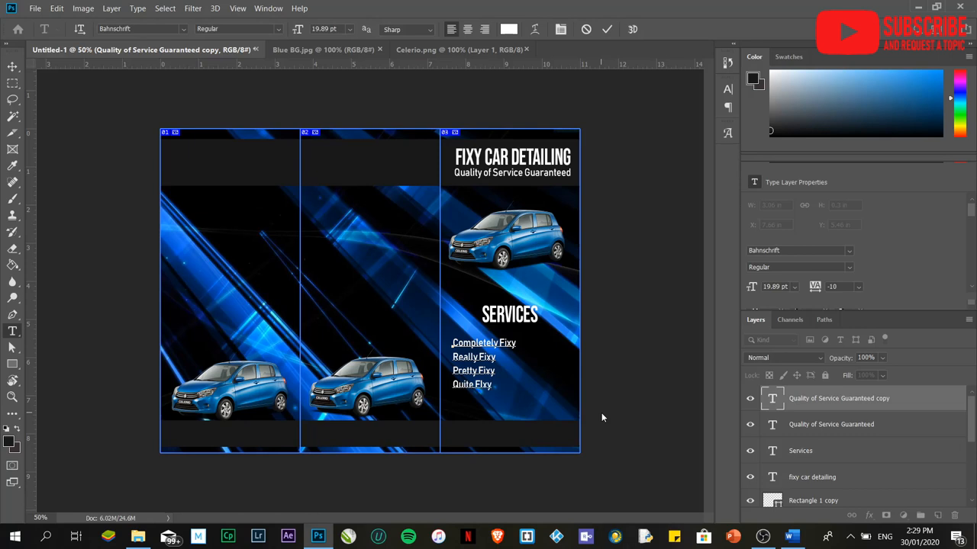
text(\\\\)
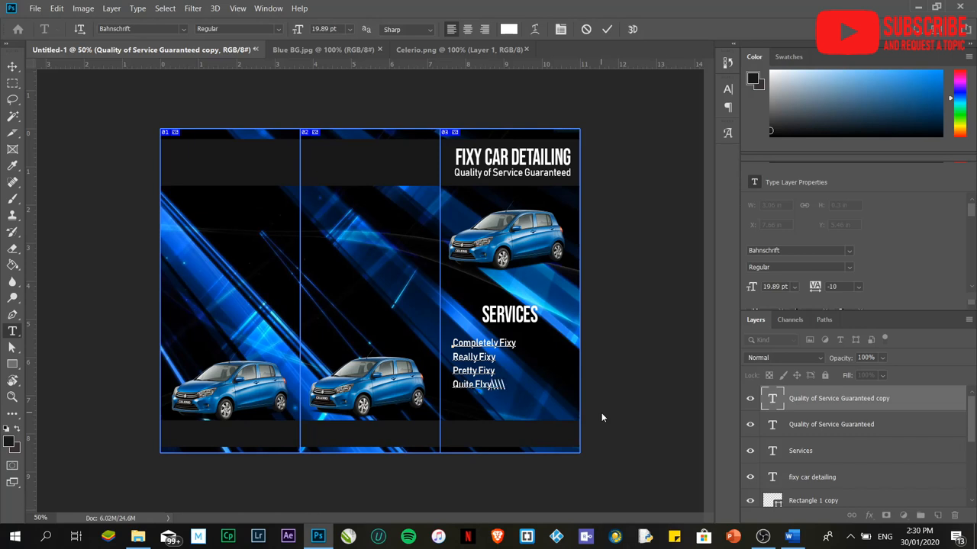
key(Backspace)
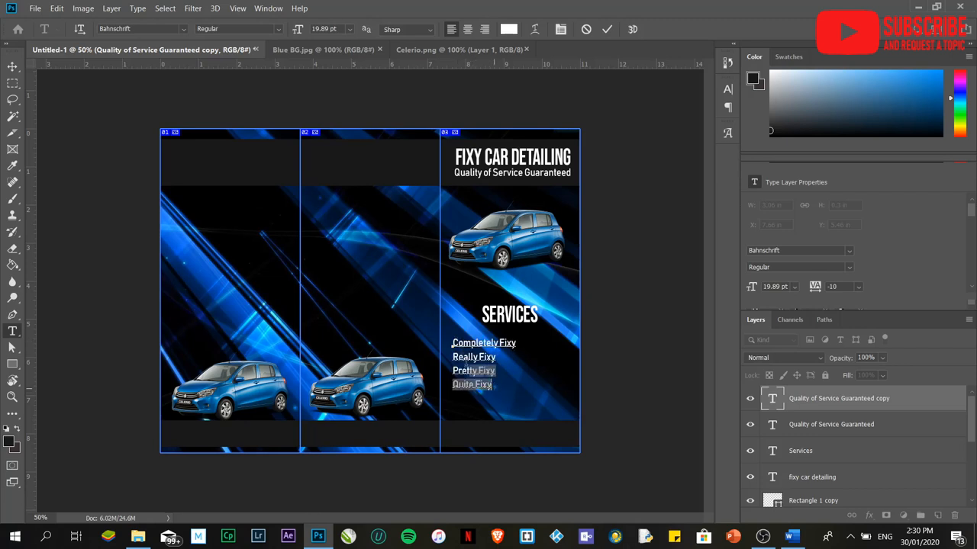
Step: Centre the package list lines and lower the bottom dark band's opacity to 90%
click(470, 29)
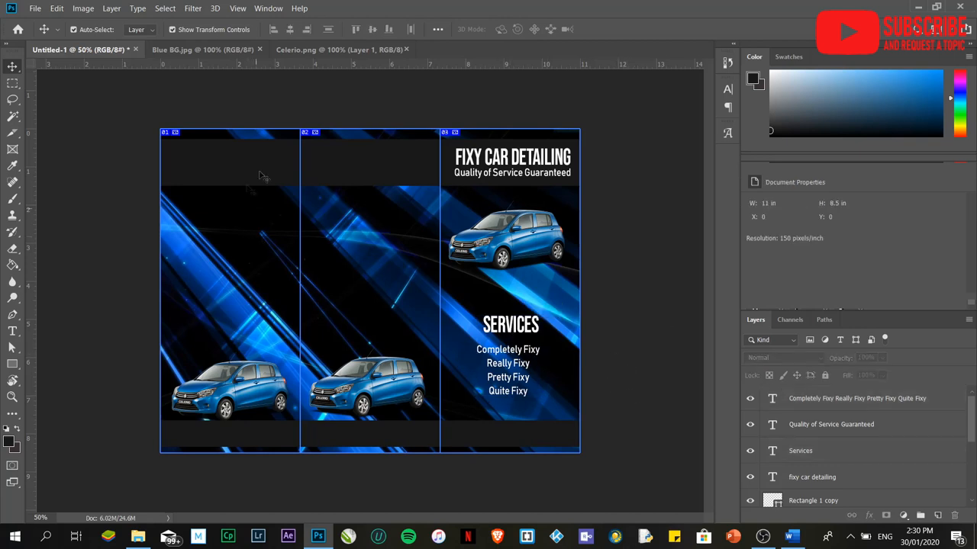
mouse_move(369, 310)
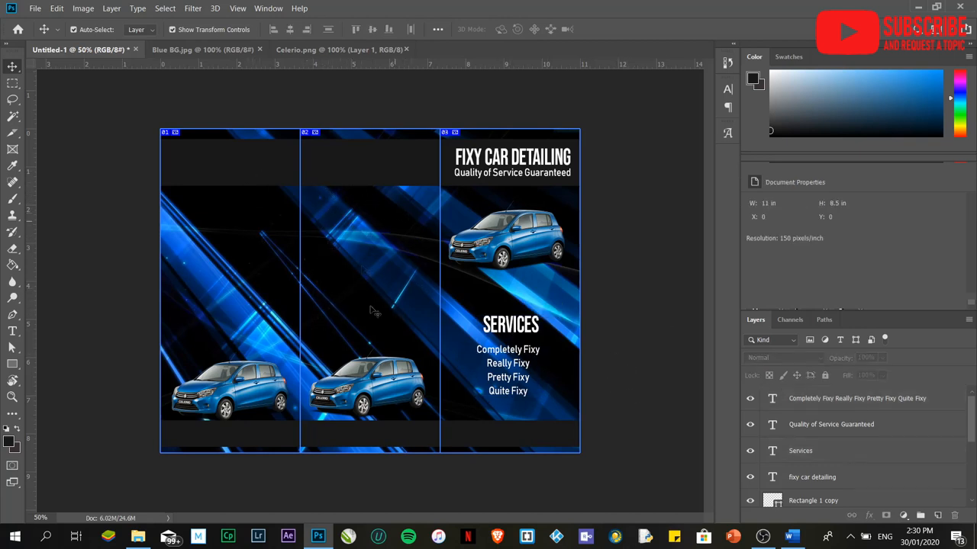
click(821, 495)
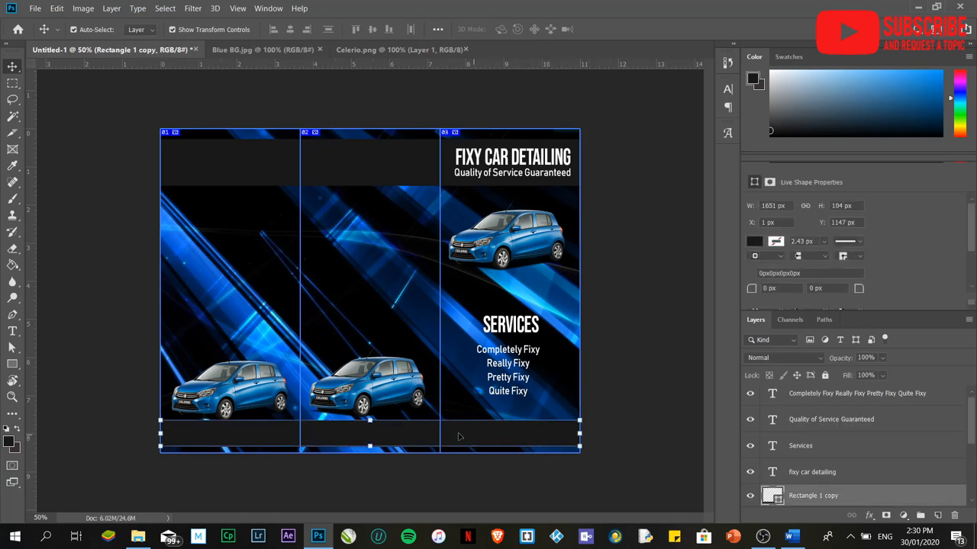
mouse_move(629, 448)
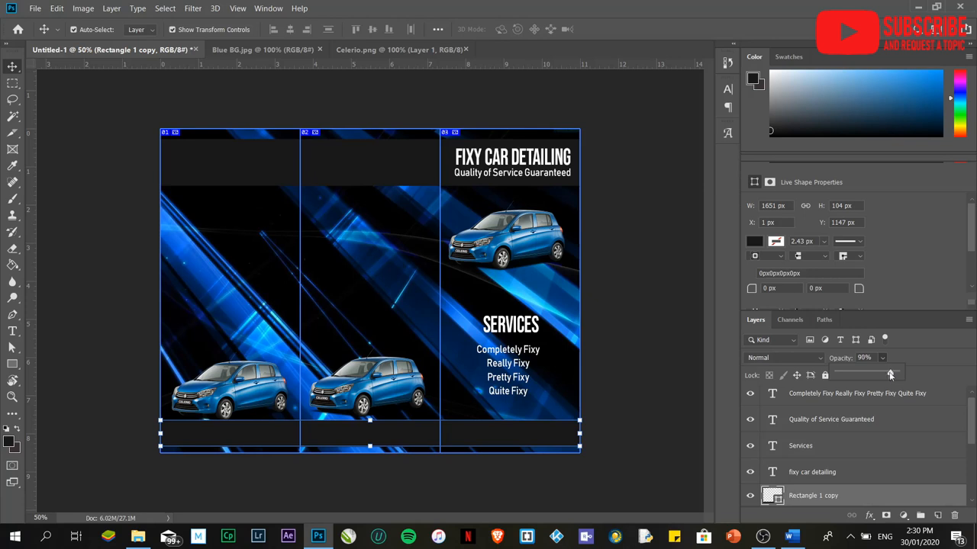
drag(888, 376, 879, 375)
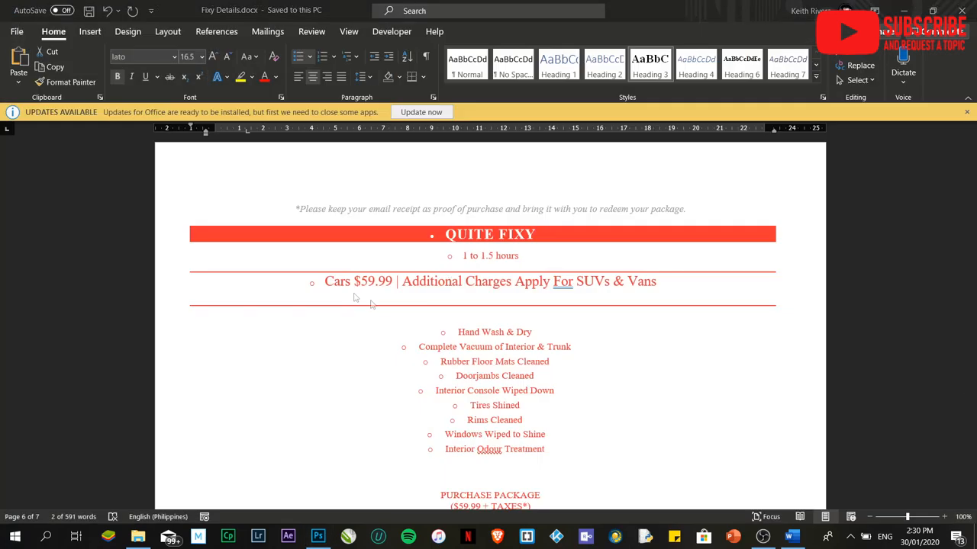
Step: Scroll Word to the Completely Fixy services list for copying
scroll(down, 3)
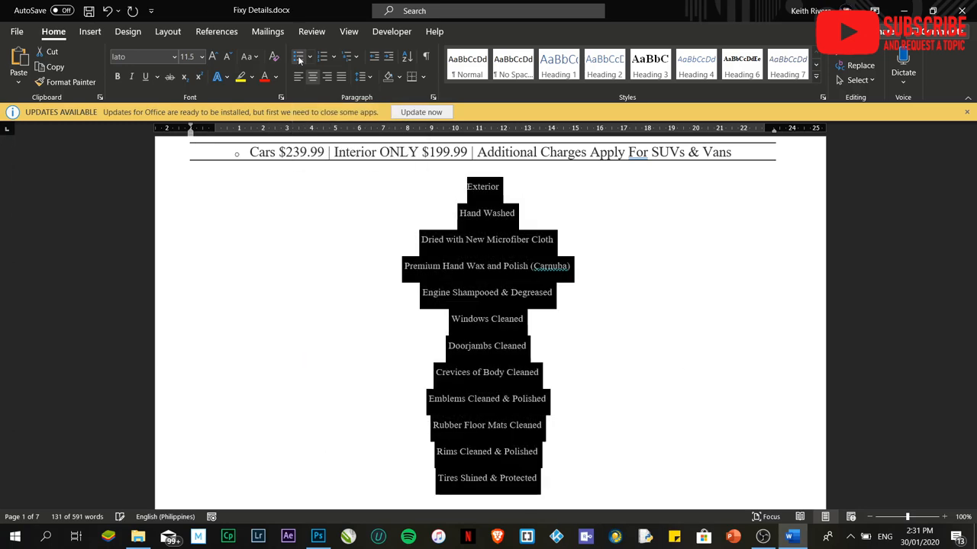
mouse_move(299, 58)
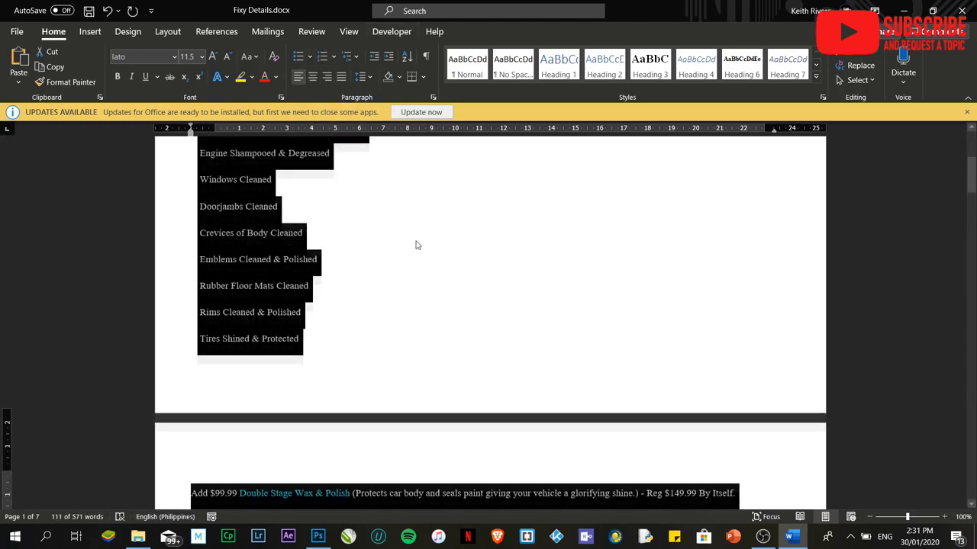
scroll(down, 3)
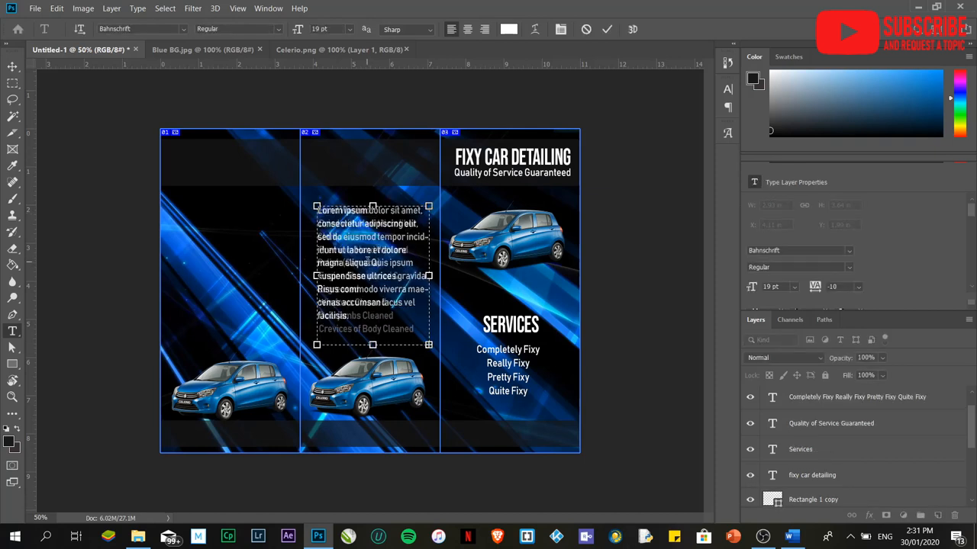
Step: Fill the middle panel's paragraph box with the Hand Washed services list and position it
text(Hand Washed)
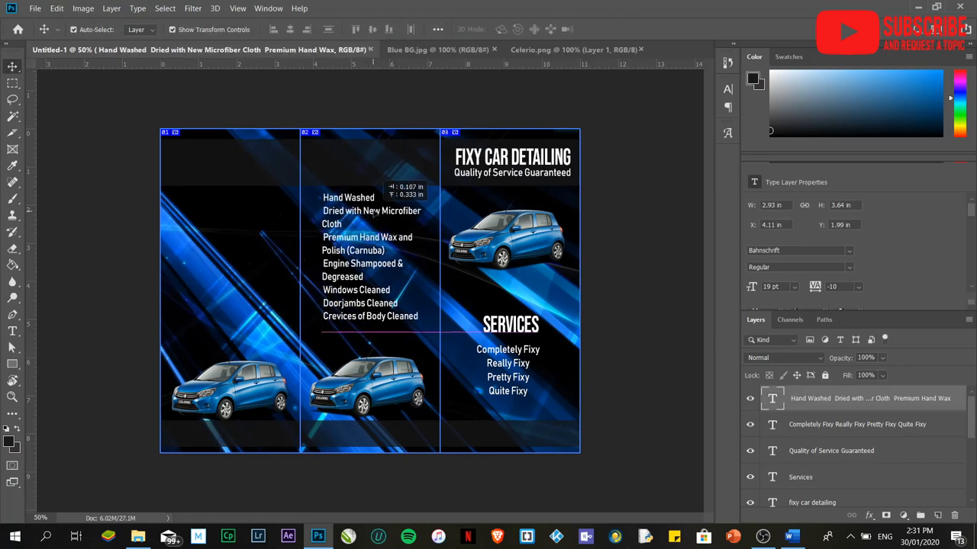
drag(366, 260, 221, 267)
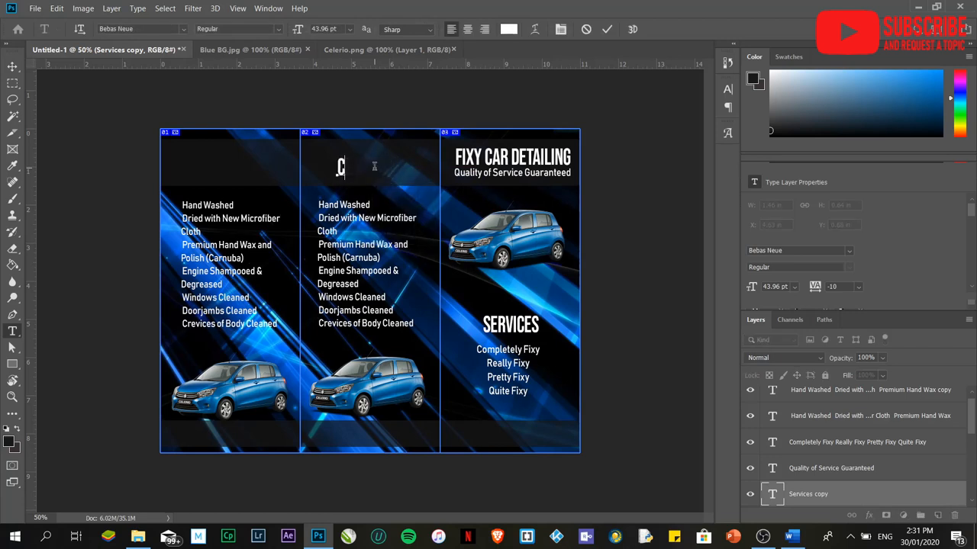
Step: Head the middle panel COMPLETELY FIXY and reposition the heading atop the panel
text(COMPLETELY FIXY)
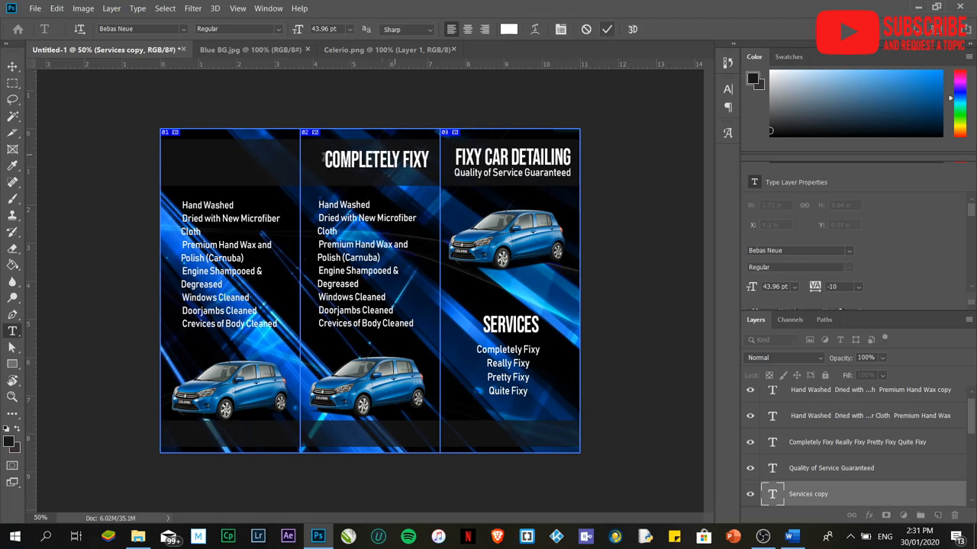
click(376, 158)
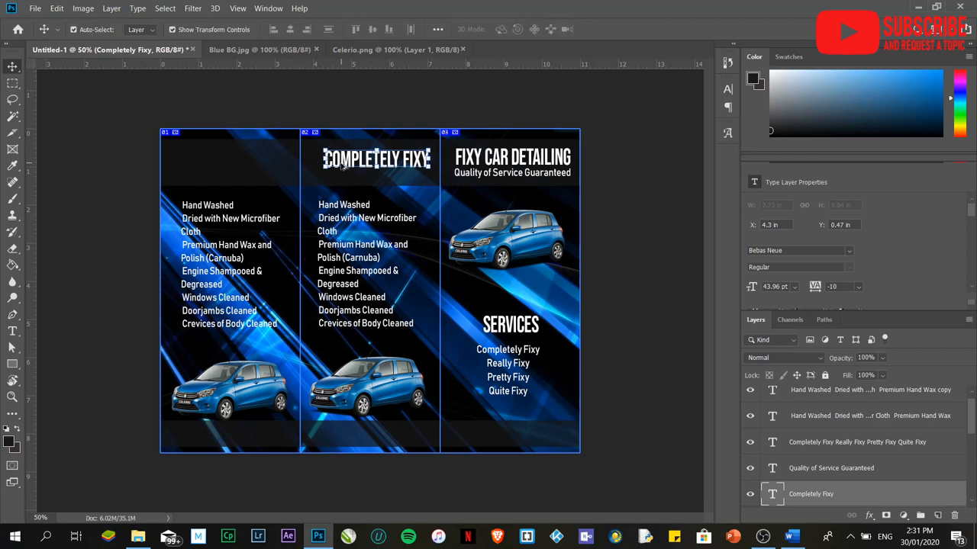
drag(374, 157, 235, 158)
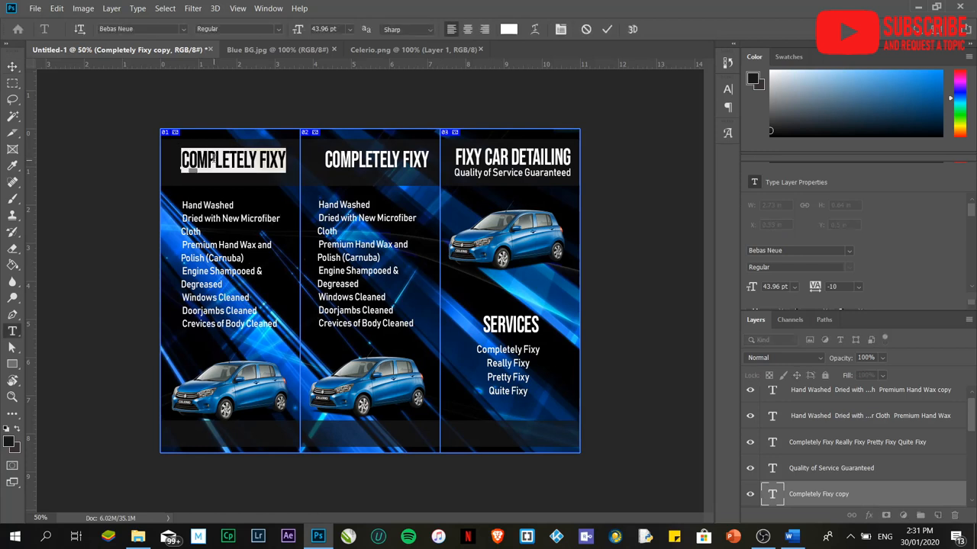
Step: Retype the left panel's heading as REALLY FIXY
text(REALY FI)
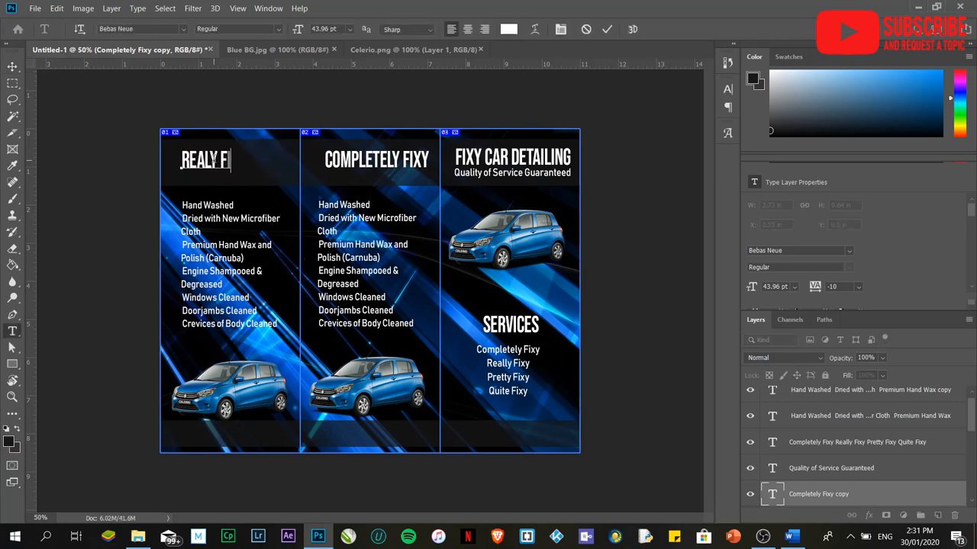
text(XY)
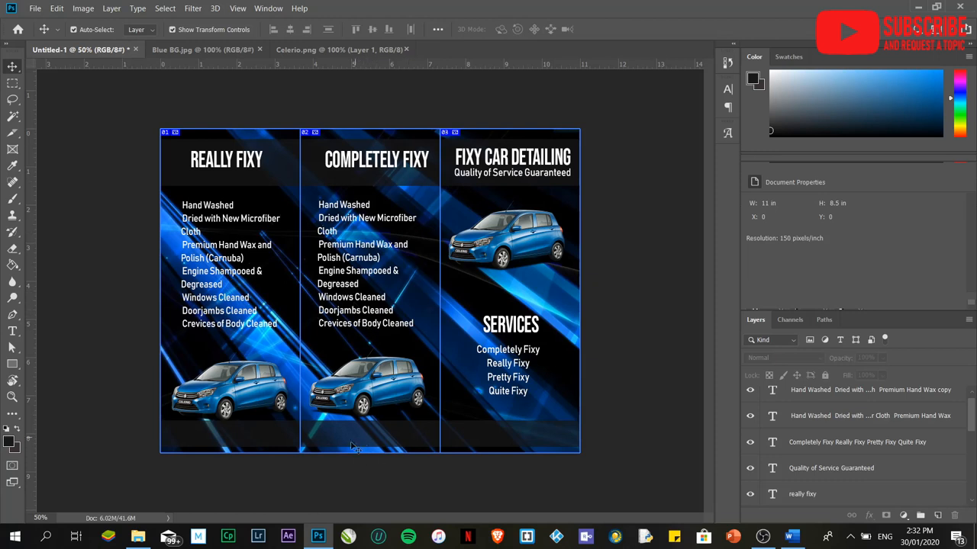
mouse_move(13, 382)
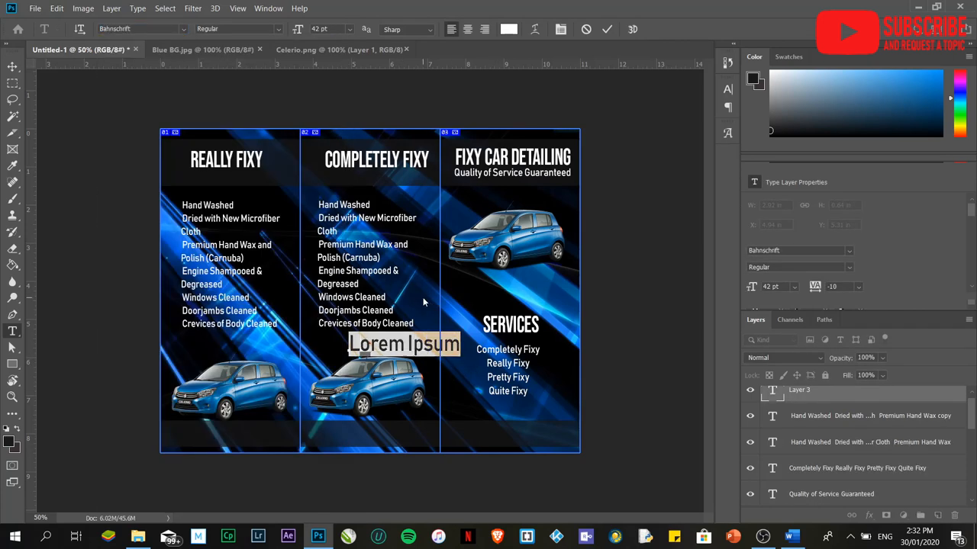
Step: Add 'Contact Info' at the middle panel's bottom and place a copy in the left panel
text(Contact Info)
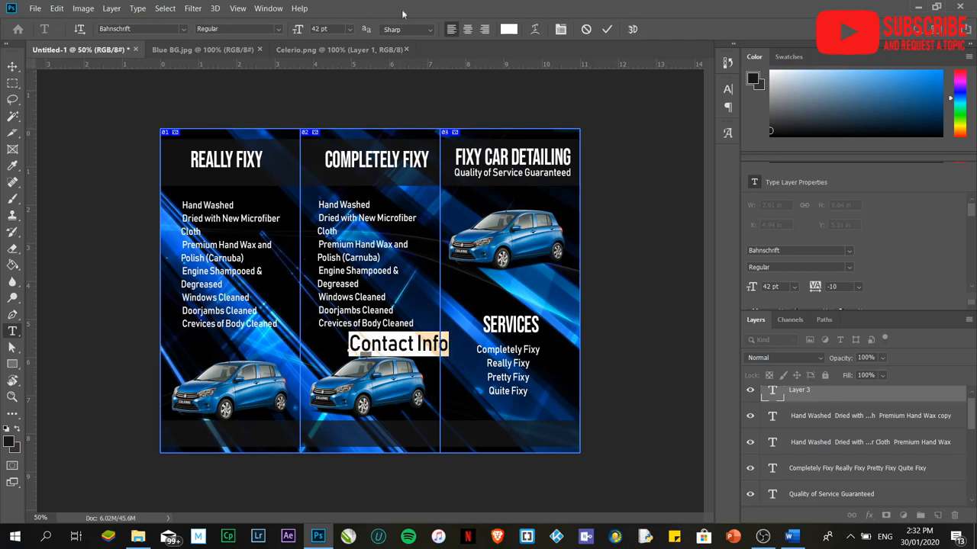
click(351, 29)
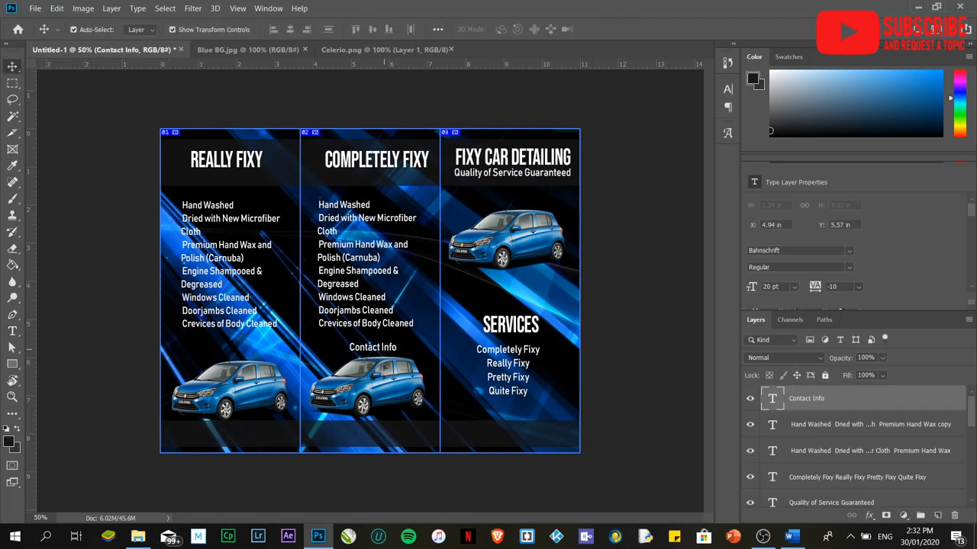
drag(373, 348, 345, 436)
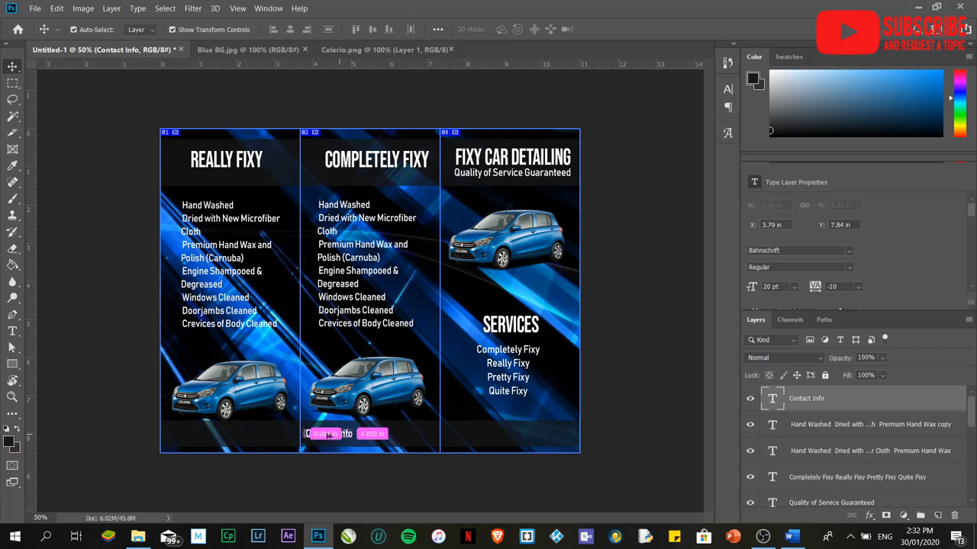
drag(328, 434, 186, 435)
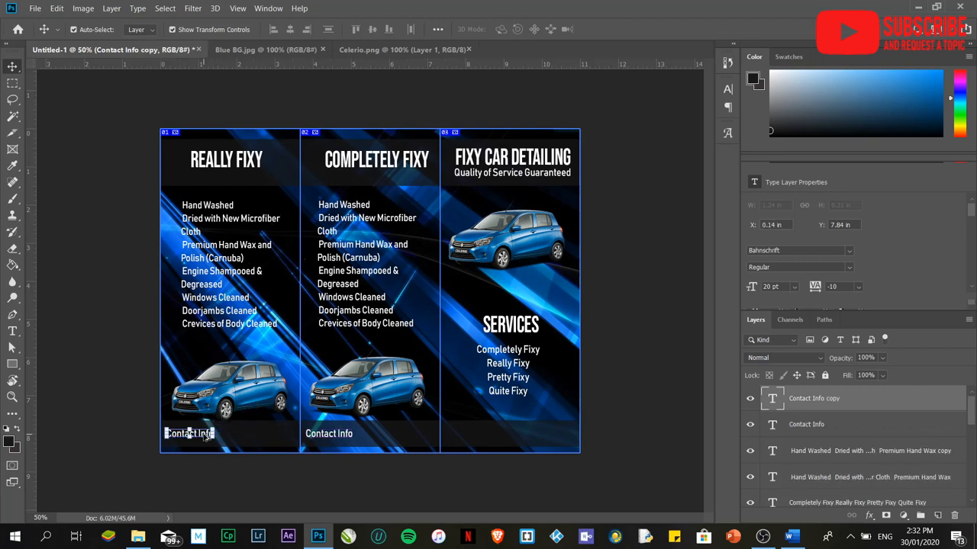
drag(190, 434, 464, 436)
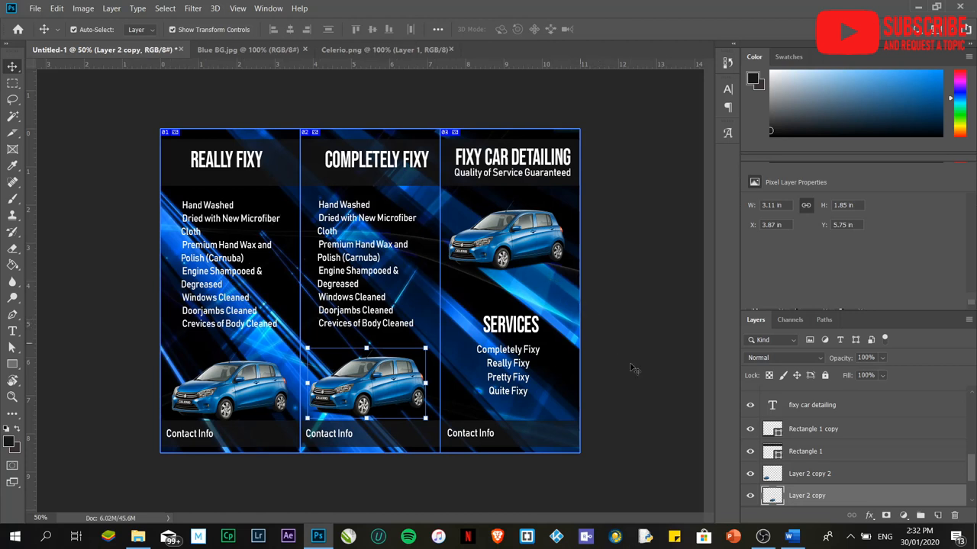
mouse_move(555, 308)
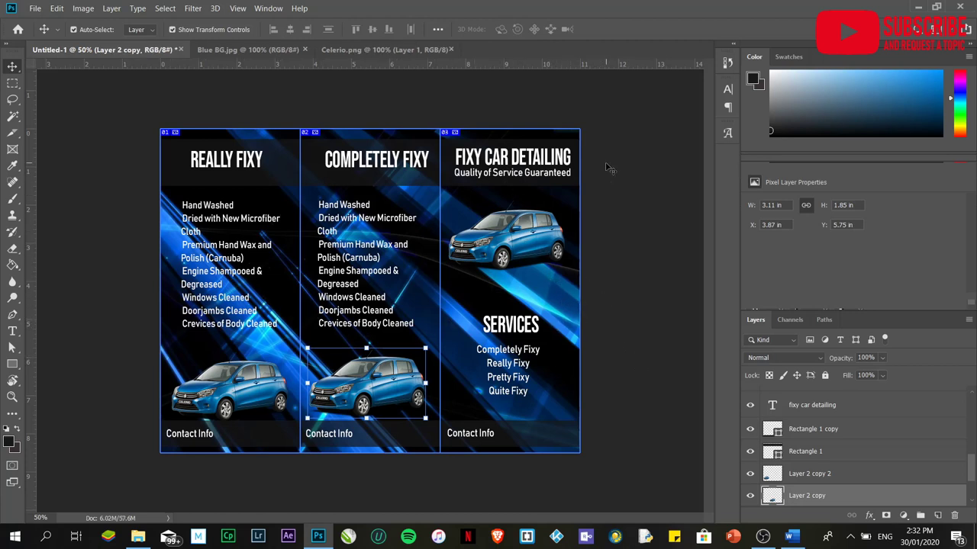
mouse_move(576, 293)
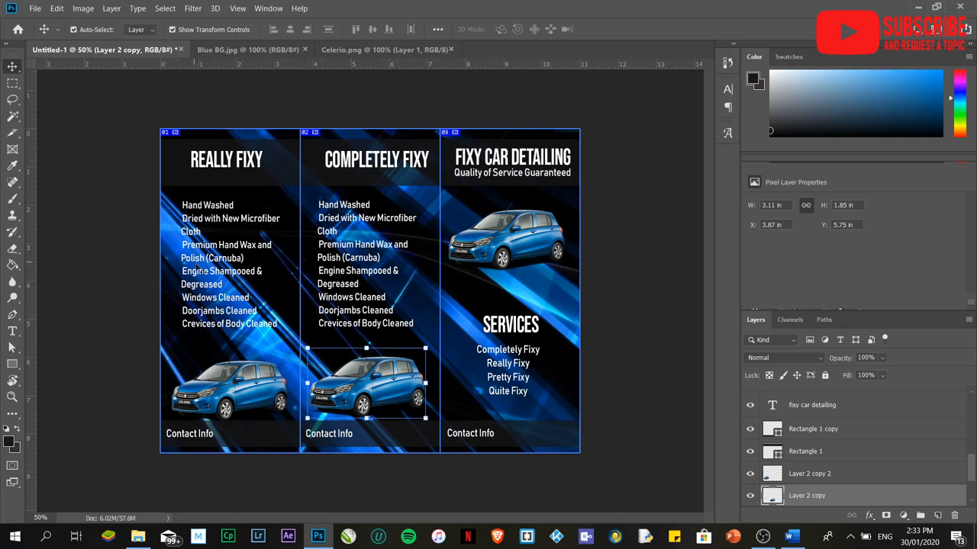
Step: Save the brochure as a layered PSD named 'PS' in the Resources folder
click(38, 9)
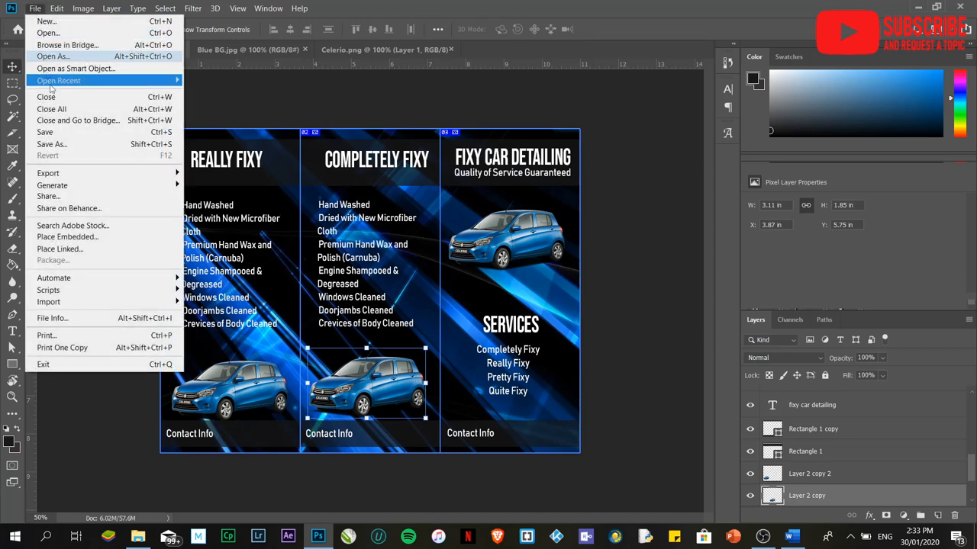
click(52, 144)
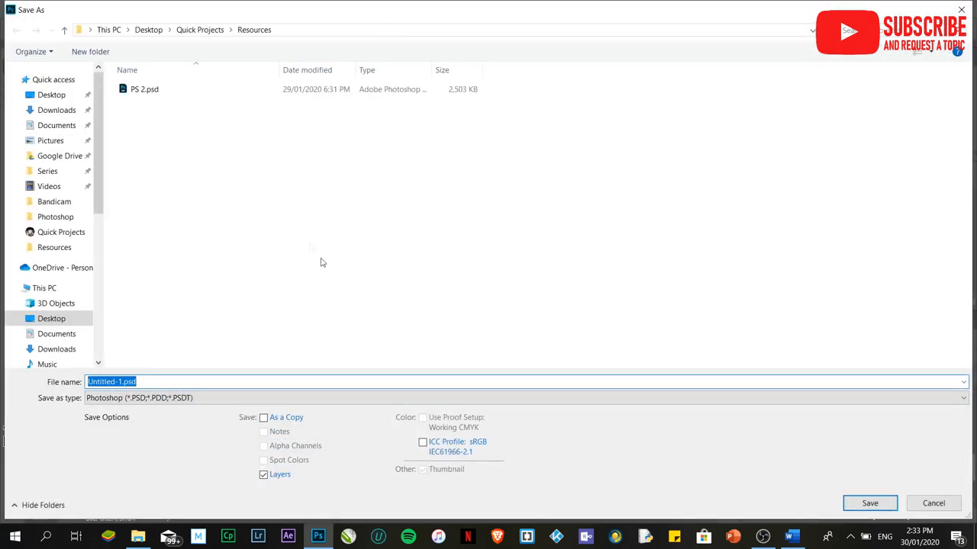
mouse_move(167, 438)
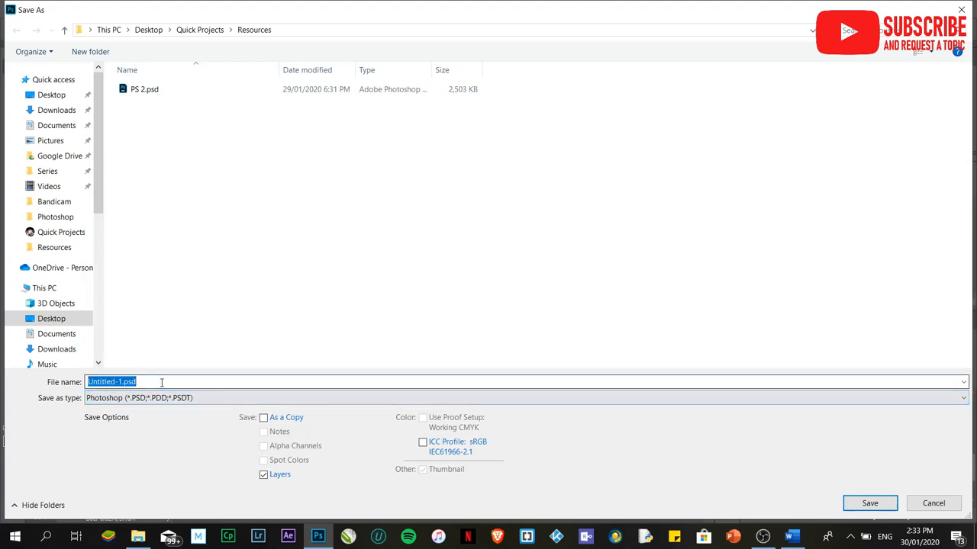
text(PS)
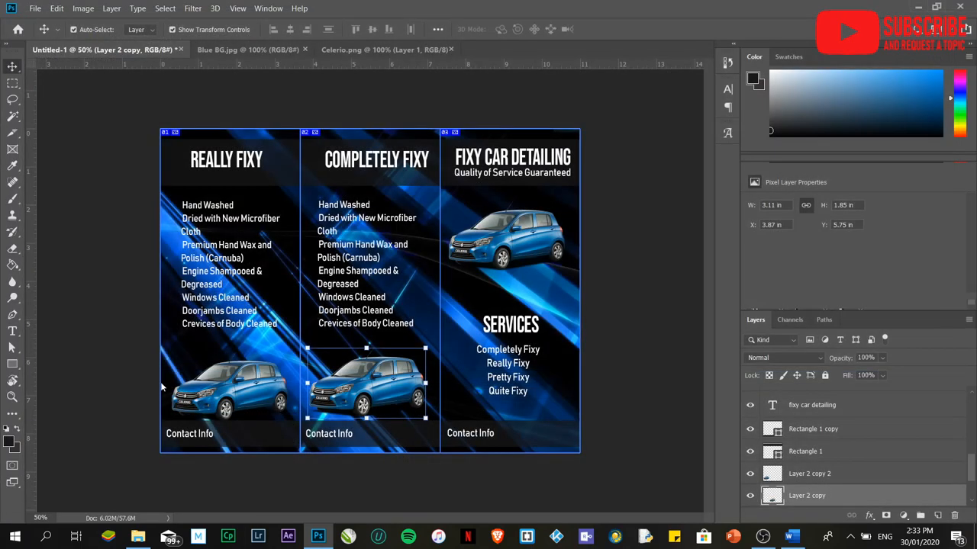
Step: Save a JPEG copy named 'Trifold Broch' in Resources, reaching the JPEG Options
click(33, 9)
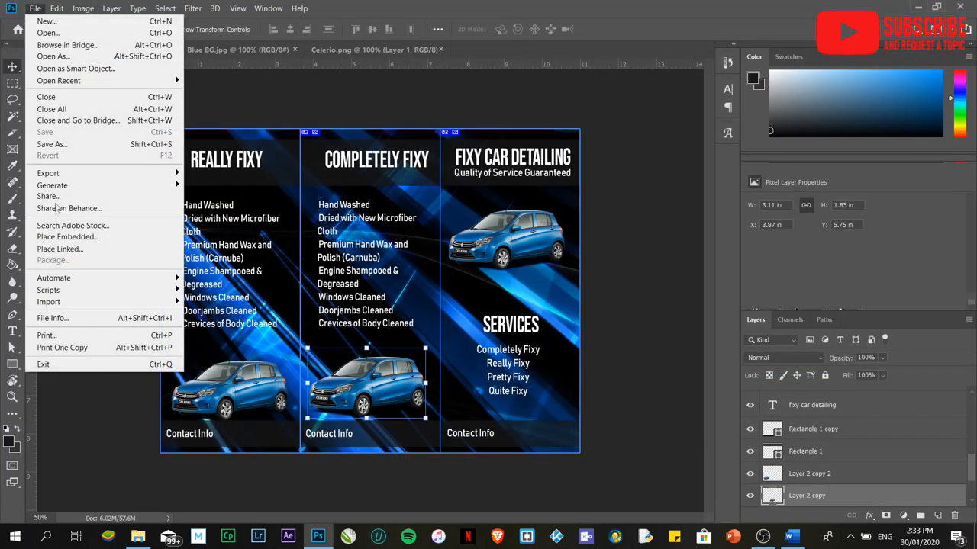
click(52, 144)
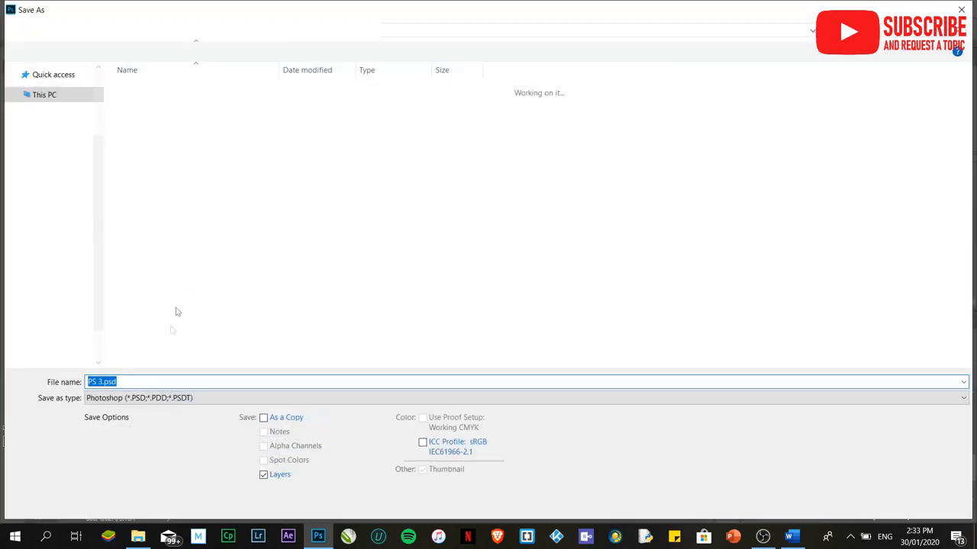
click(963, 399)
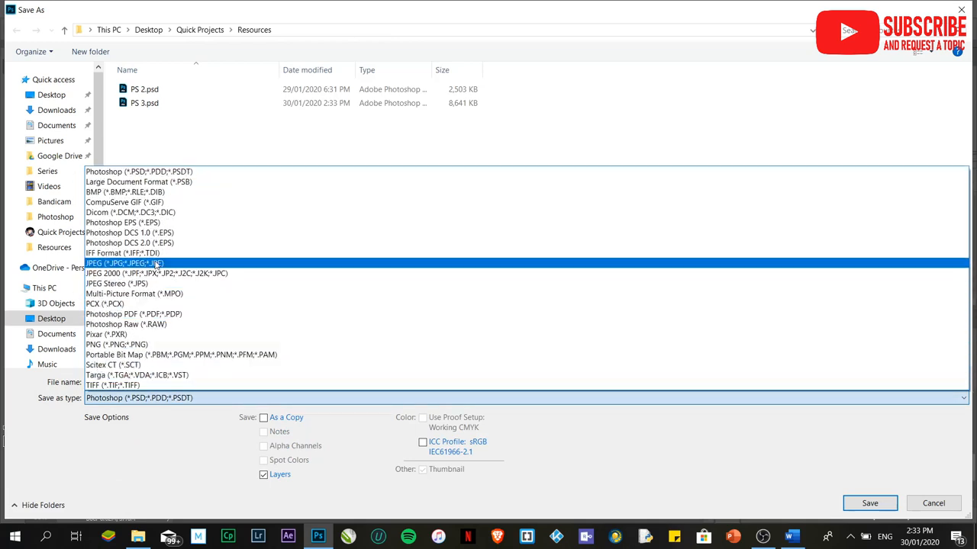
click(124, 262)
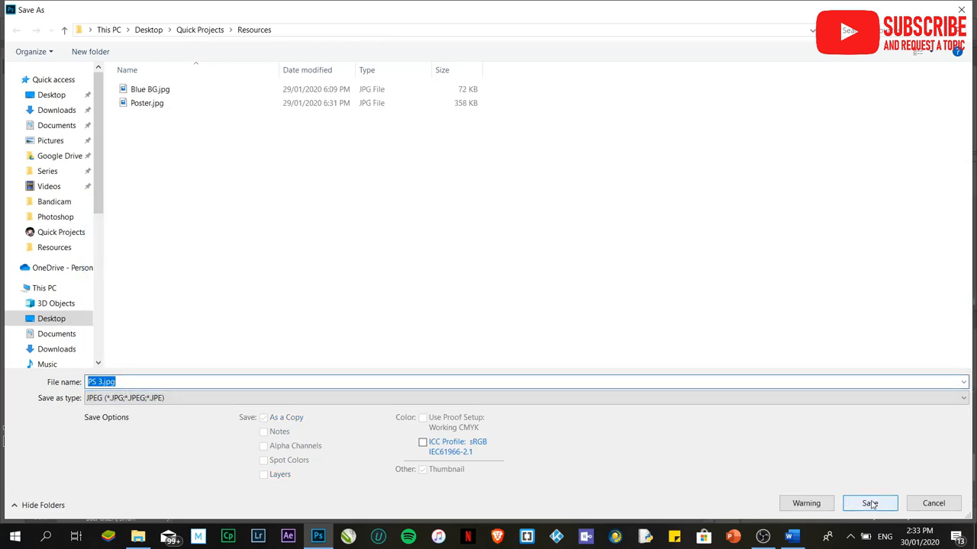
mouse_move(223, 382)
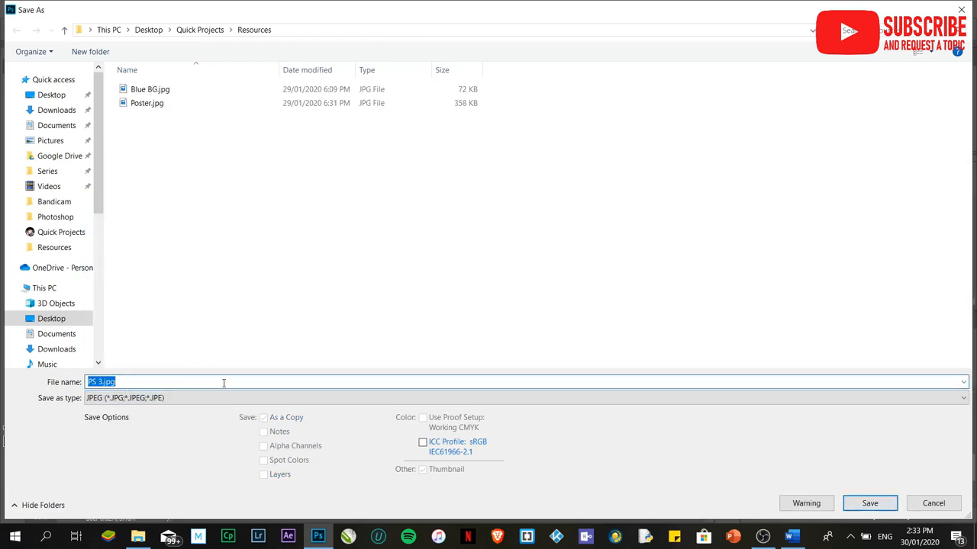
text(Trifold)
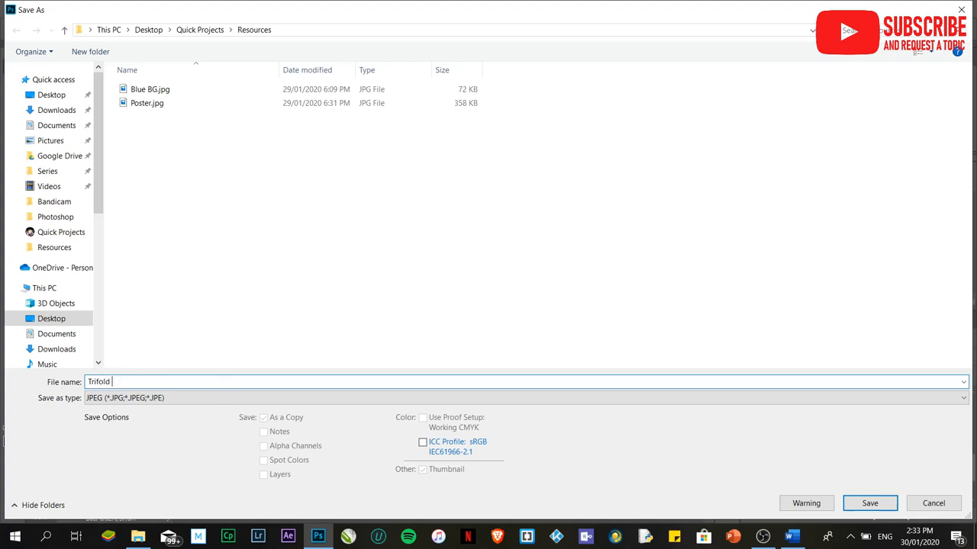
text(Broch)
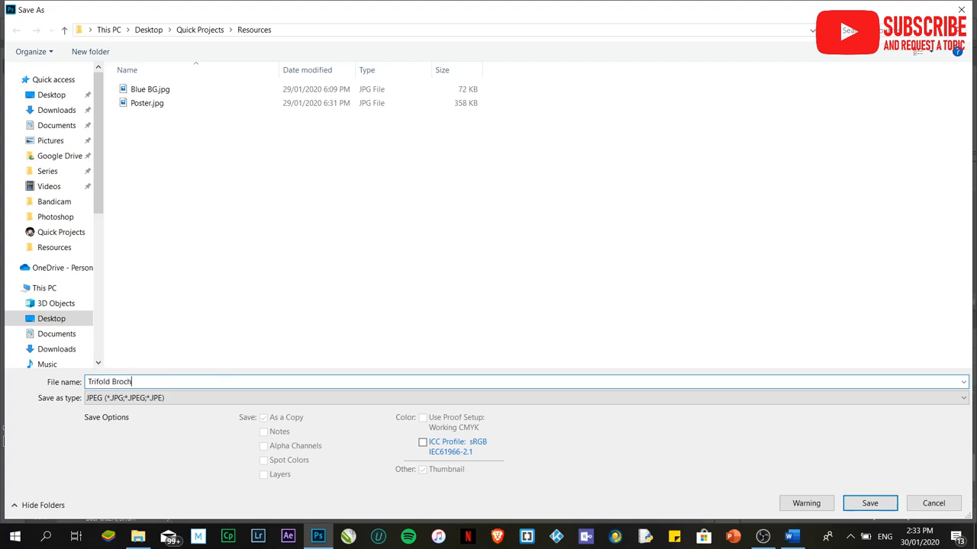
click(869, 504)
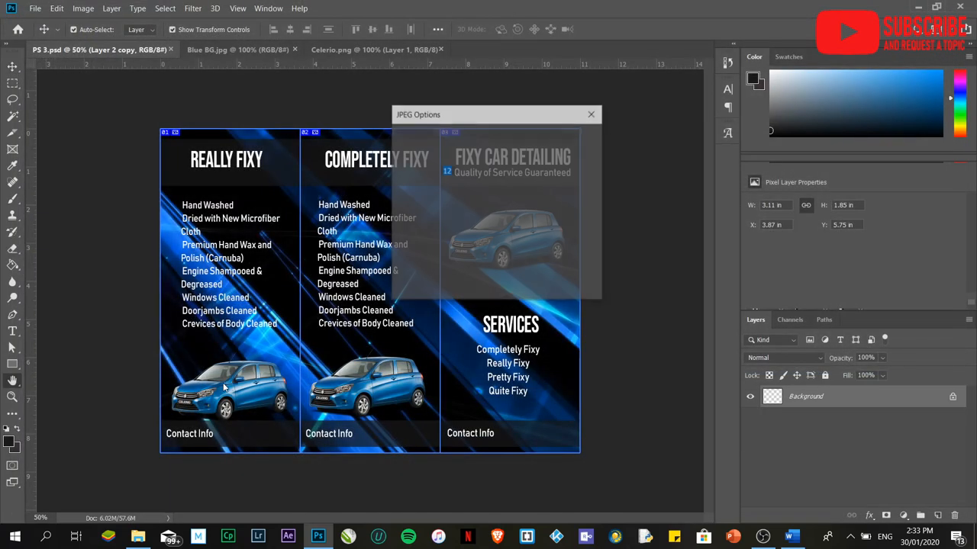